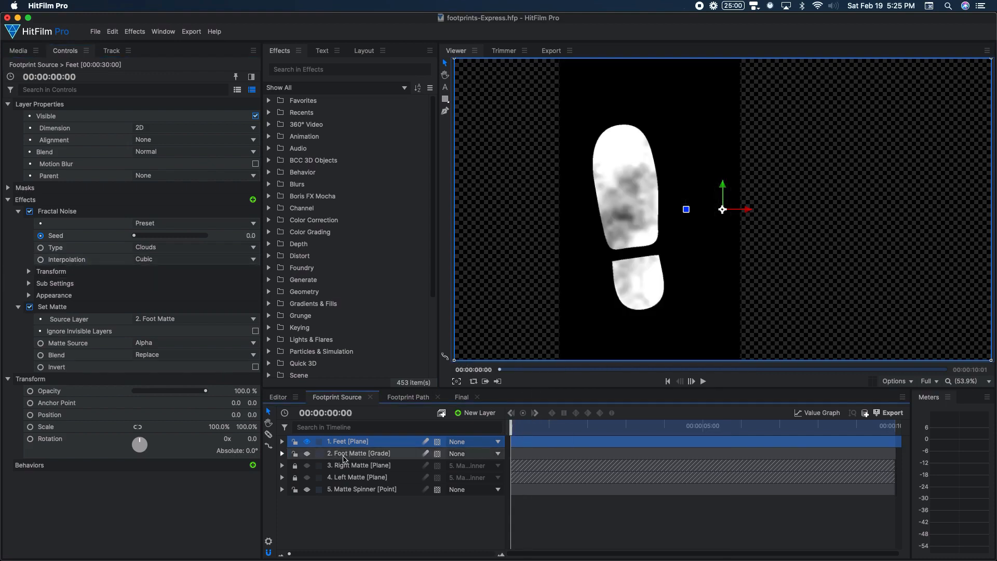
Switch off Fractal Noise and Set Matte on the Feet layer and review its masks.
{"action": "left_click", "coordinate": [29, 211]}
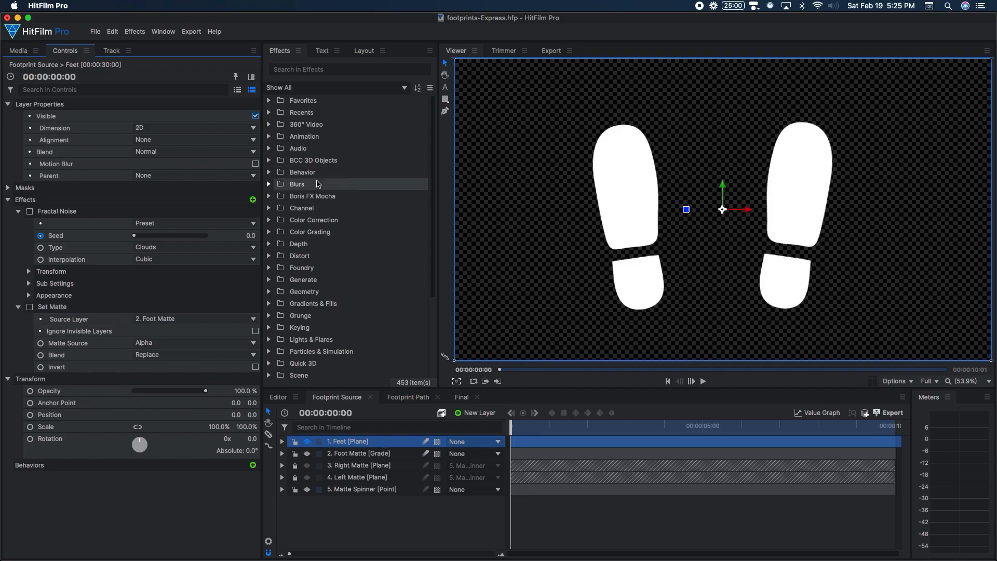
{"action": "left_click", "coordinate": [8, 188]}
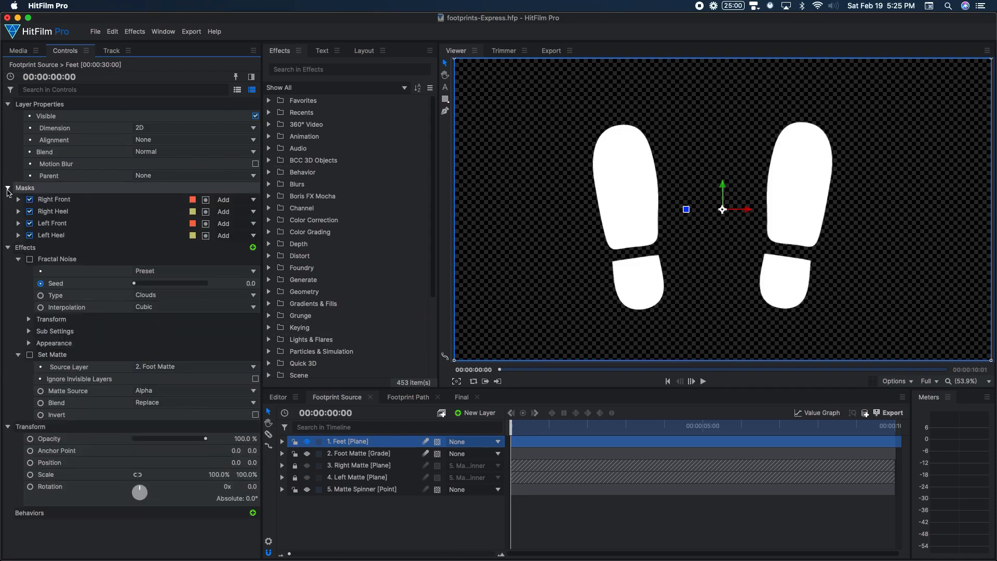
{"action": "mouse_move", "coordinate": [75, 212]}
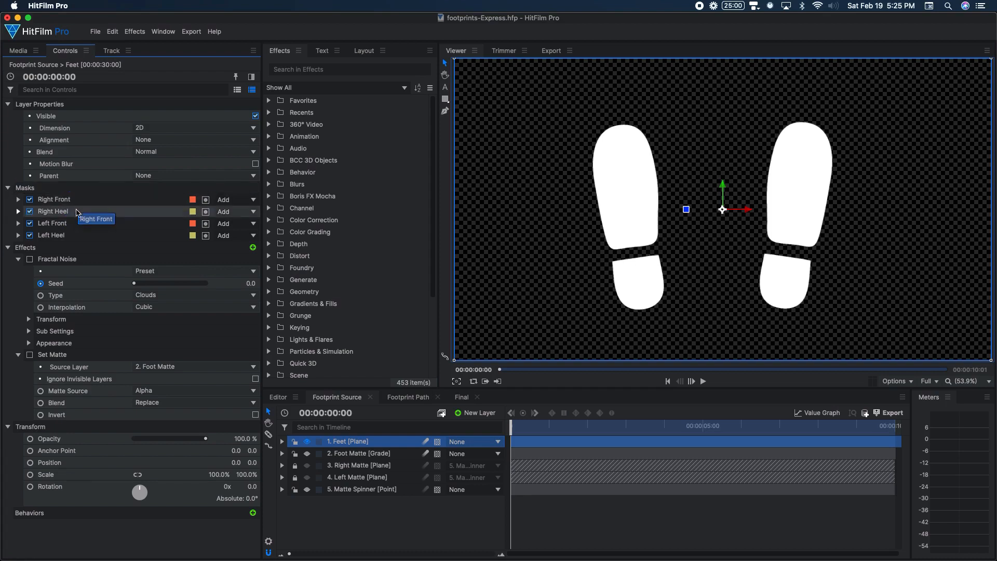
{"action": "mouse_move", "coordinate": [71, 236]}
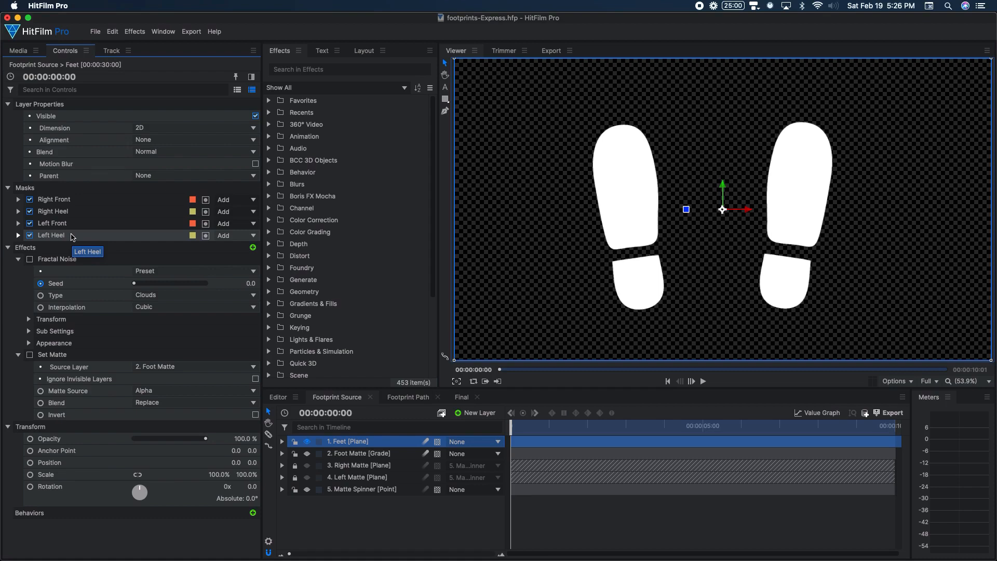
{"action": "mouse_move", "coordinate": [634, 220]}
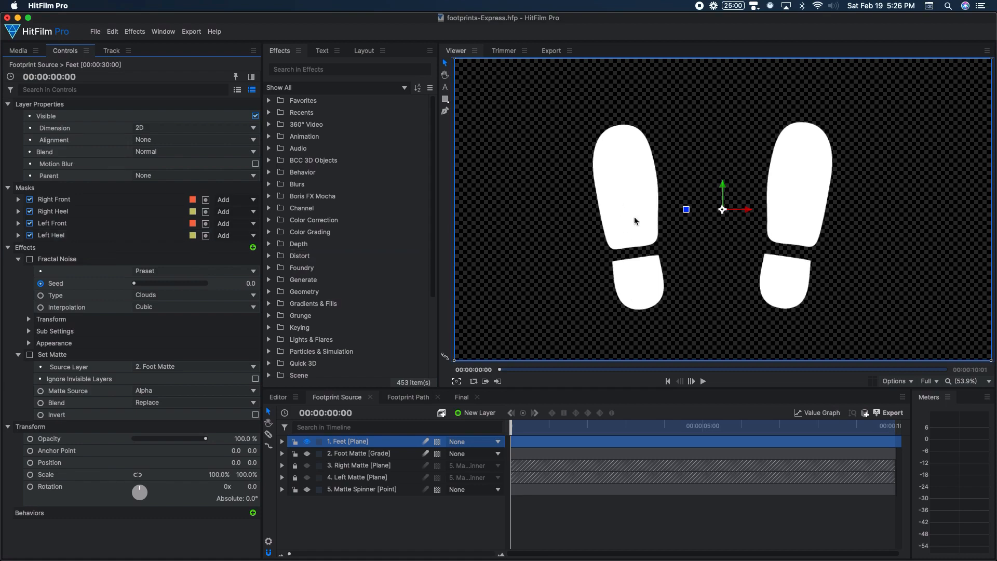
{"action": "mouse_move", "coordinate": [676, 155]}
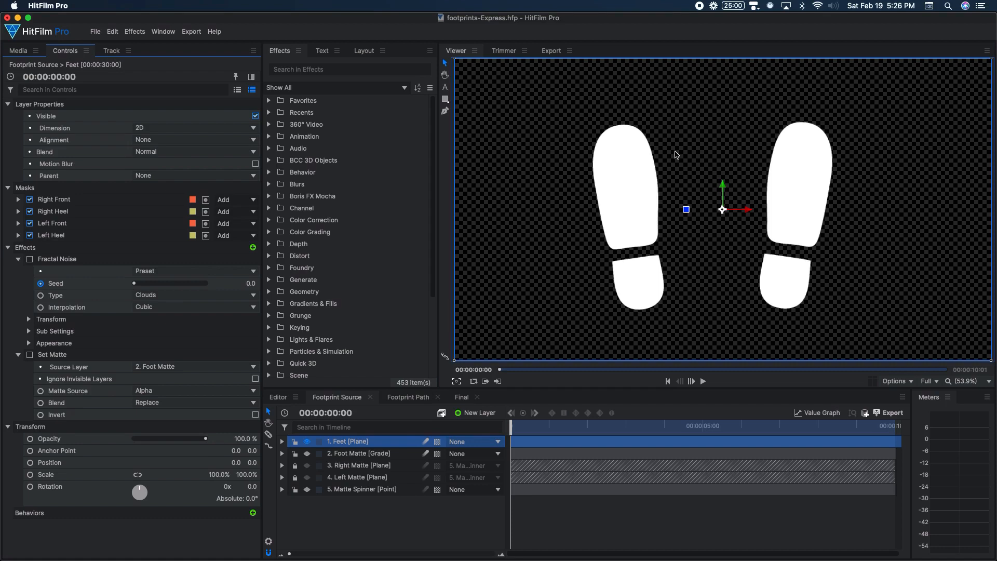
{"action": "mouse_move", "coordinate": [785, 216]}
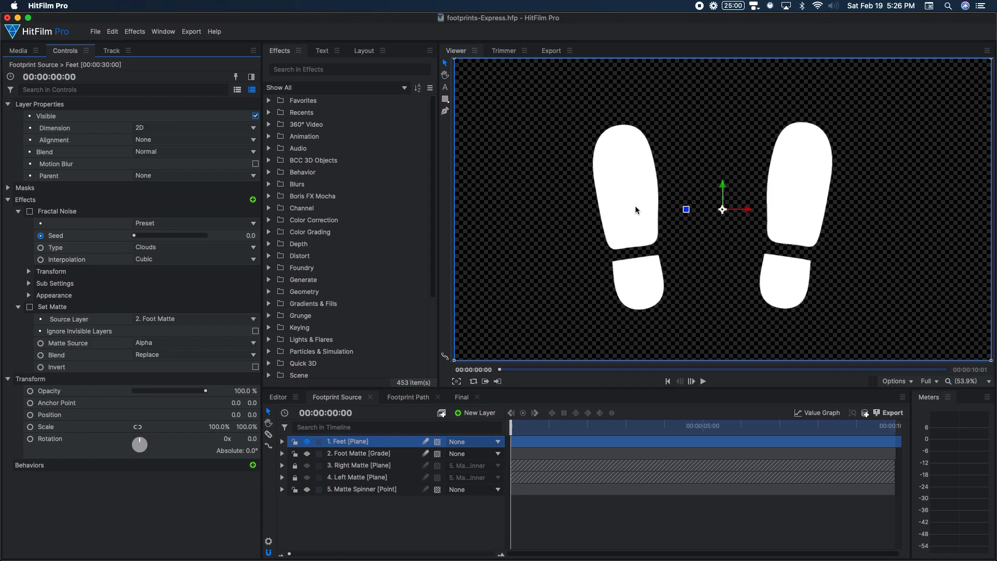
{"action": "mouse_move", "coordinate": [451, 355]}
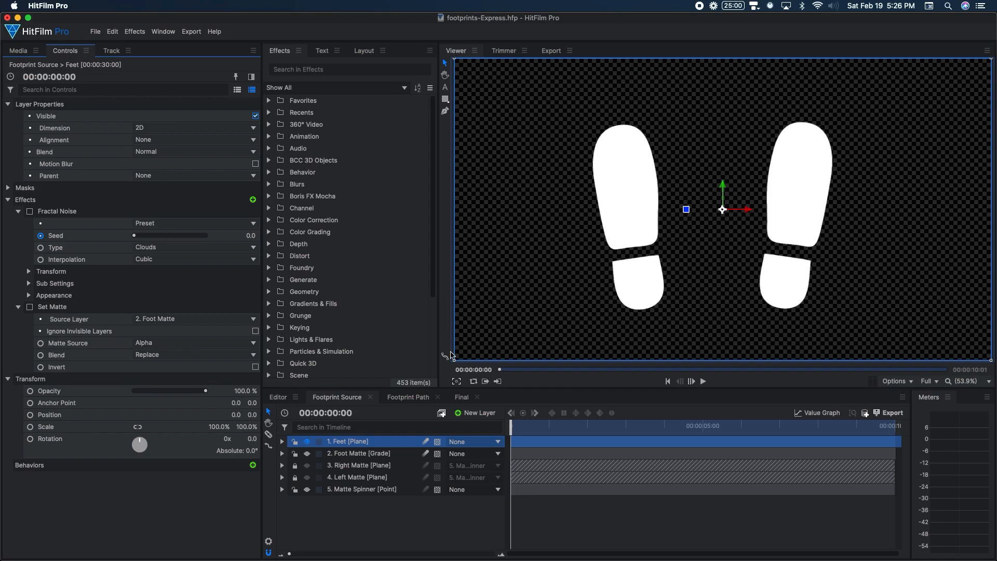
{"action": "mouse_move", "coordinate": [360, 502]}
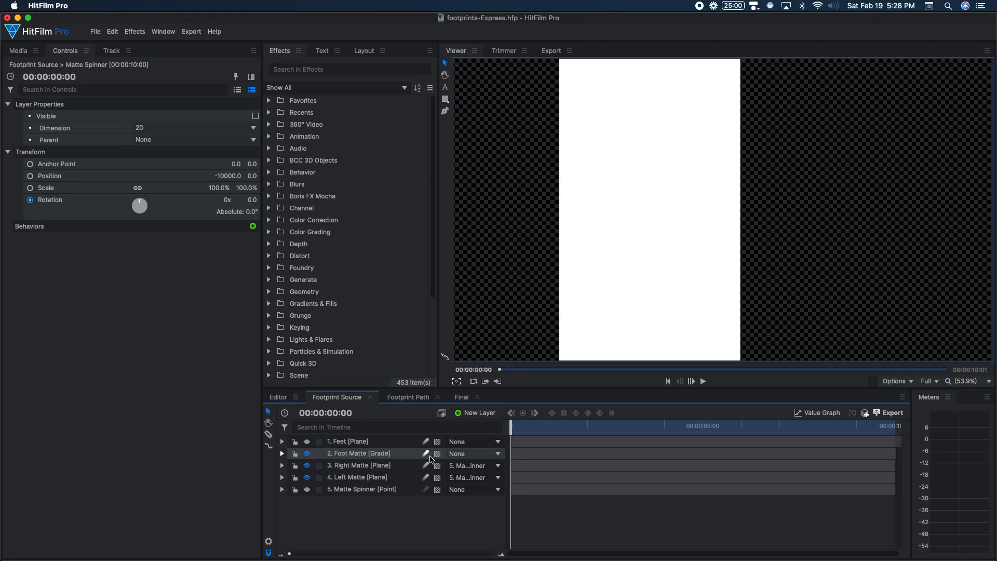
Step through to frame 15, zooming out to track the Right Matte plane's spin.
{"action": "left_click", "coordinate": [360, 465]}
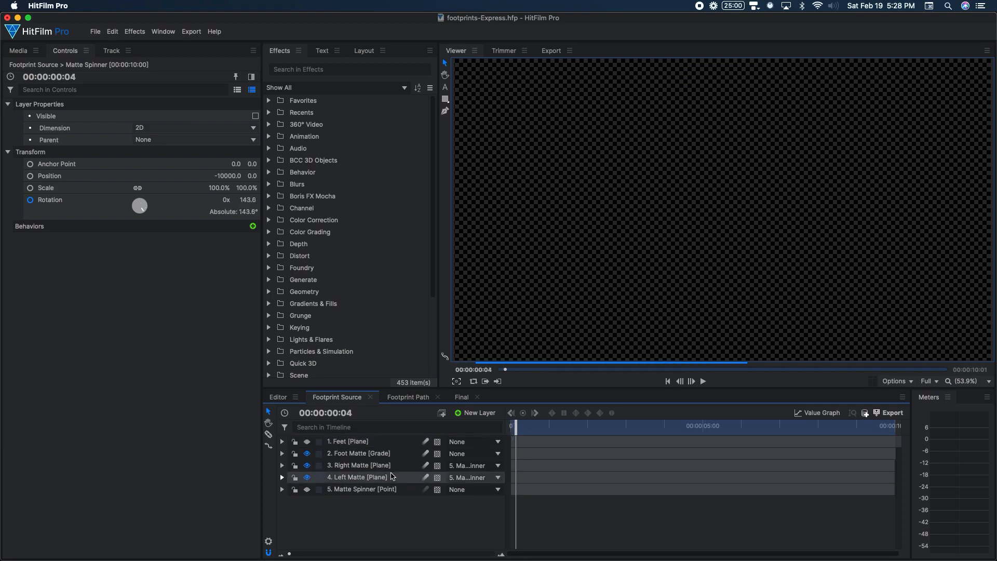
{"action": "left_click", "coordinate": [692, 381]}
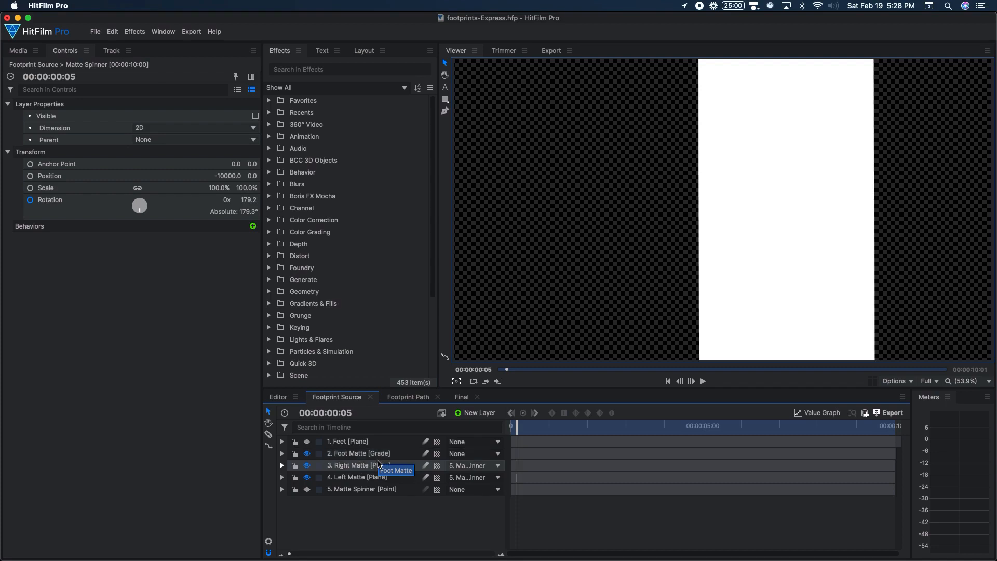
{"action": "left_click", "coordinate": [963, 381]}
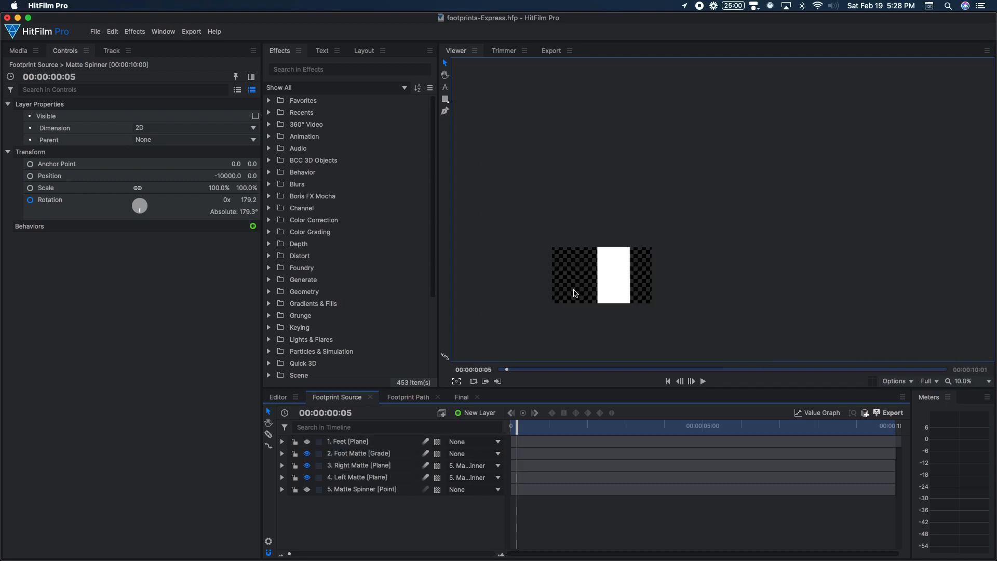
{"action": "left_click", "coordinate": [360, 465]}
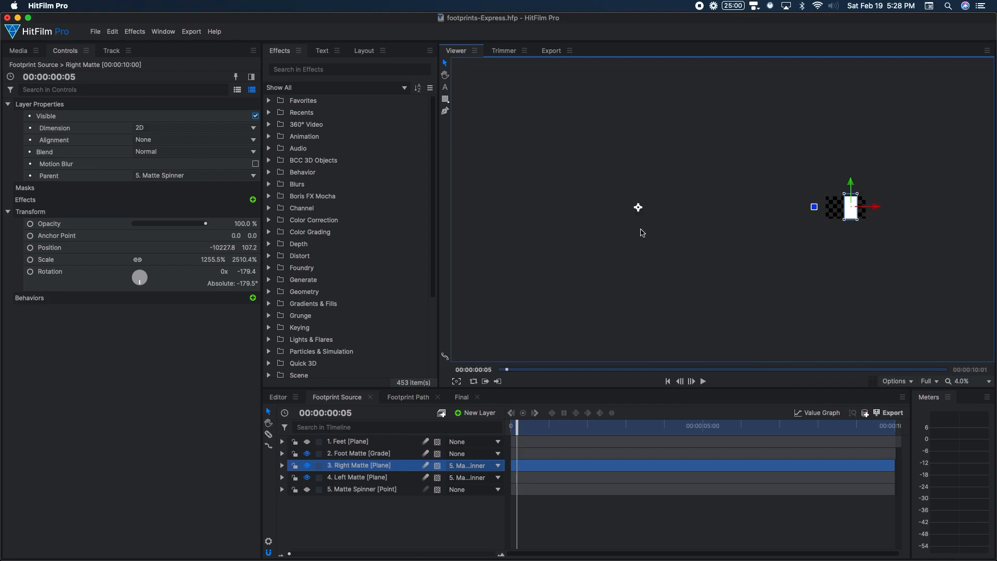
{"action": "mouse_move", "coordinate": [601, 263]}
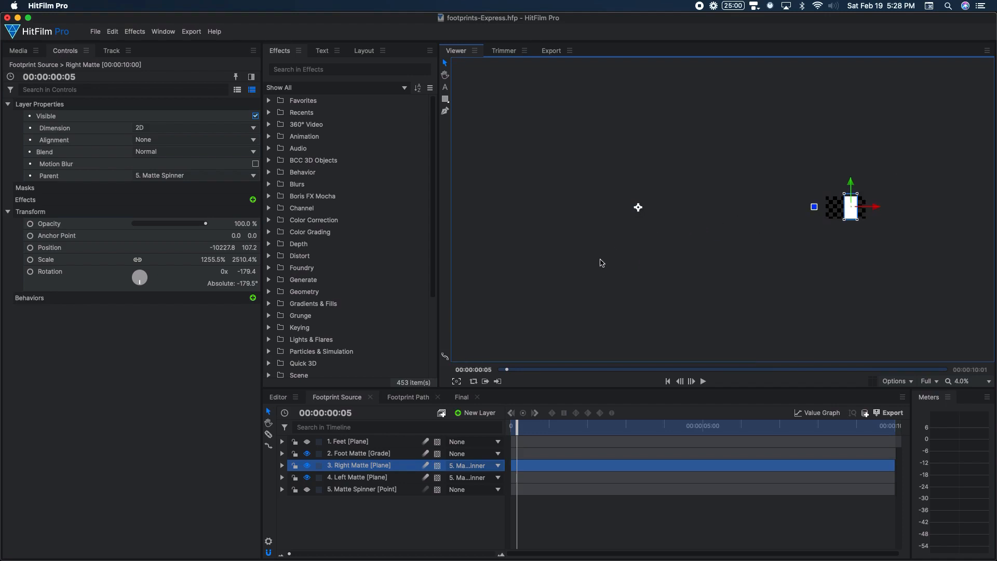
{"action": "mouse_move", "coordinate": [861, 231]}
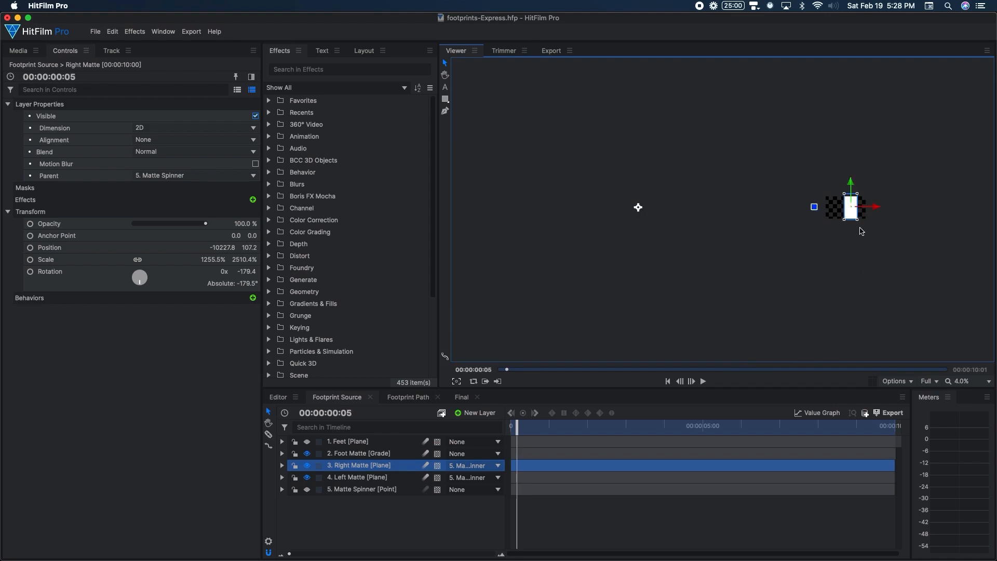
{"action": "mouse_move", "coordinate": [848, 265]}
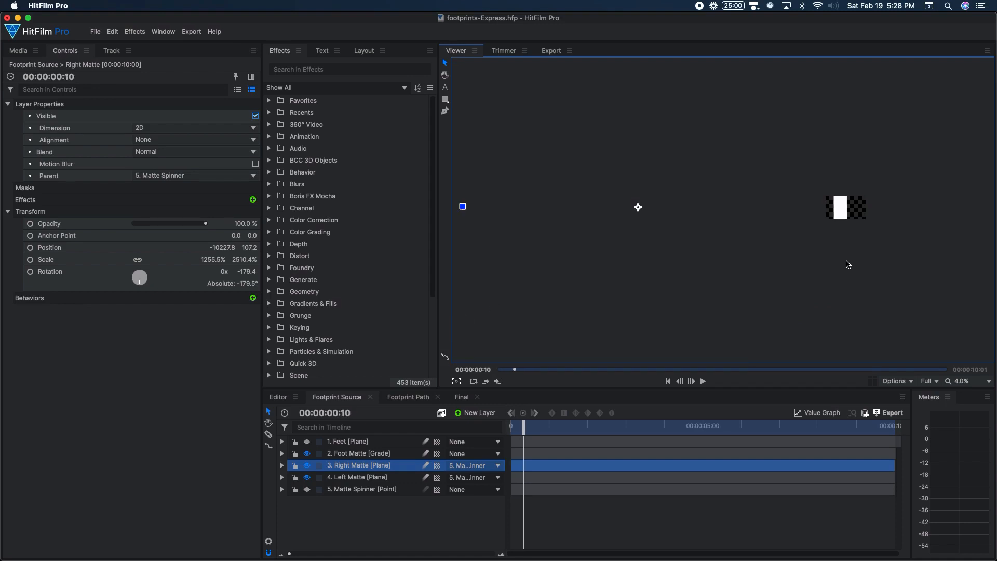
{"action": "left_click", "coordinate": [691, 381]}
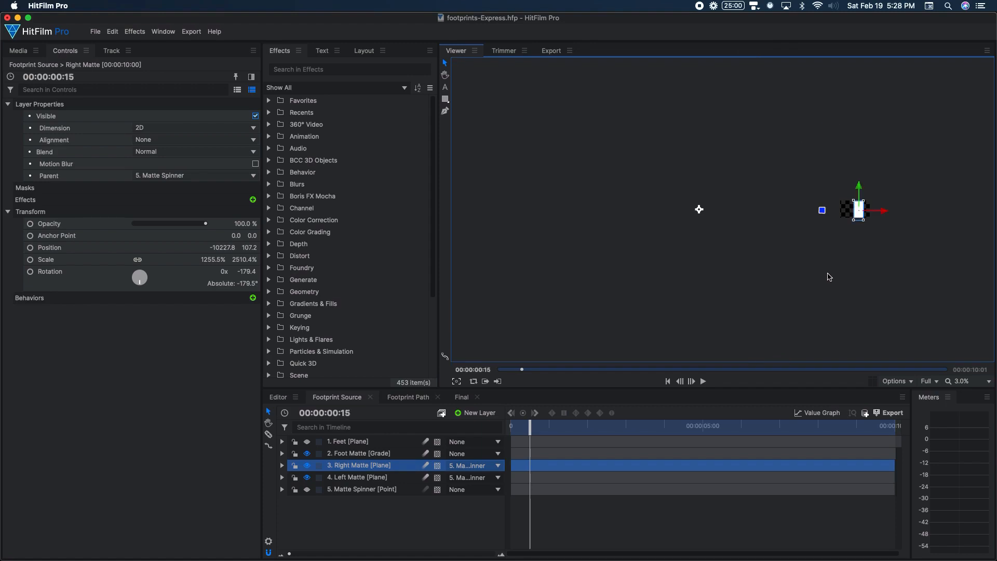
{"action": "mouse_move", "coordinate": [950, 238]}
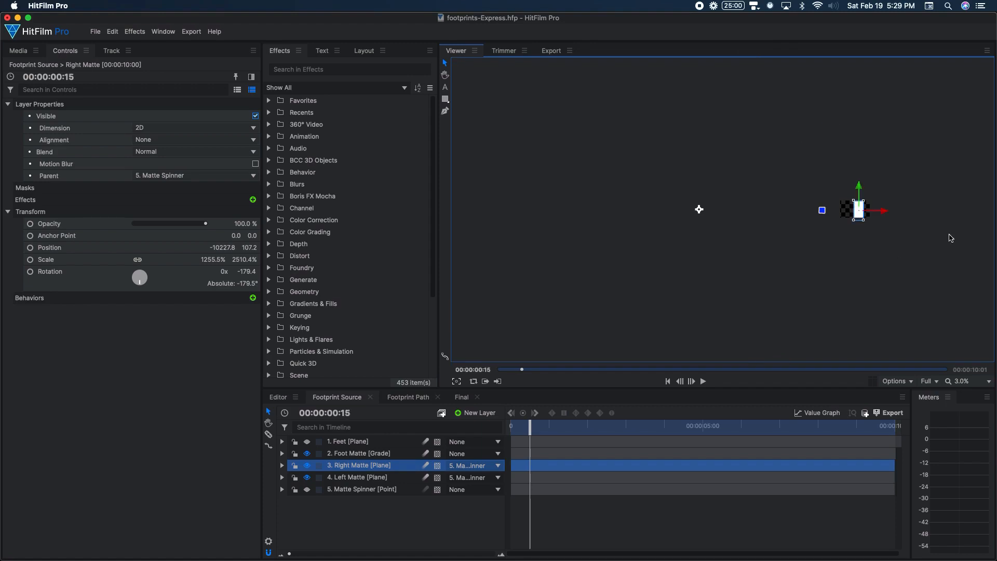
{"action": "mouse_move", "coordinate": [862, 220]}
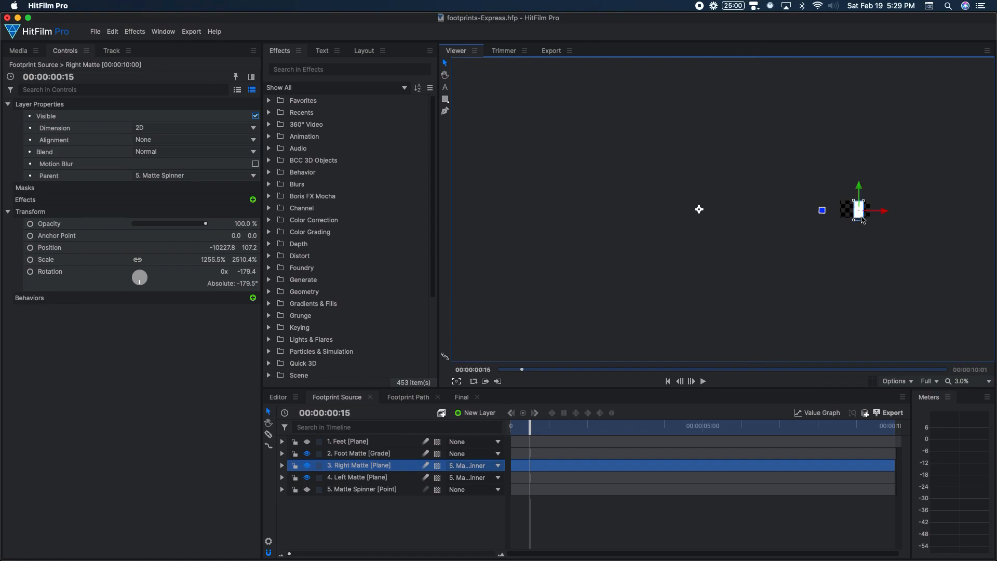
{"action": "mouse_move", "coordinate": [855, 232]}
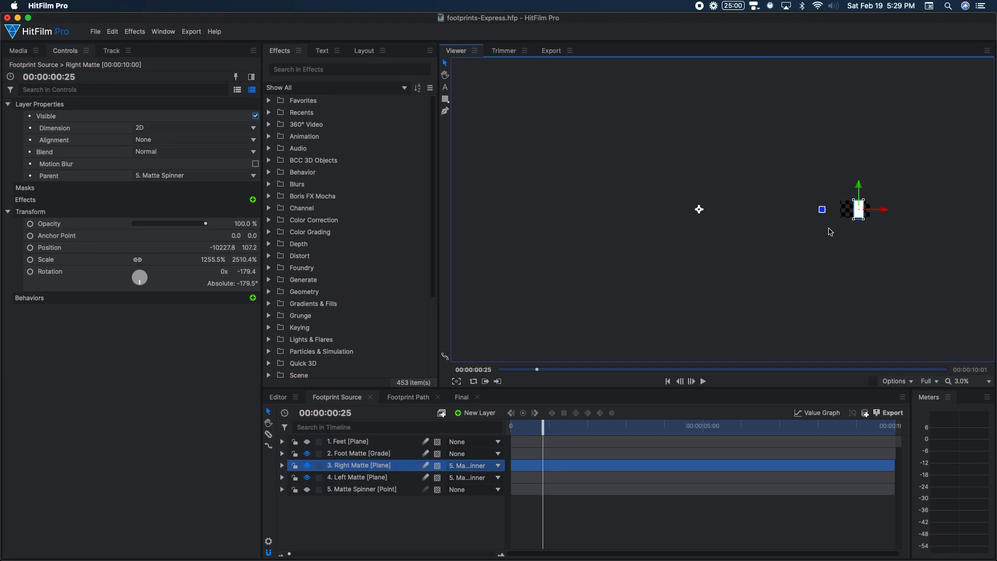
{"action": "mouse_move", "coordinate": [696, 243]}
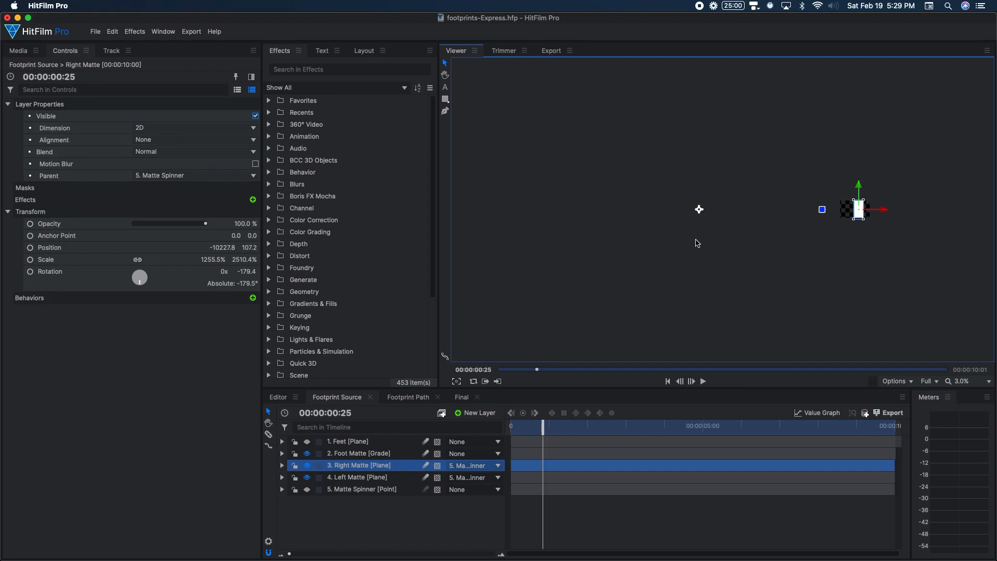
{"action": "mouse_move", "coordinate": [841, 241]}
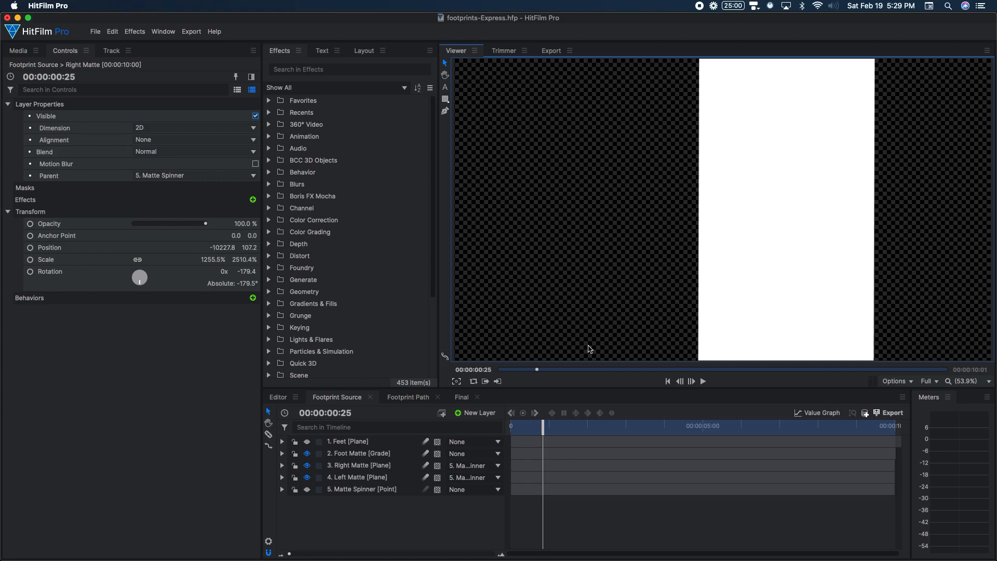
Re-enable Set Matte and visibility on the Feet layer, then step to frame 10.
{"action": "left_click", "coordinate": [348, 441]}
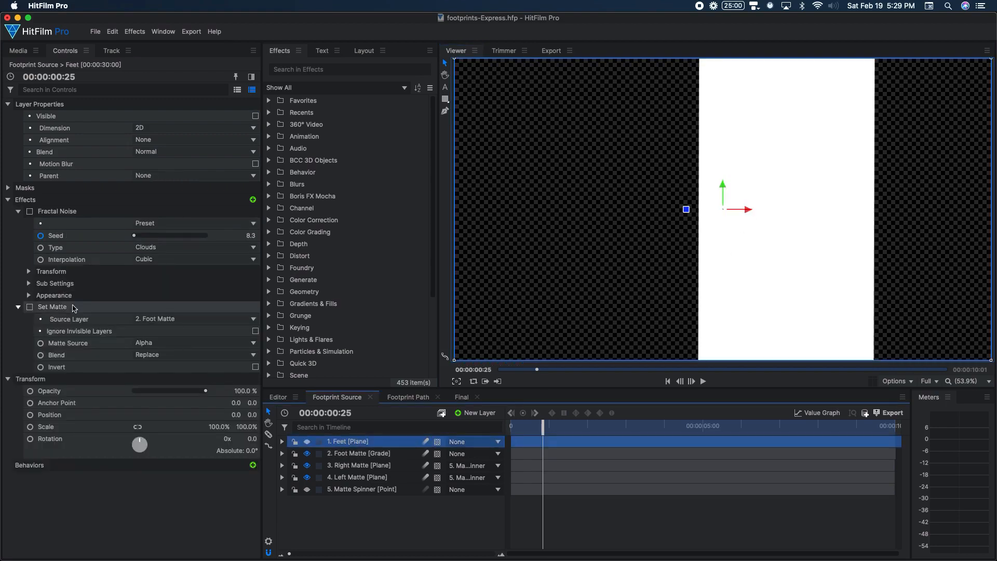
{"action": "left_click", "coordinate": [30, 306]}
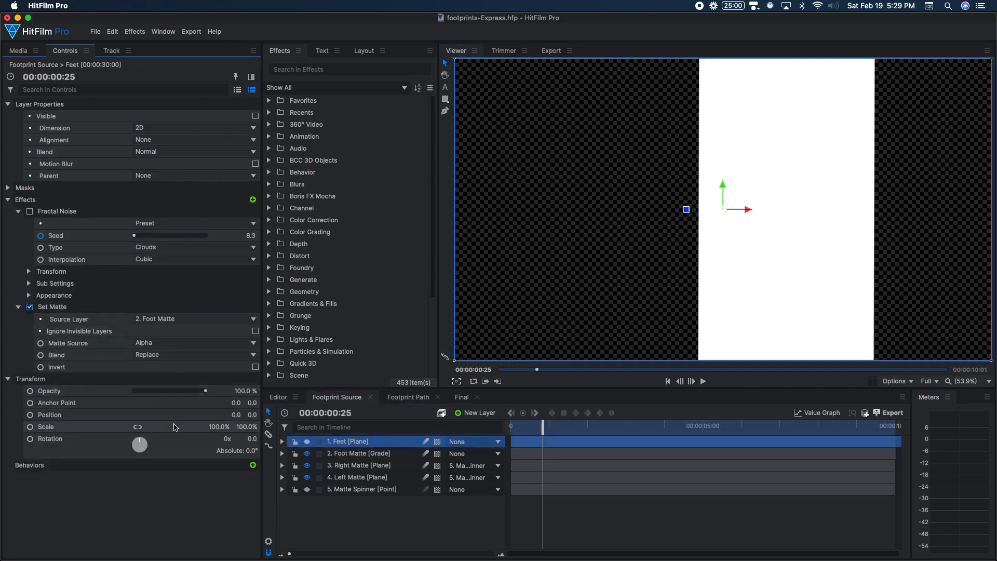
{"action": "left_click", "coordinate": [306, 478]}
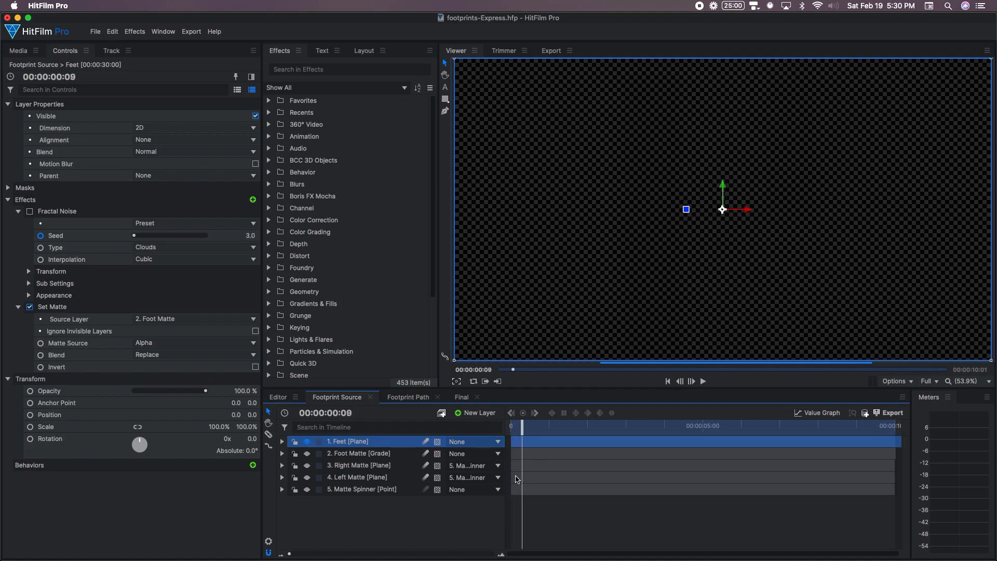
{"action": "left_click", "coordinate": [692, 381]}
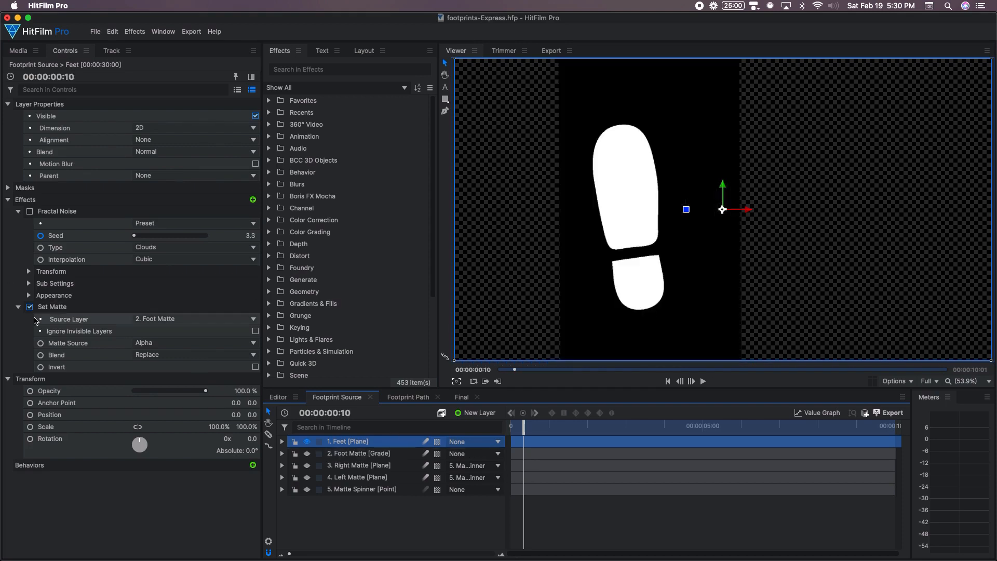
Turn Fractal Noise back on for the Feet layer.
{"action": "left_click", "coordinate": [29, 212]}
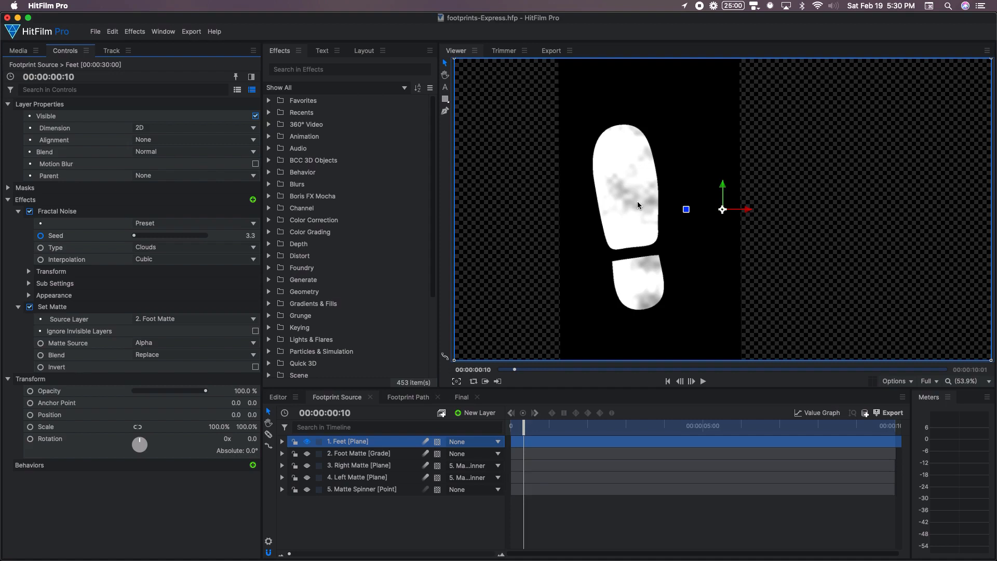
{"action": "mouse_move", "coordinate": [606, 219]}
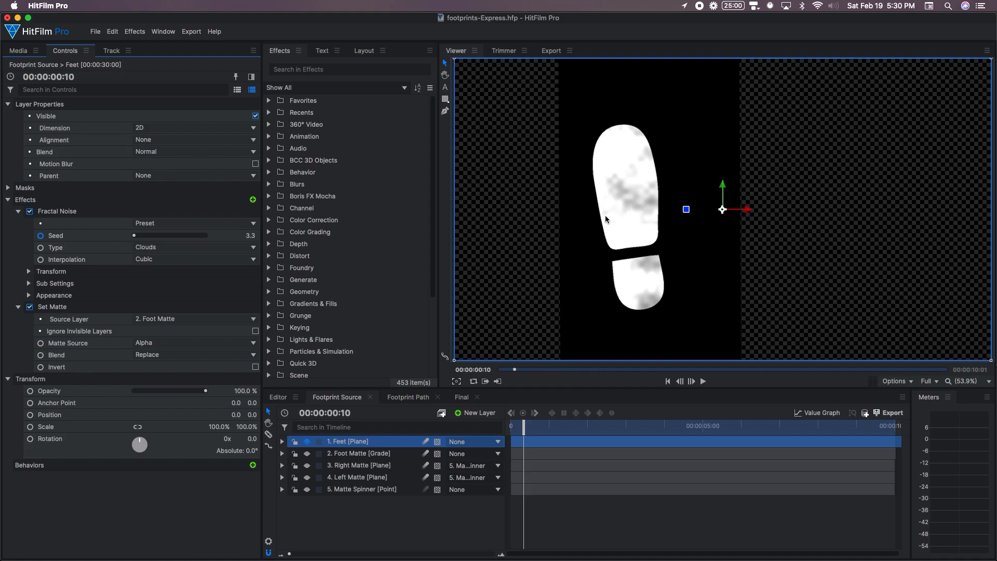
{"action": "mouse_move", "coordinate": [623, 191]}
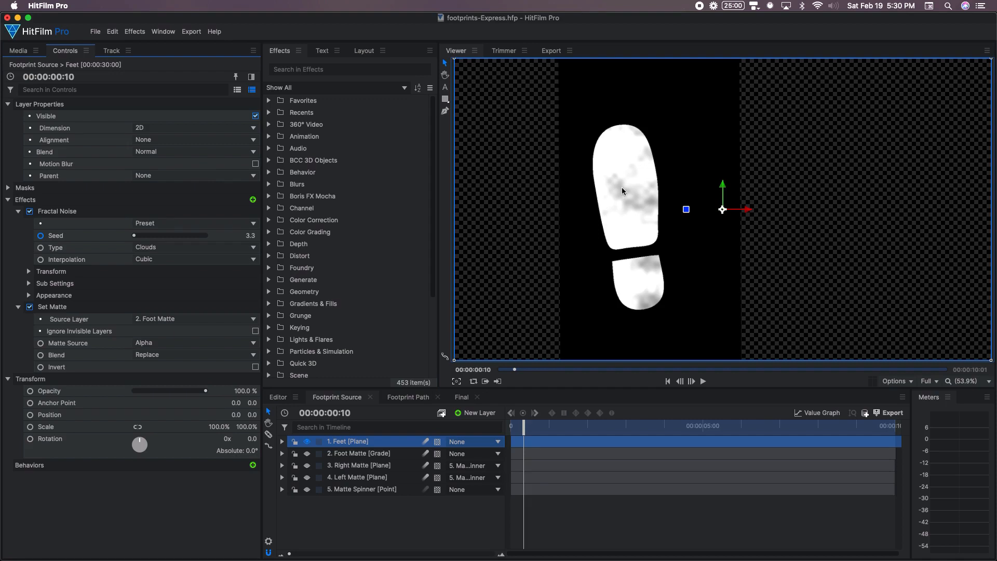
{"action": "mouse_move", "coordinate": [629, 205]}
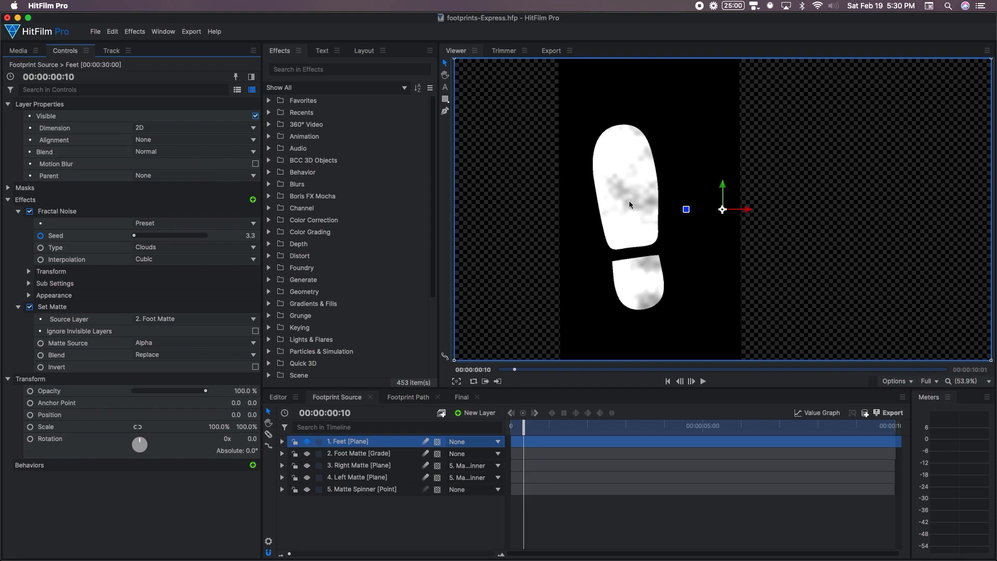
{"action": "mouse_move", "coordinate": [652, 155]}
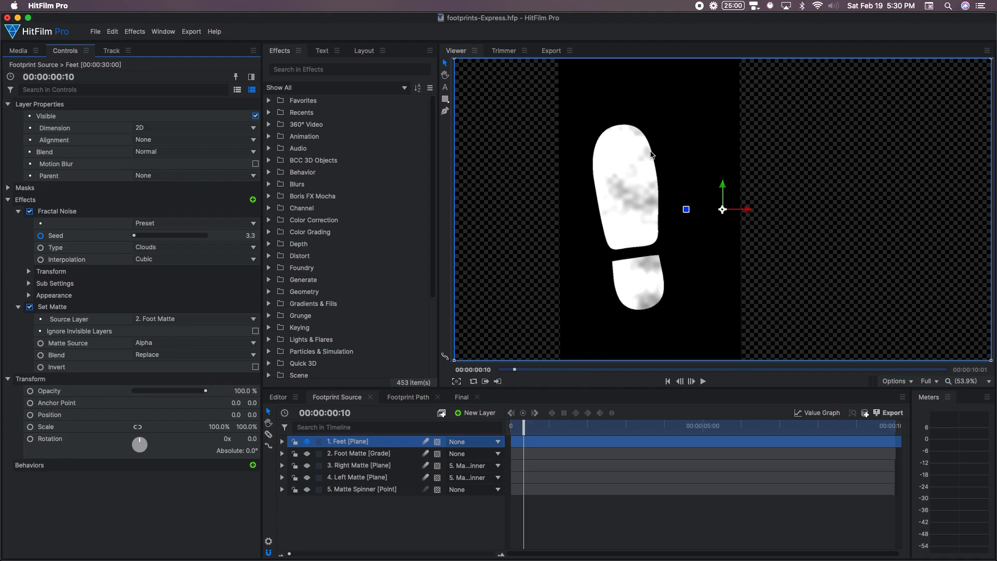
{"action": "mouse_move", "coordinate": [624, 151]}
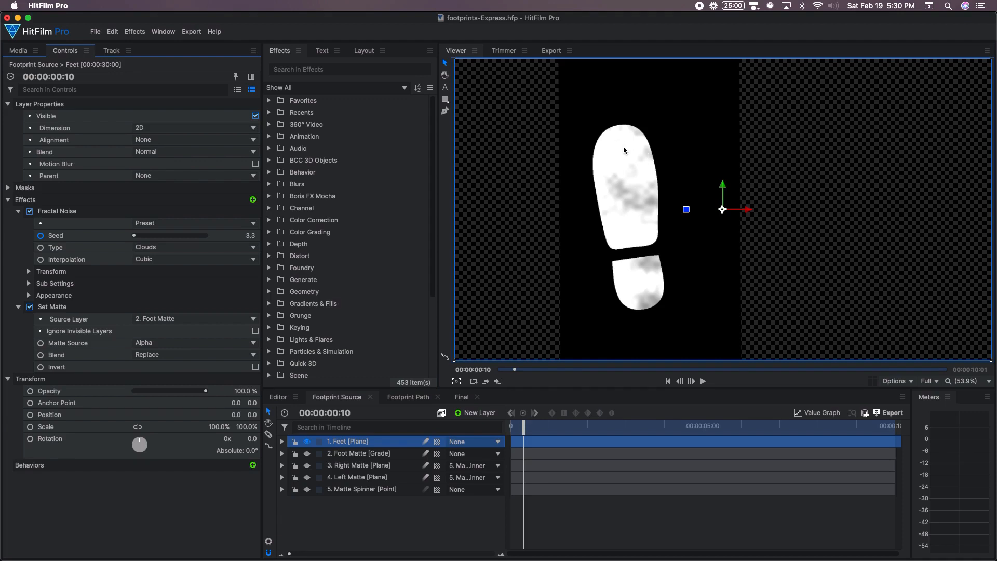
{"action": "mouse_move", "coordinate": [638, 198]}
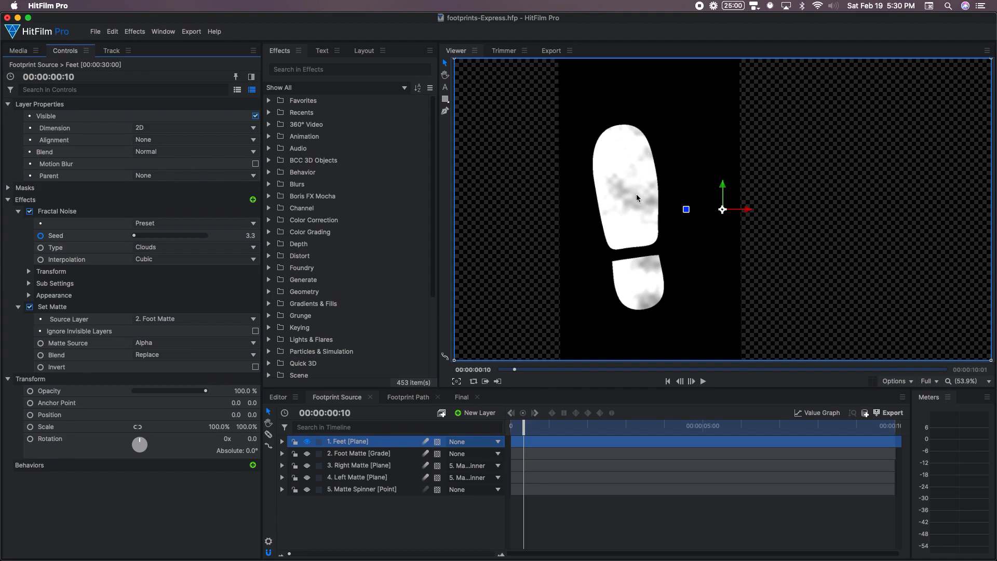
{"action": "mouse_move", "coordinate": [624, 205]}
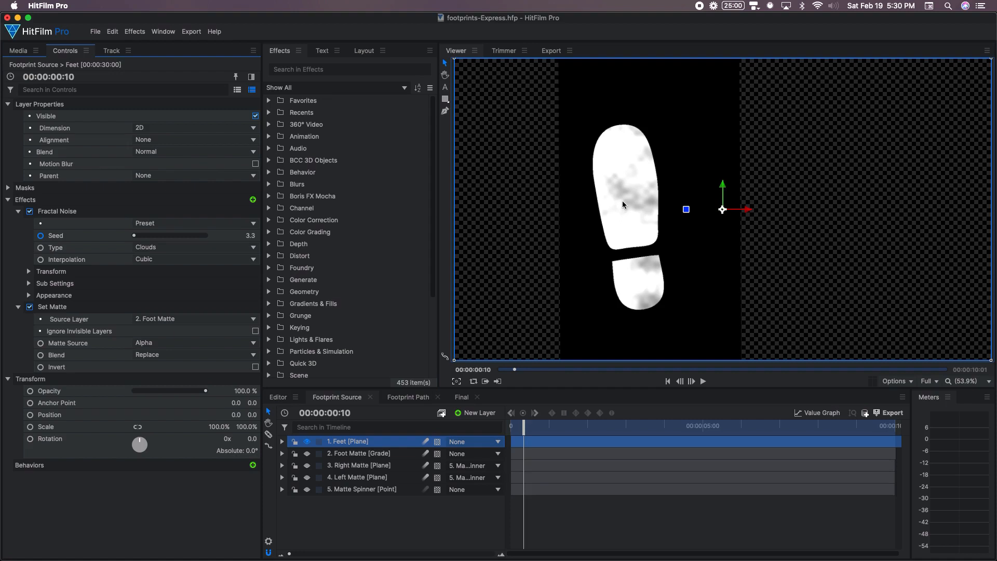
{"action": "mouse_move", "coordinate": [331, 270]}
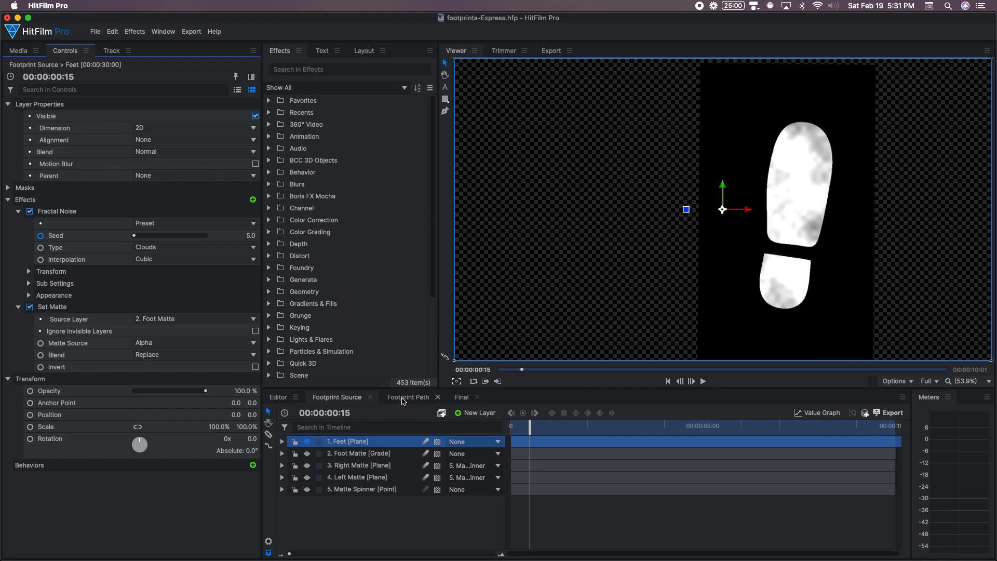
Open Footprint Path with a checkerboard background and hide the Effects layer.
{"action": "left_click", "coordinate": [409, 397]}
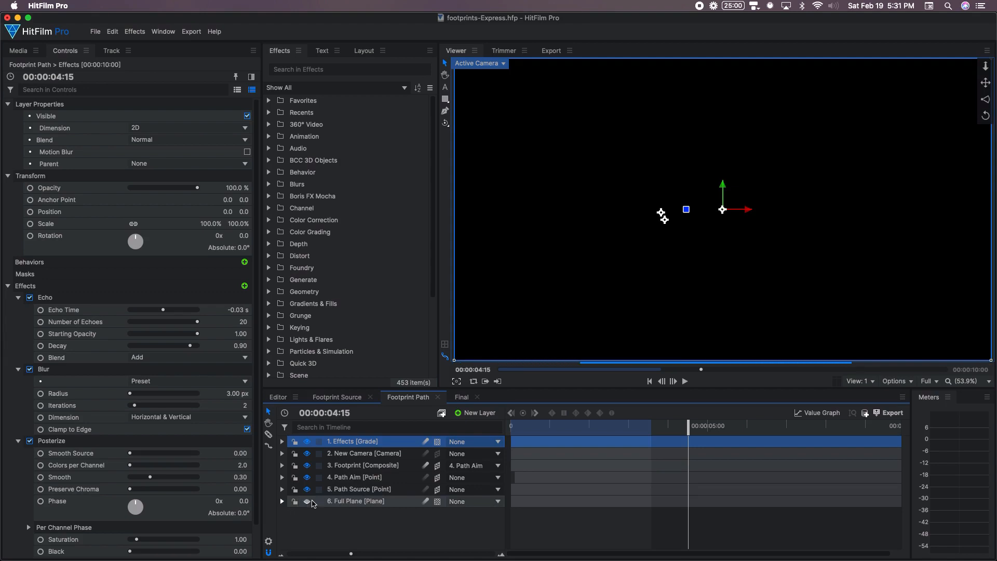
{"action": "left_click", "coordinate": [897, 380]}
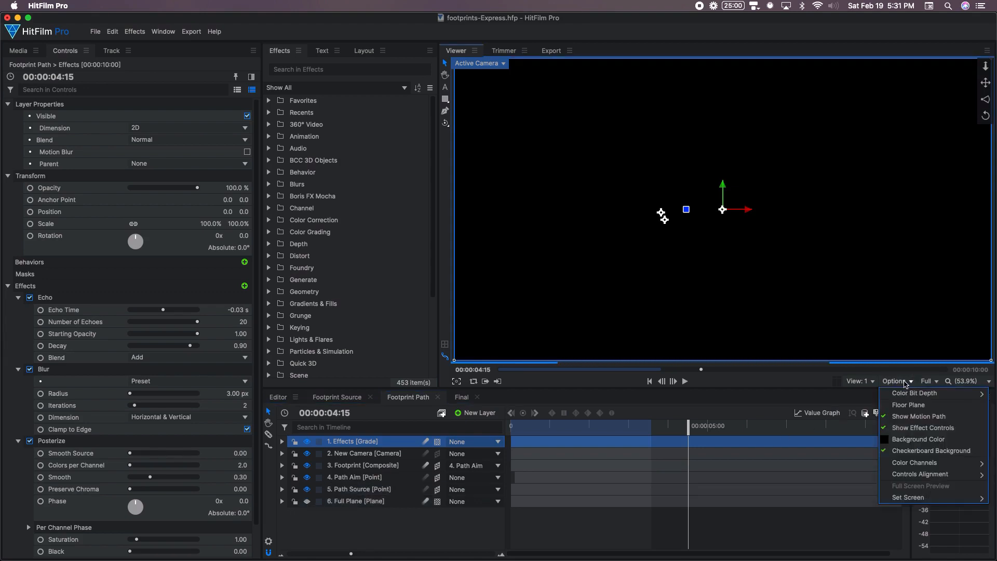
{"action": "left_click", "coordinate": [325, 524]}
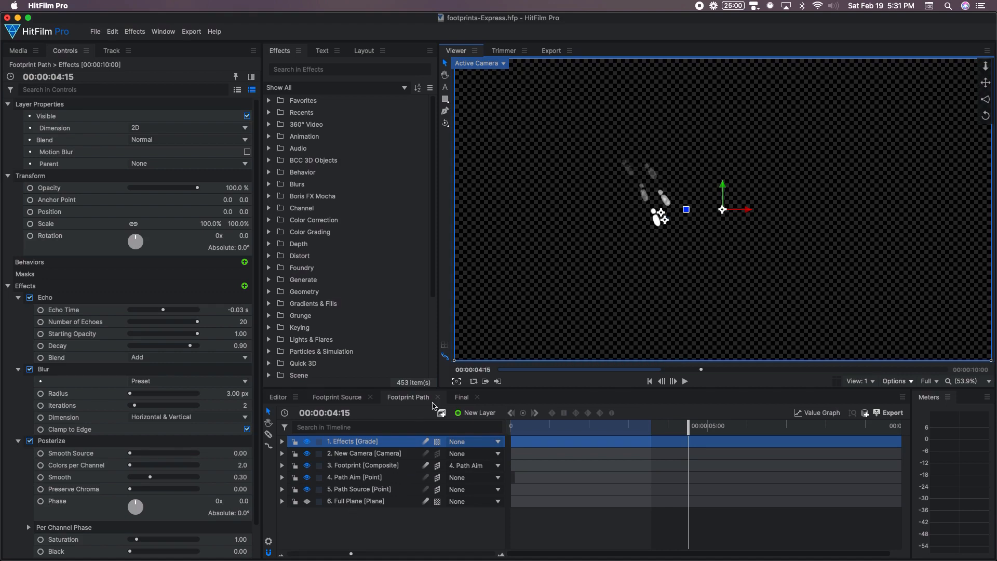
{"action": "left_click", "coordinate": [306, 490]}
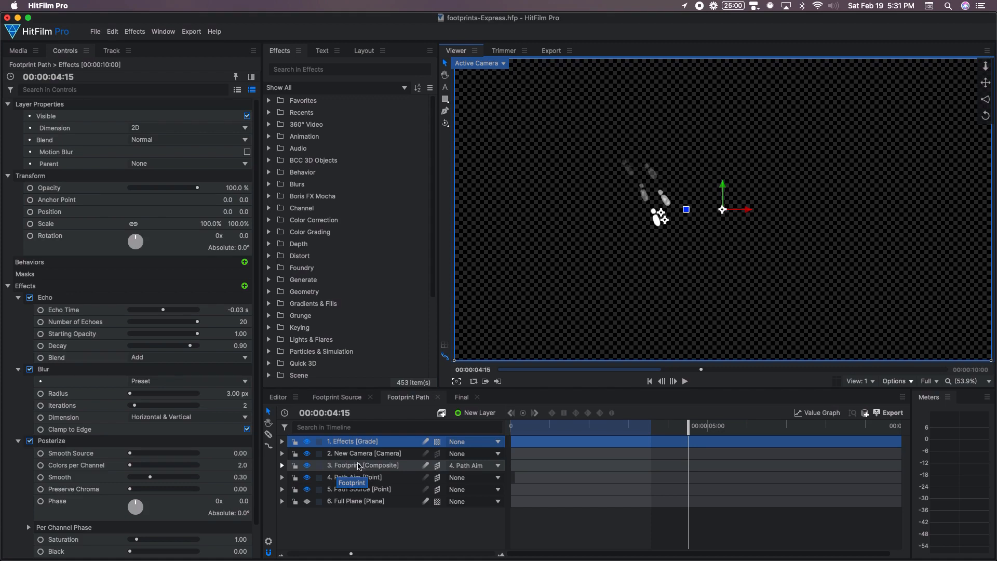
{"action": "mouse_move", "coordinate": [389, 456]}
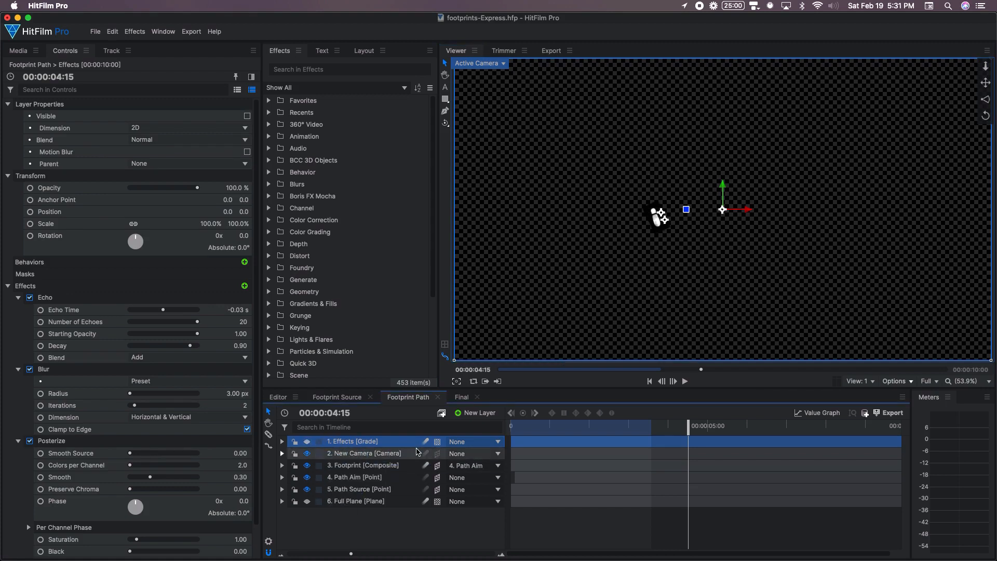
{"action": "mouse_move", "coordinate": [380, 501]}
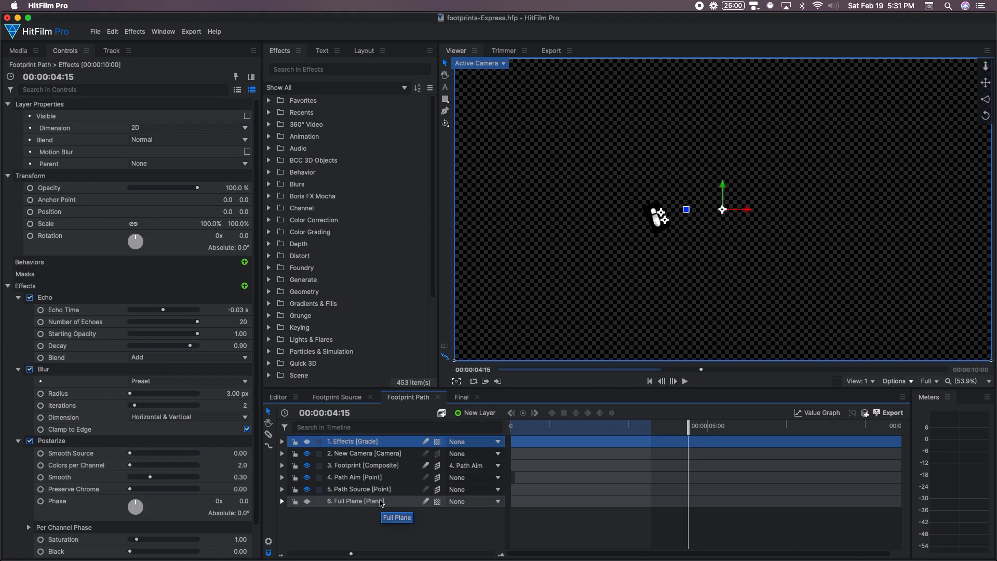
{"action": "mouse_move", "coordinate": [397, 453]}
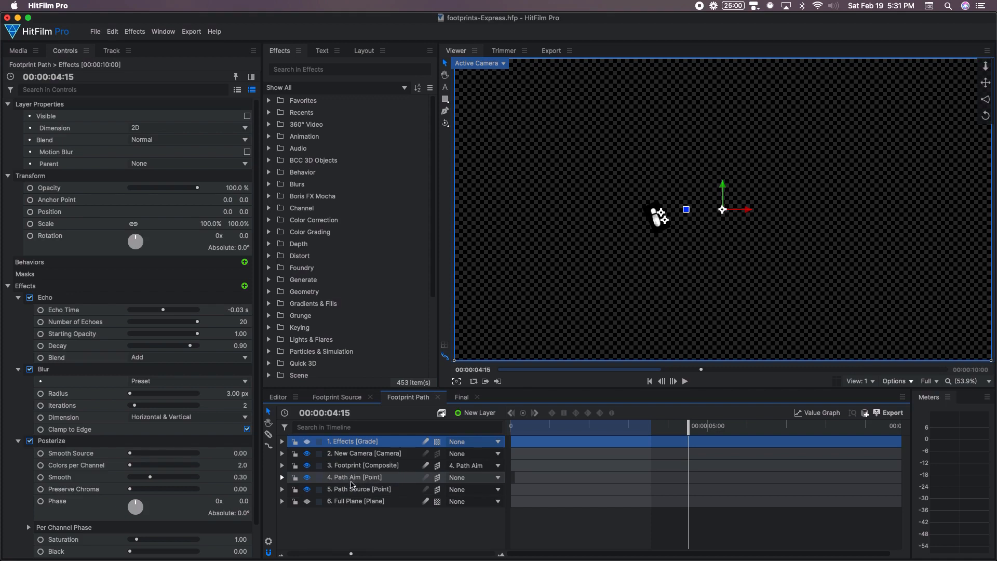
{"action": "mouse_move", "coordinate": [354, 477]}
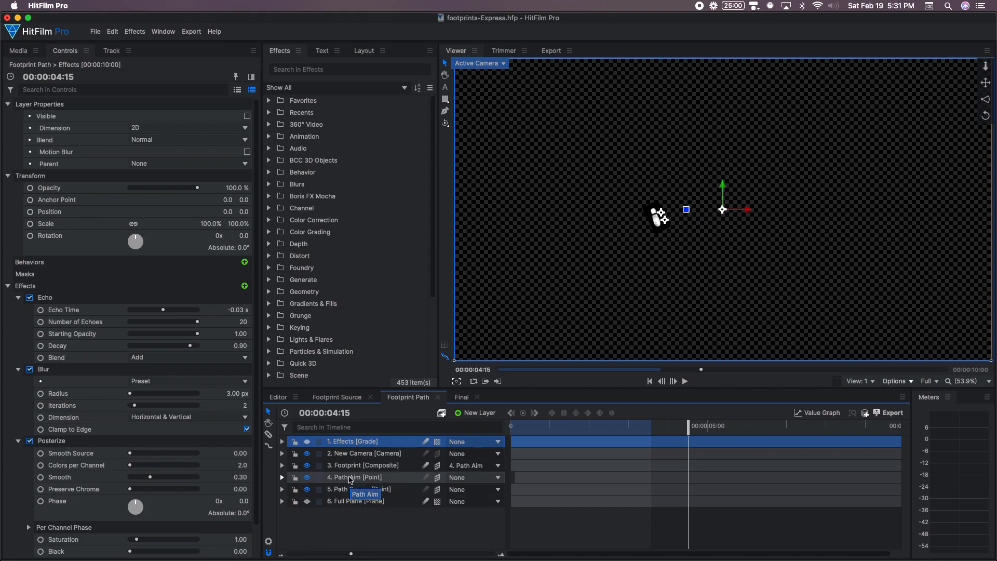
{"action": "mouse_move", "coordinate": [342, 495]}
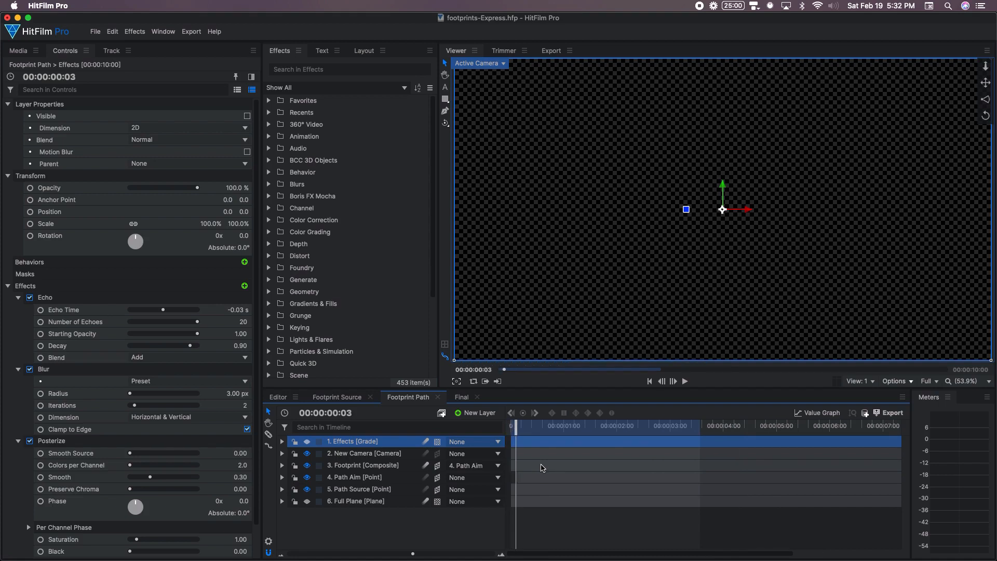
{"action": "mouse_move", "coordinate": [365, 490]}
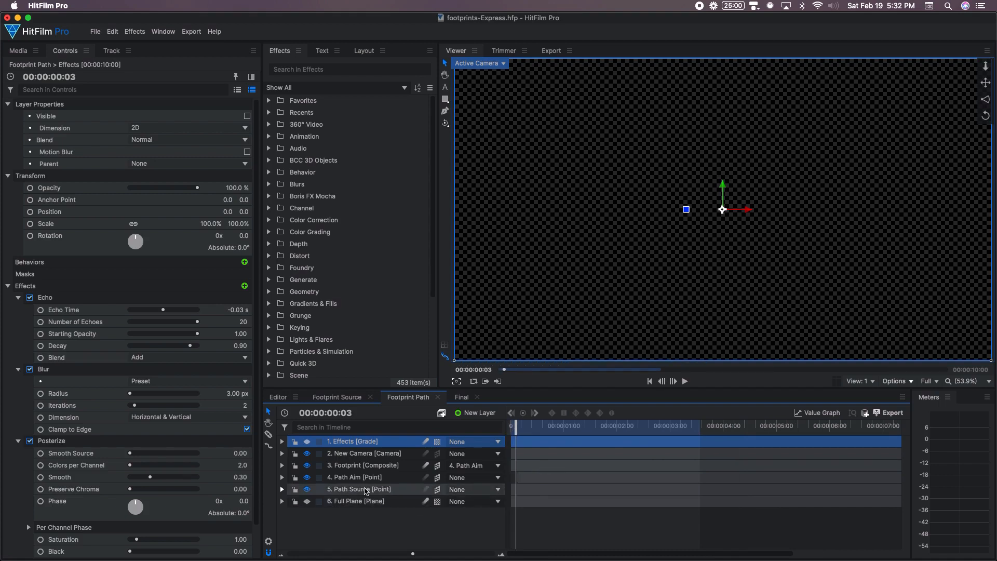
Select Path Aim, then Path Source, to display their S-shaped motion path.
{"action": "left_click", "coordinate": [354, 477]}
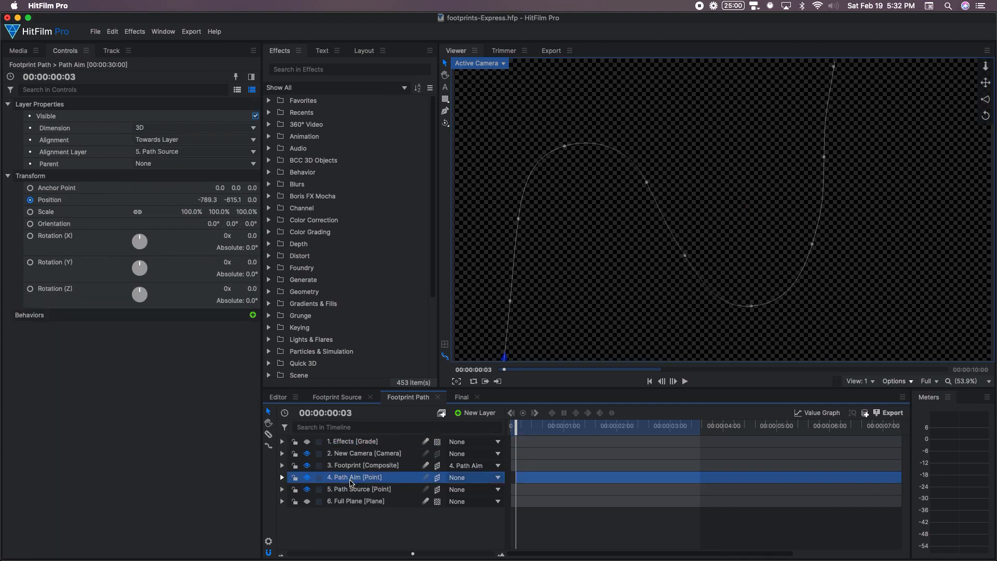
{"action": "left_click", "coordinate": [358, 488]}
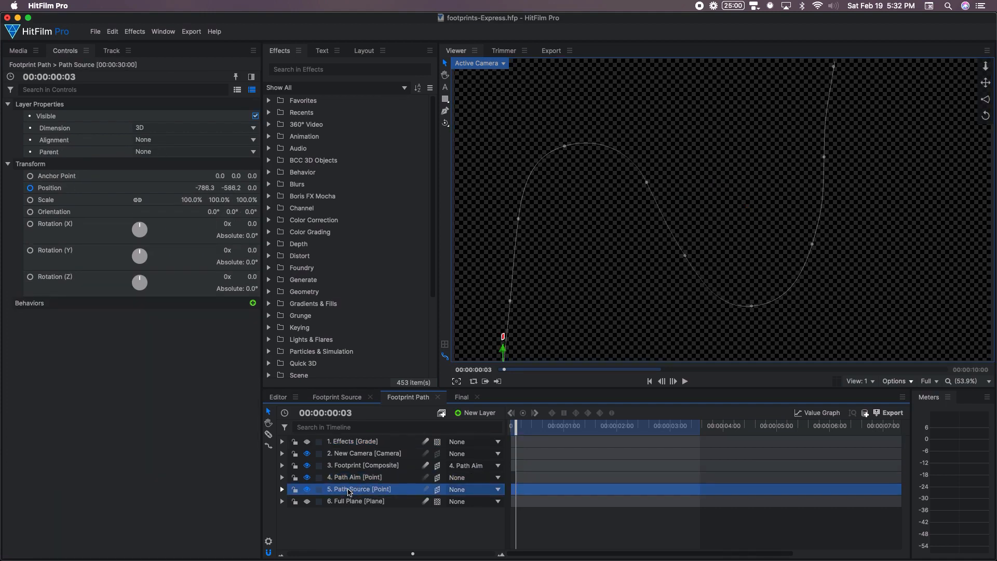
{"action": "mouse_move", "coordinate": [505, 445]}
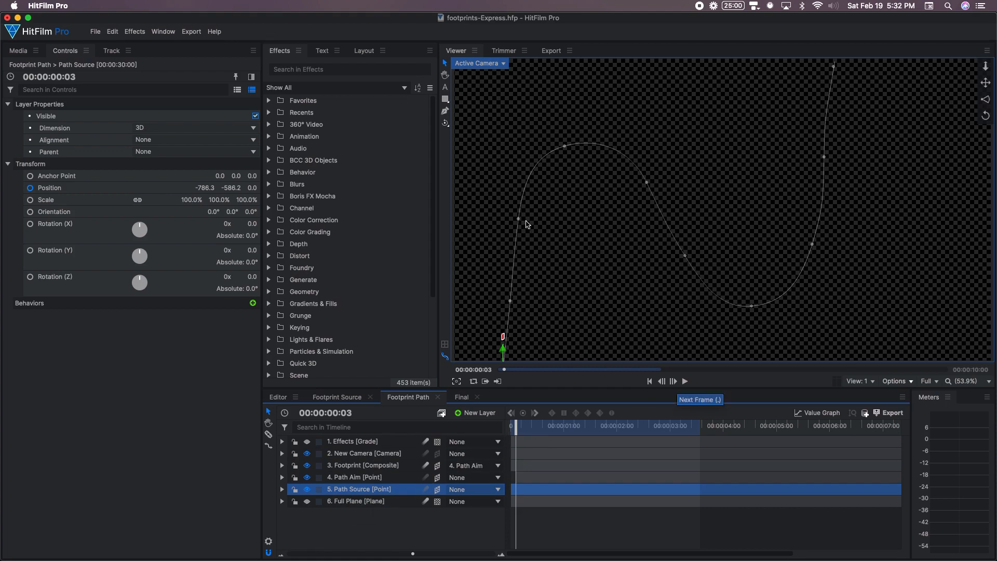
{"action": "mouse_move", "coordinate": [581, 155]}
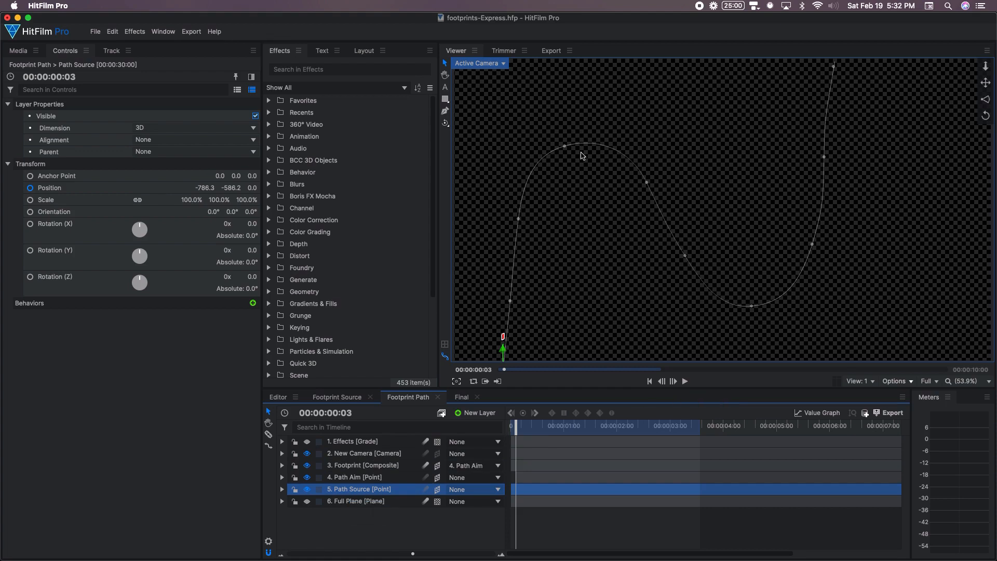
{"action": "mouse_move", "coordinate": [851, 198]}
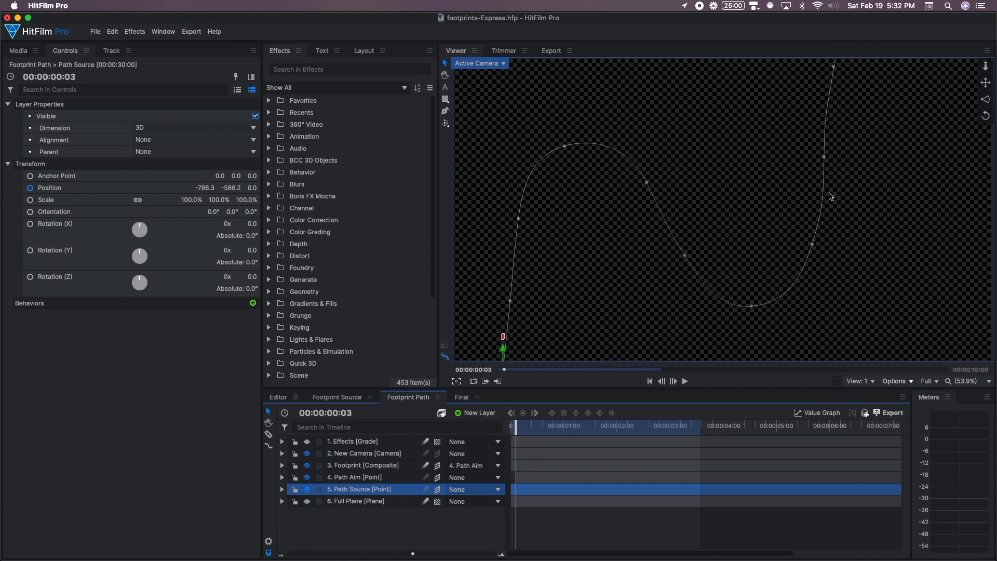
{"action": "mouse_move", "coordinate": [584, 306]}
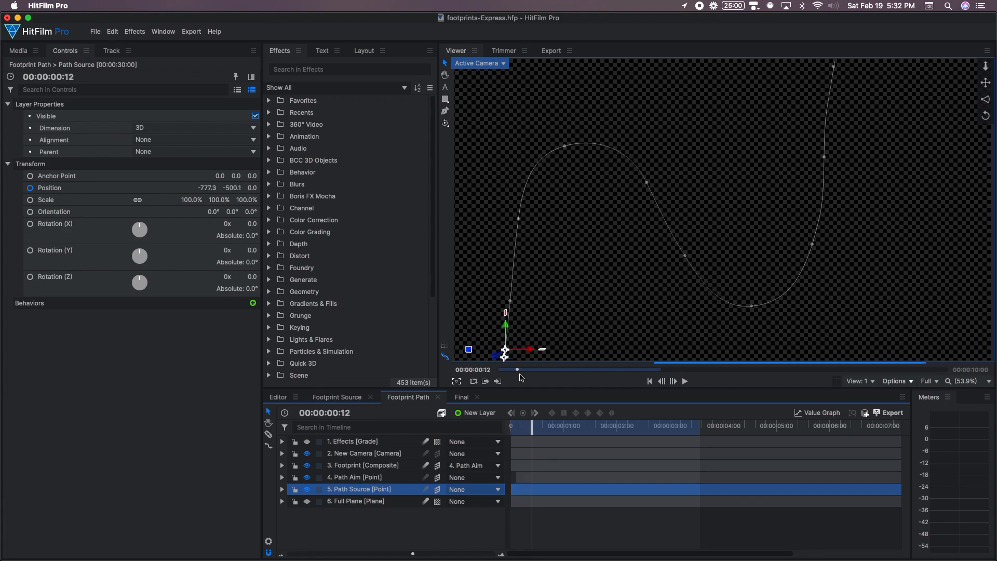
Select the Path Aim layer to view the footprint on its motion path.
{"action": "left_click", "coordinate": [354, 477]}
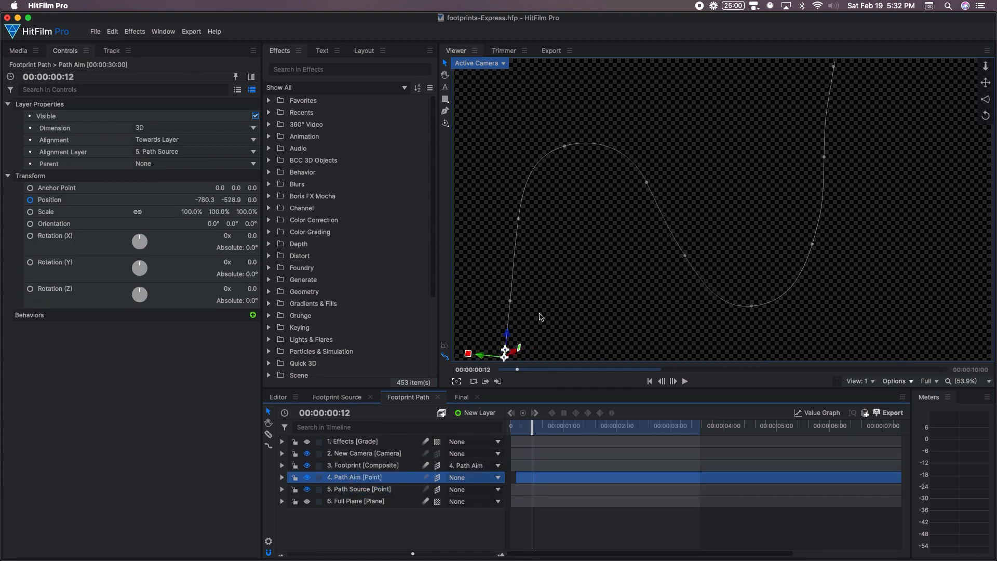
{"action": "mouse_move", "coordinate": [518, 326]}
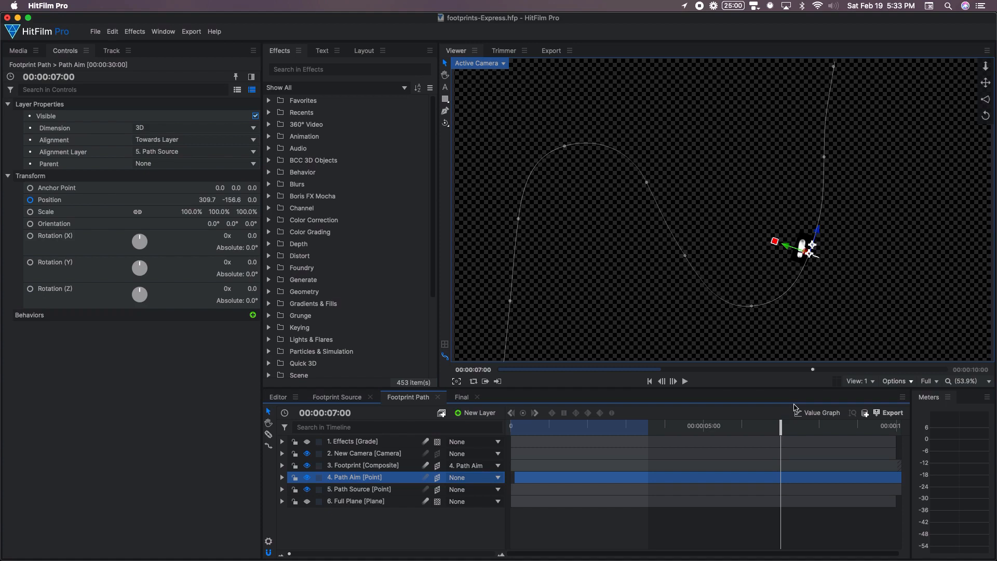
{"action": "mouse_move", "coordinate": [822, 192]}
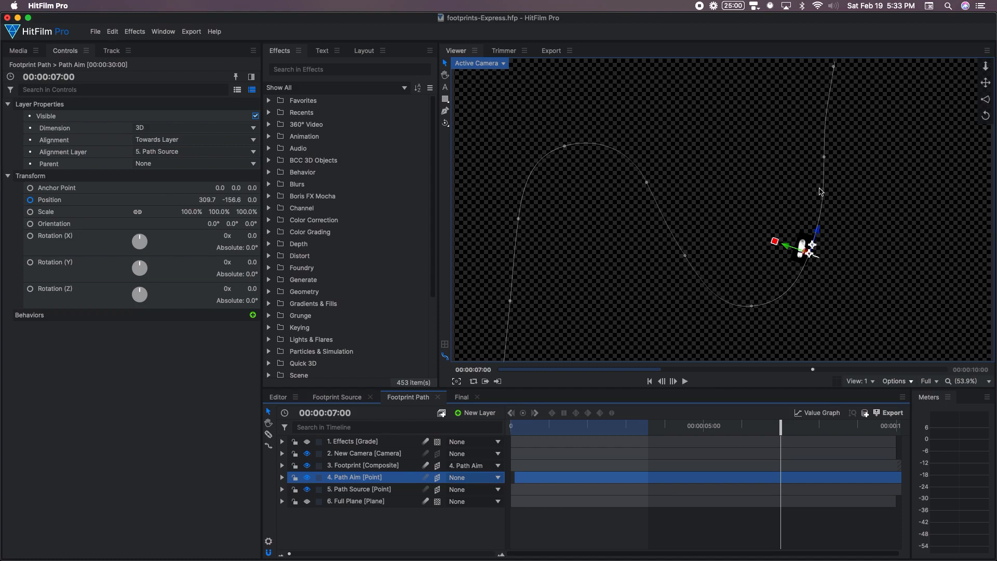
{"action": "mouse_move", "coordinate": [790, 261]}
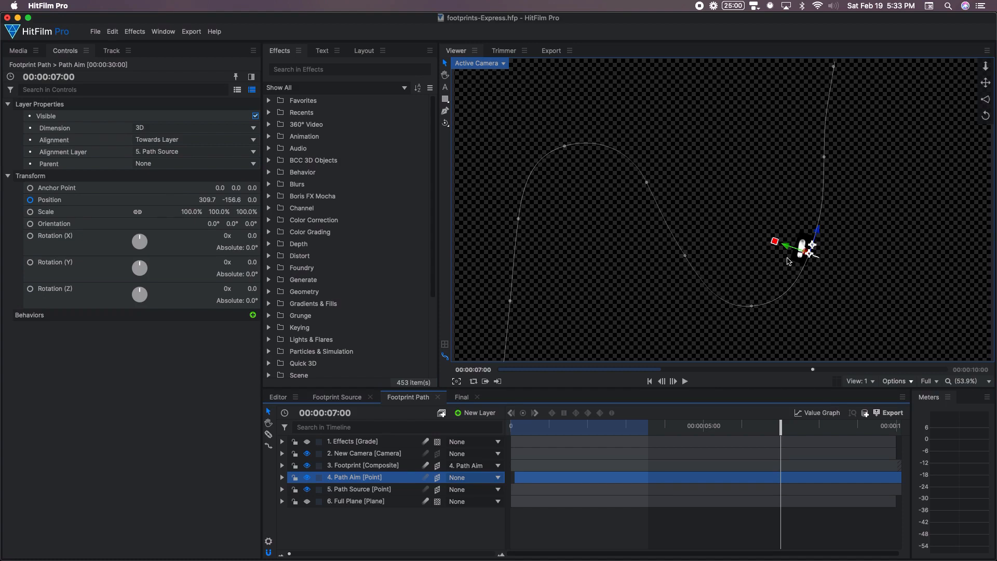
{"action": "mouse_move", "coordinate": [821, 266]}
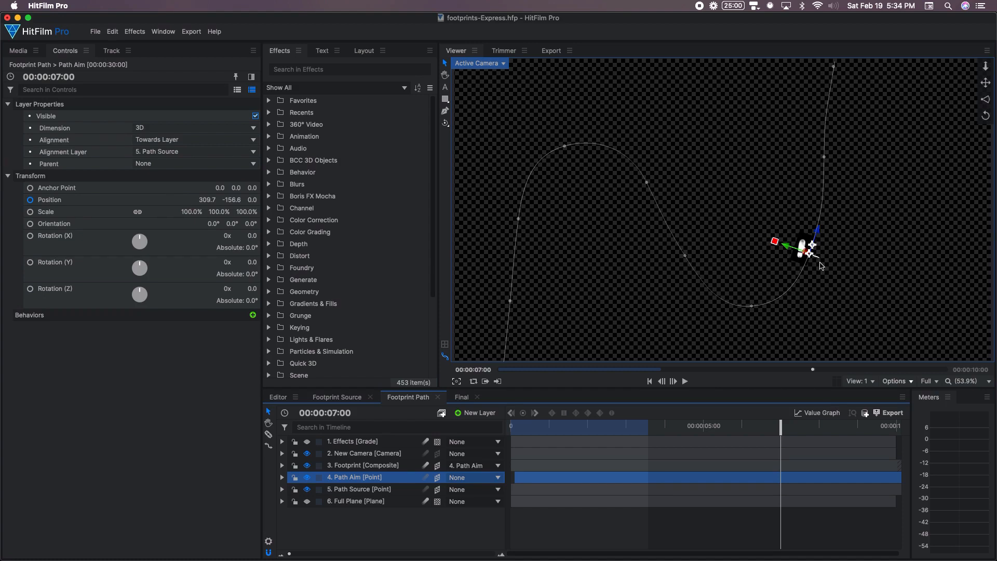
{"action": "mouse_move", "coordinate": [816, 273]}
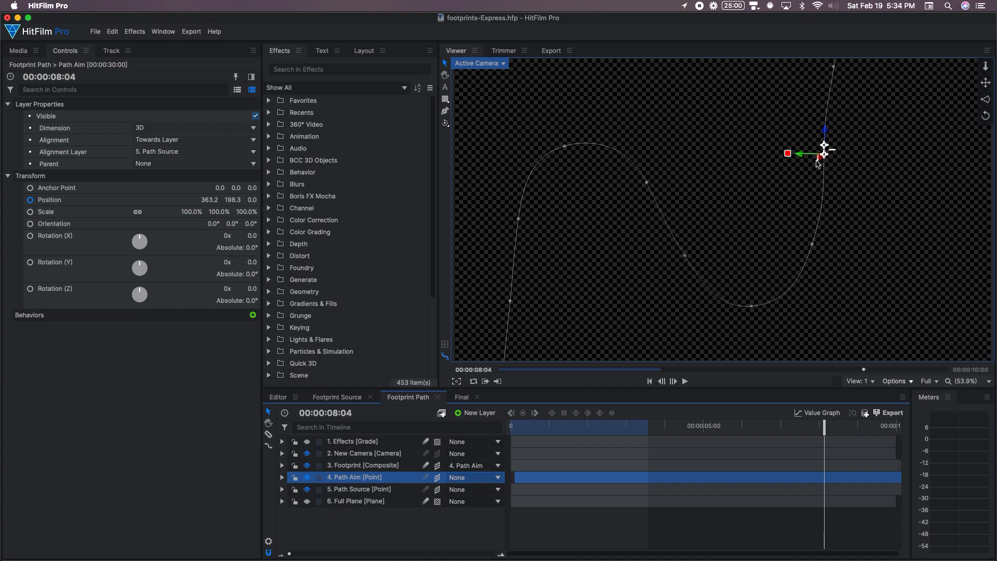
{"action": "mouse_move", "coordinate": [730, 244]}
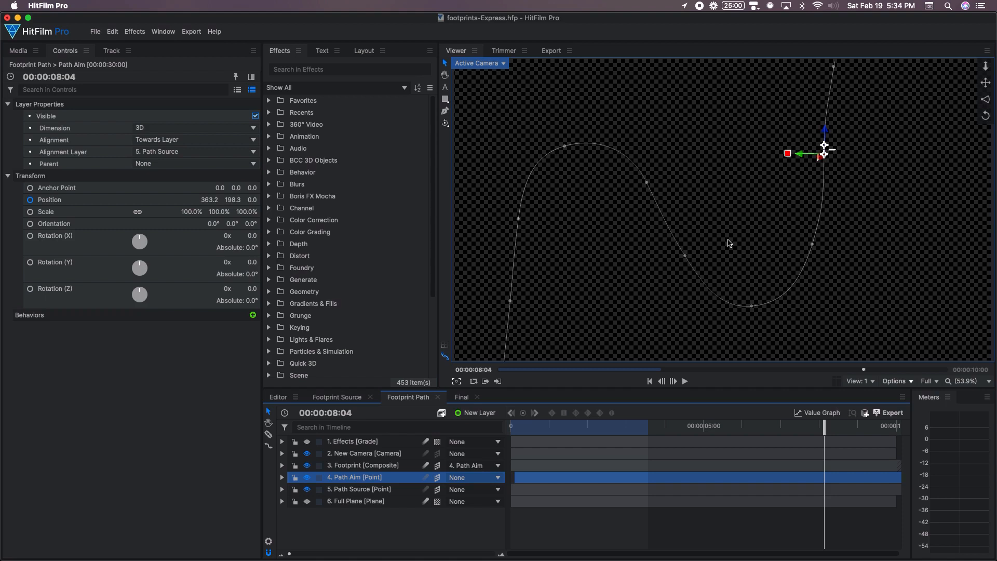
{"action": "mouse_move", "coordinate": [719, 221]}
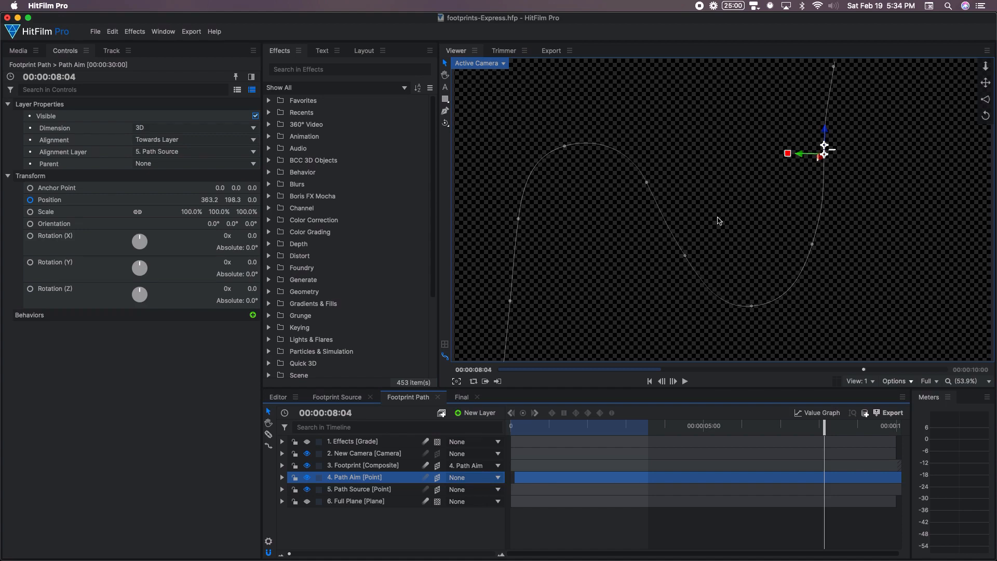
{"action": "mouse_move", "coordinate": [843, 153]}
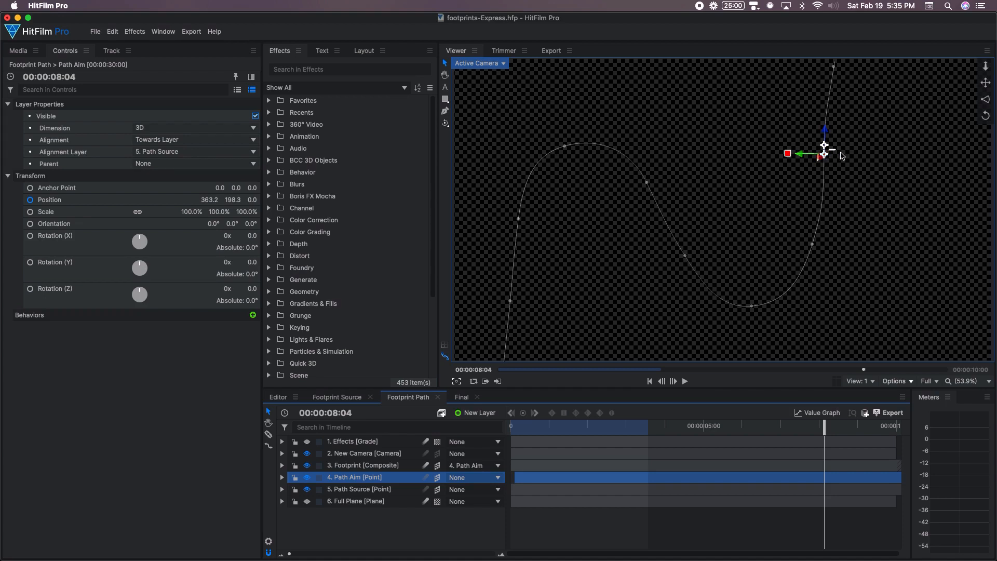
{"action": "mouse_move", "coordinate": [824, 159]}
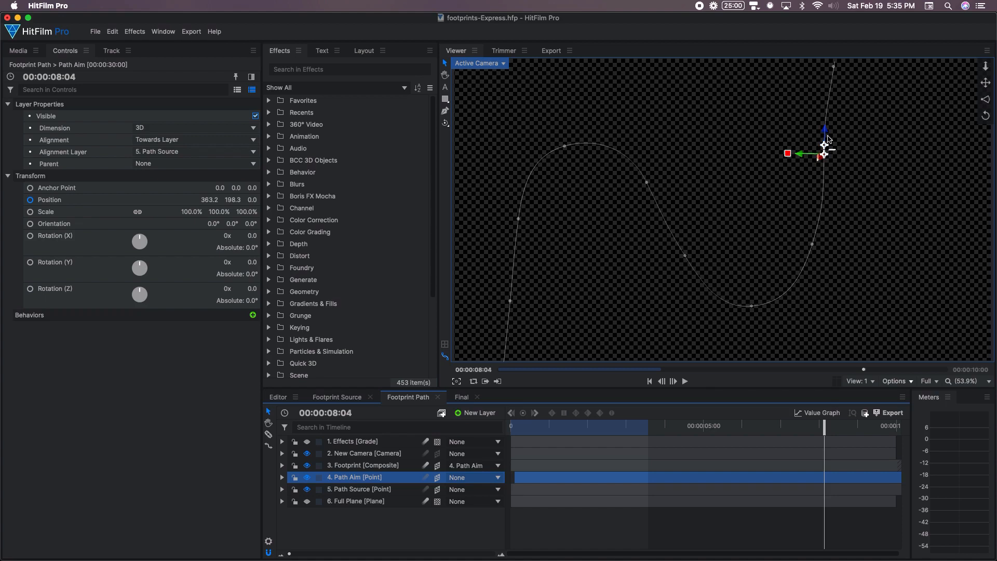
{"action": "mouse_move", "coordinate": [845, 151]}
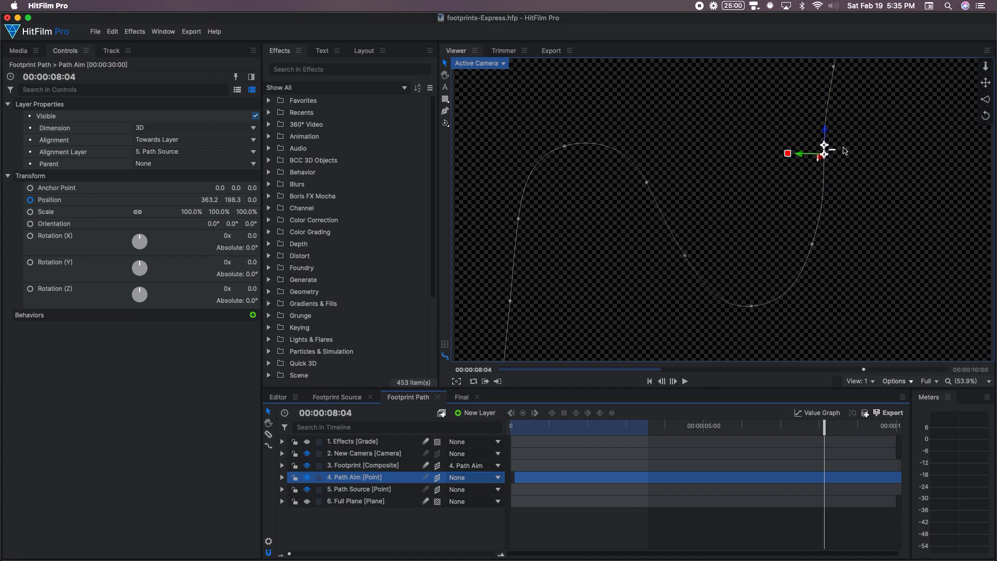
{"action": "mouse_move", "coordinate": [889, 183]}
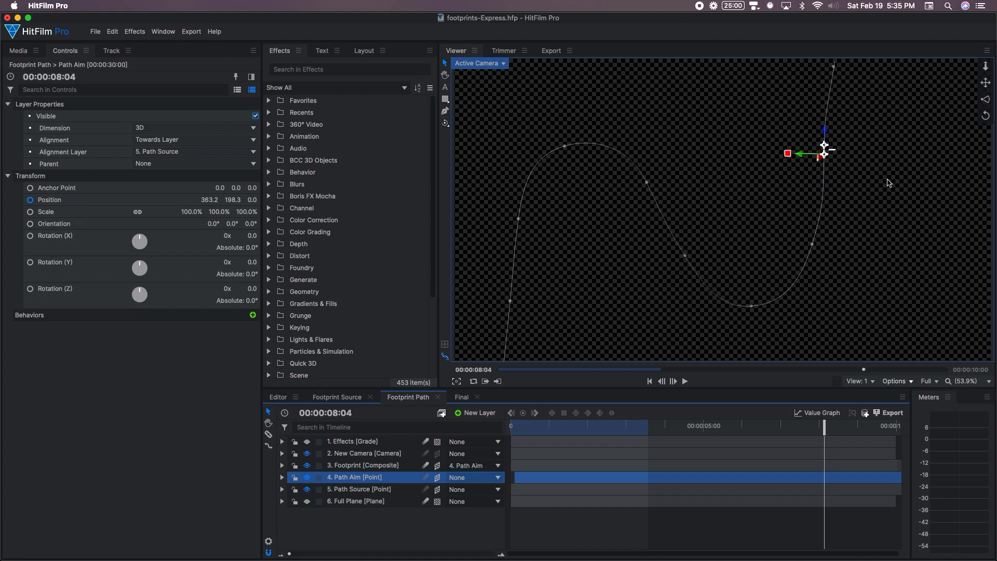
{"action": "mouse_move", "coordinate": [865, 172]}
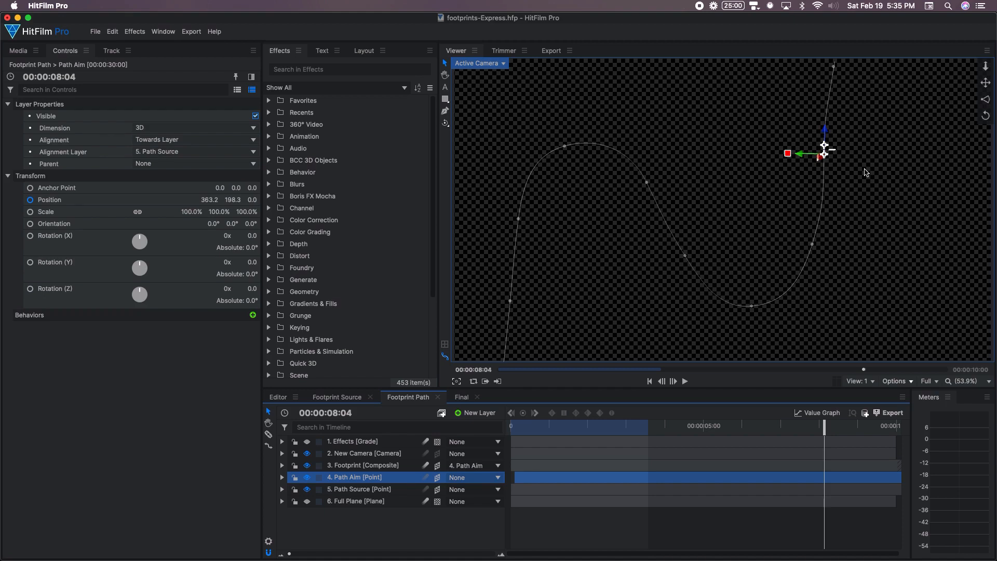
{"action": "mouse_move", "coordinate": [874, 198]}
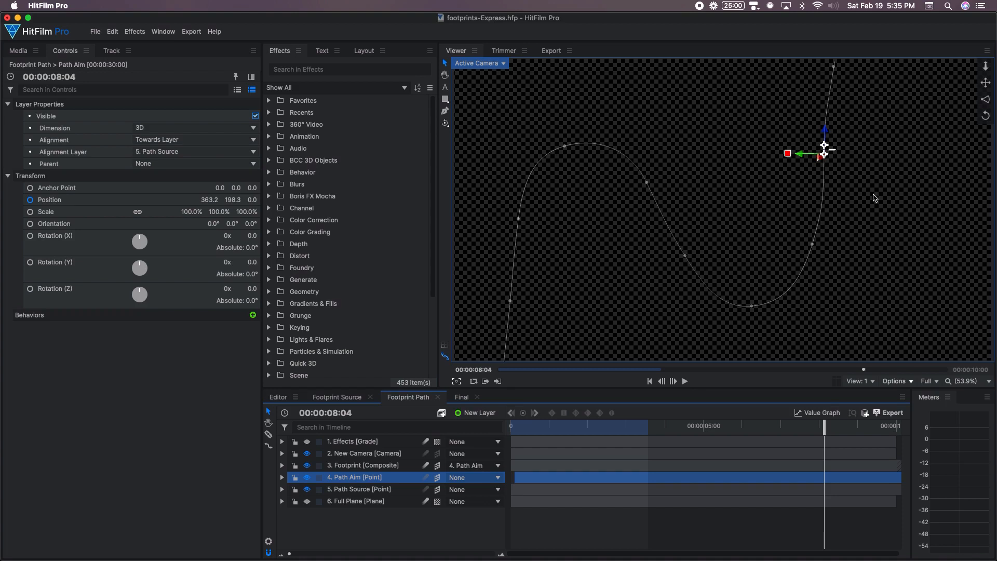
{"action": "mouse_move", "coordinate": [843, 215]}
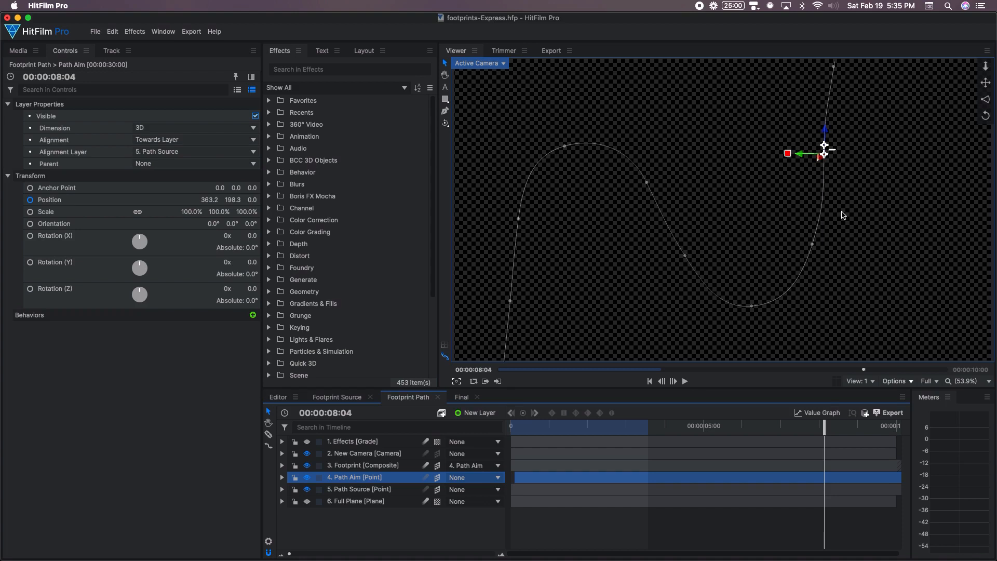
{"action": "mouse_move", "coordinate": [828, 159]}
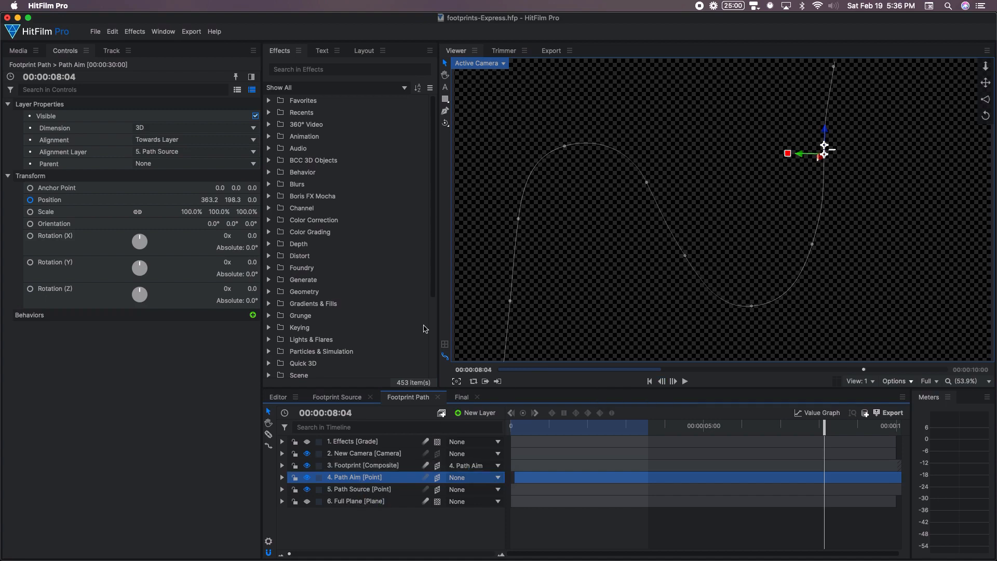
Select the Footprint composite layer to show its properties.
{"action": "left_click", "coordinate": [362, 465]}
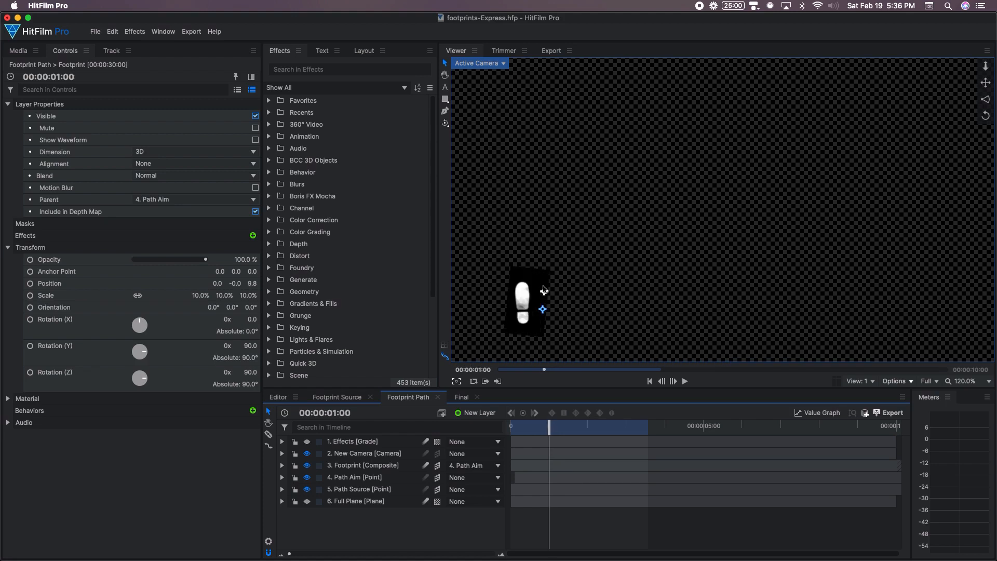
{"action": "scroll", "scroll_direction": "down", "scroll_amount": 3}
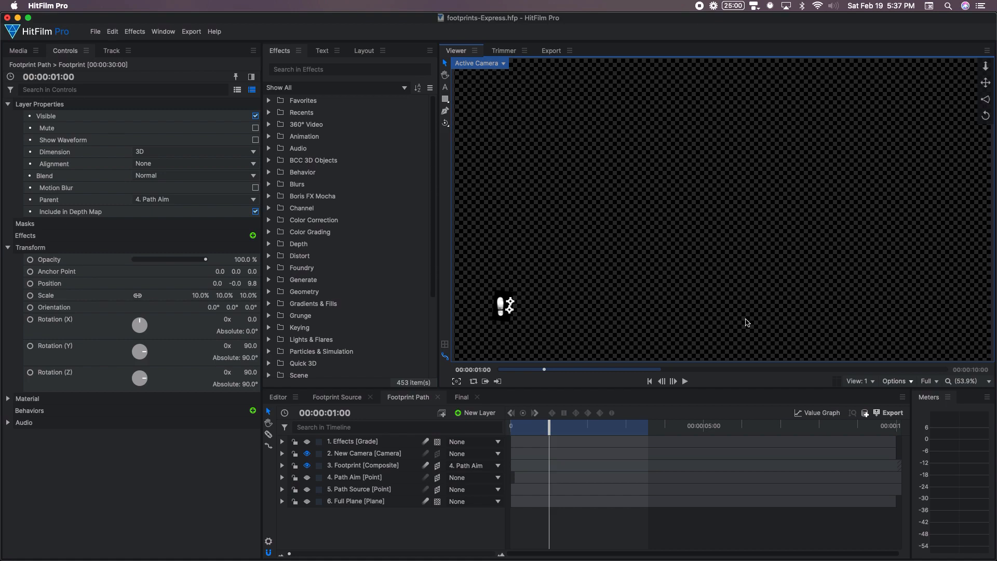
{"action": "mouse_move", "coordinate": [607, 267]}
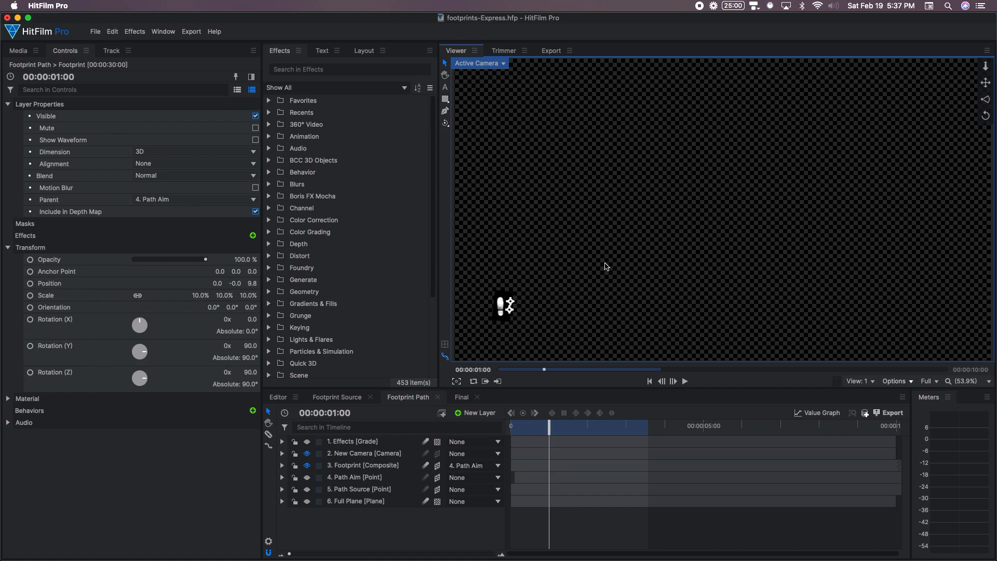
{"action": "mouse_move", "coordinate": [465, 403]}
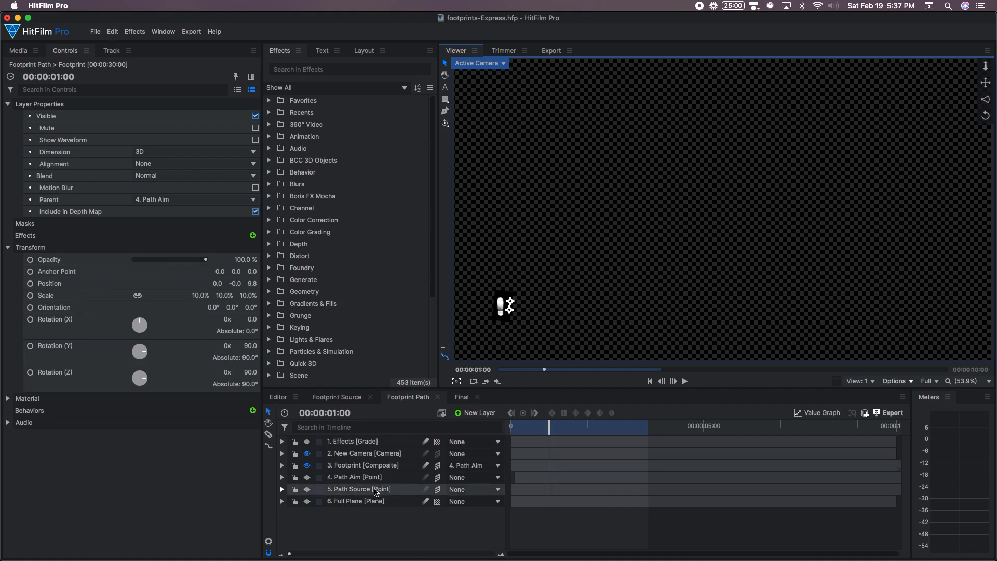
{"action": "left_click", "coordinate": [352, 441]}
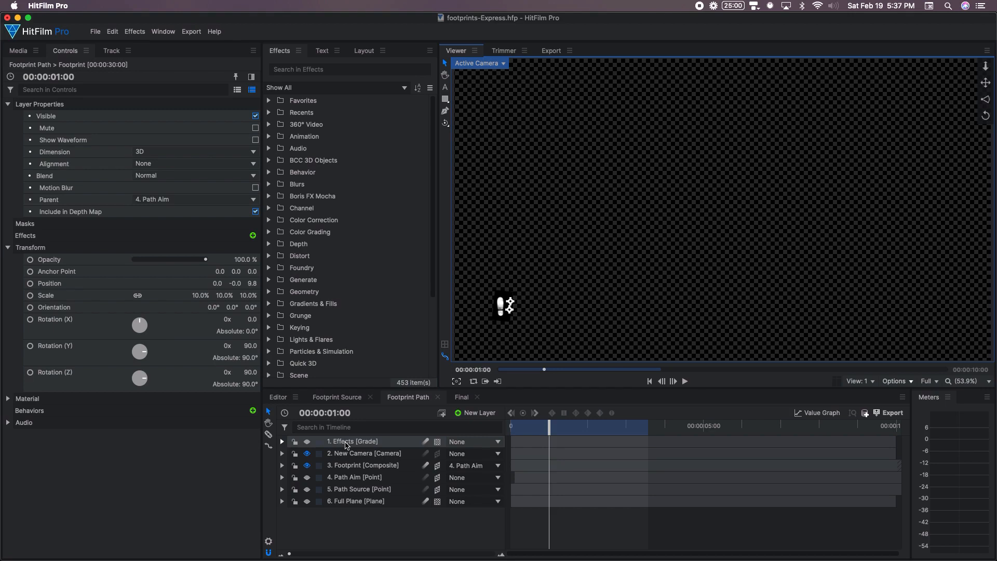
{"action": "mouse_move", "coordinate": [347, 441]}
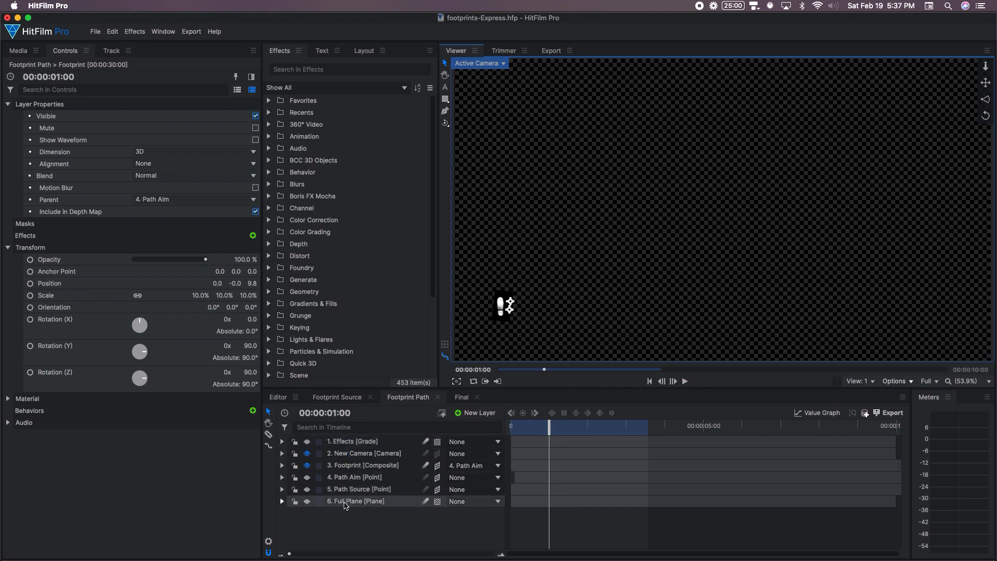
{"action": "mouse_move", "coordinate": [355, 501]}
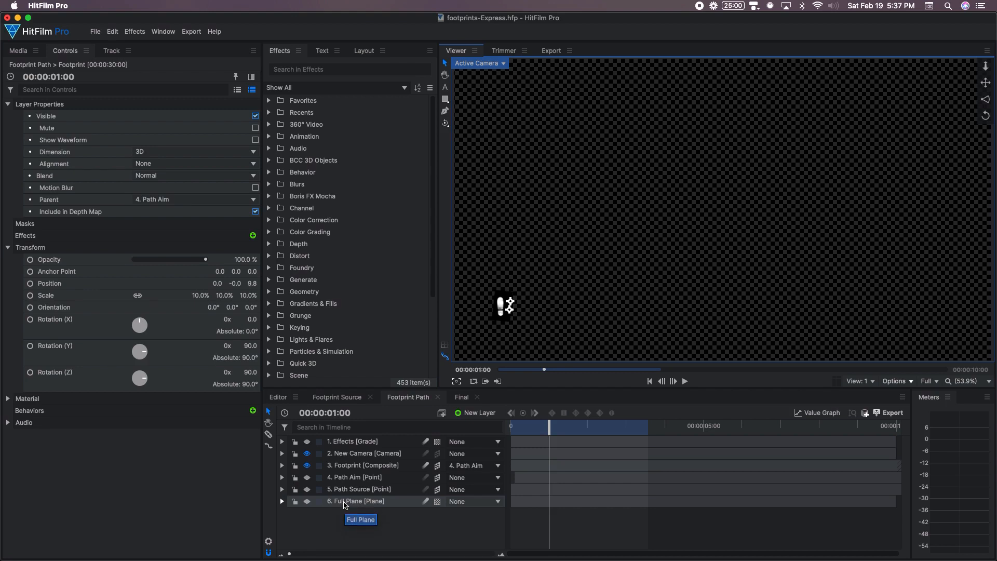
{"action": "left_click", "coordinate": [352, 442]}
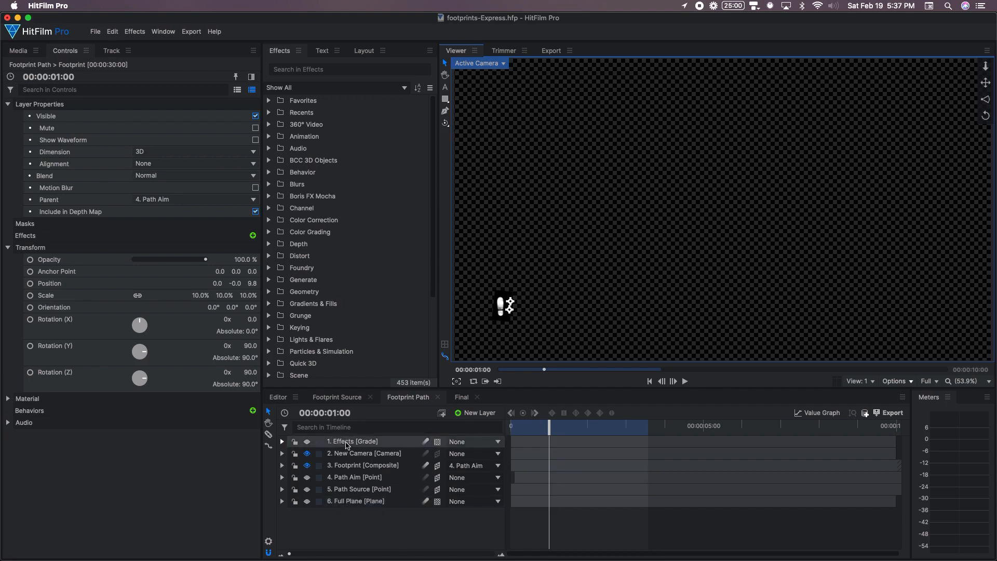
On the Effects grade layer, switch off Demult and other effects, leaving Echo enabled.
{"action": "left_click", "coordinate": [352, 442]}
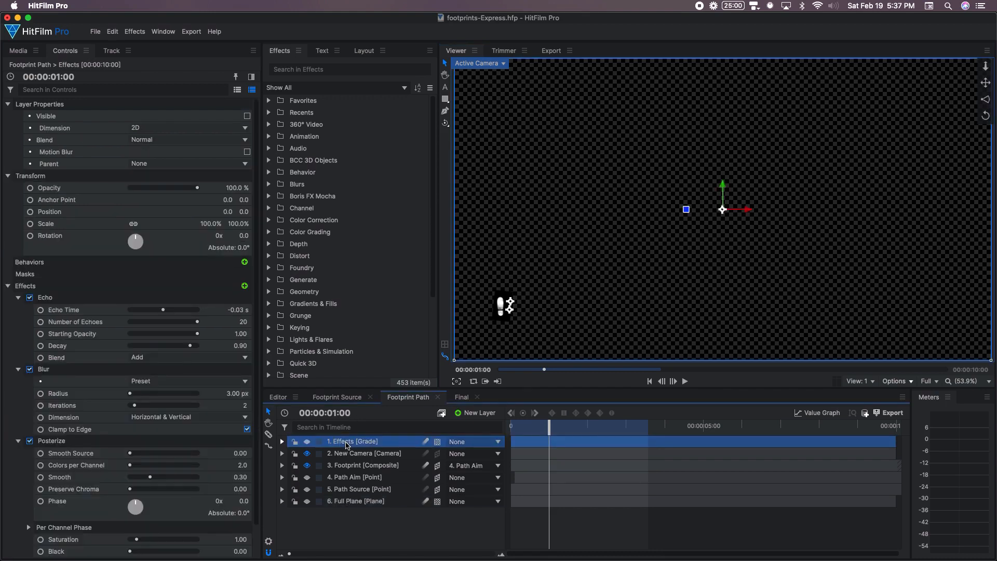
{"action": "scroll", "scroll_direction": "down", "scroll_amount": 3}
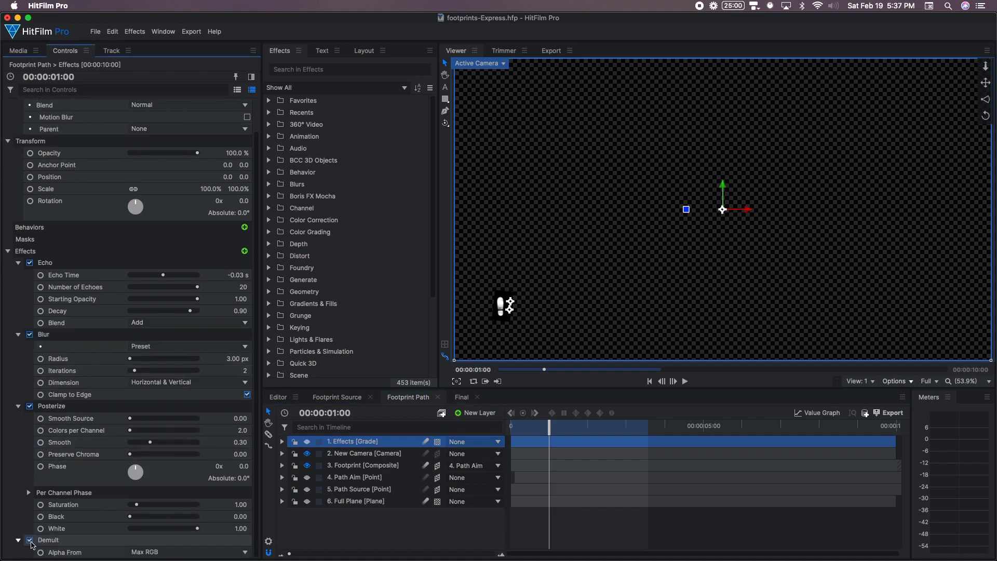
{"action": "left_click", "coordinate": [29, 334]}
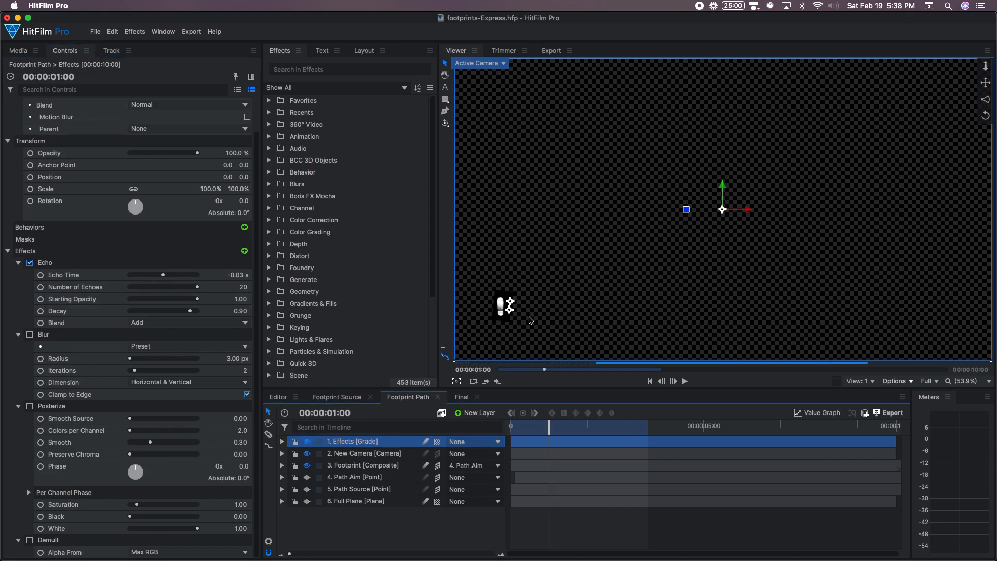
{"action": "mouse_move", "coordinate": [504, 318]}
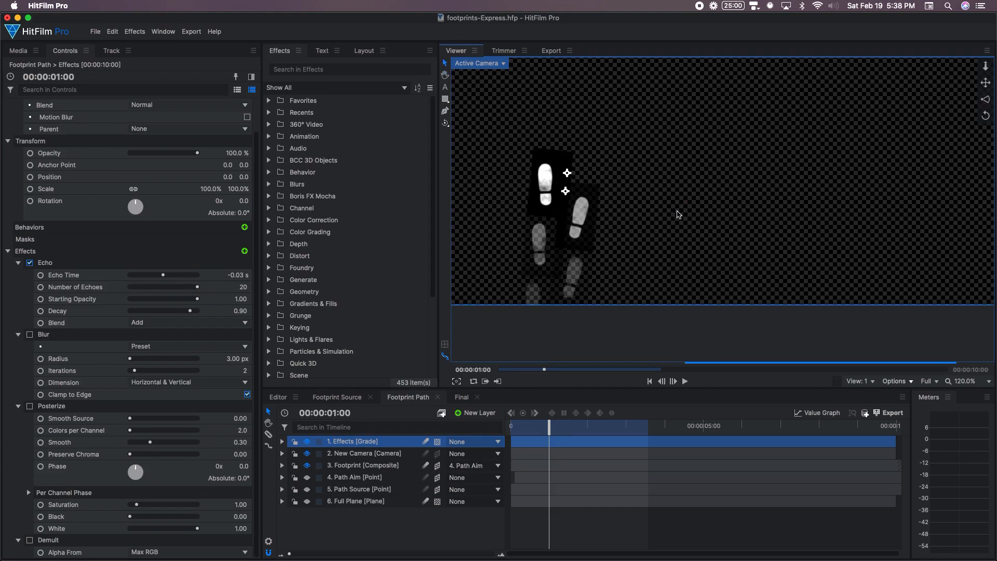
{"action": "mouse_move", "coordinate": [546, 190]}
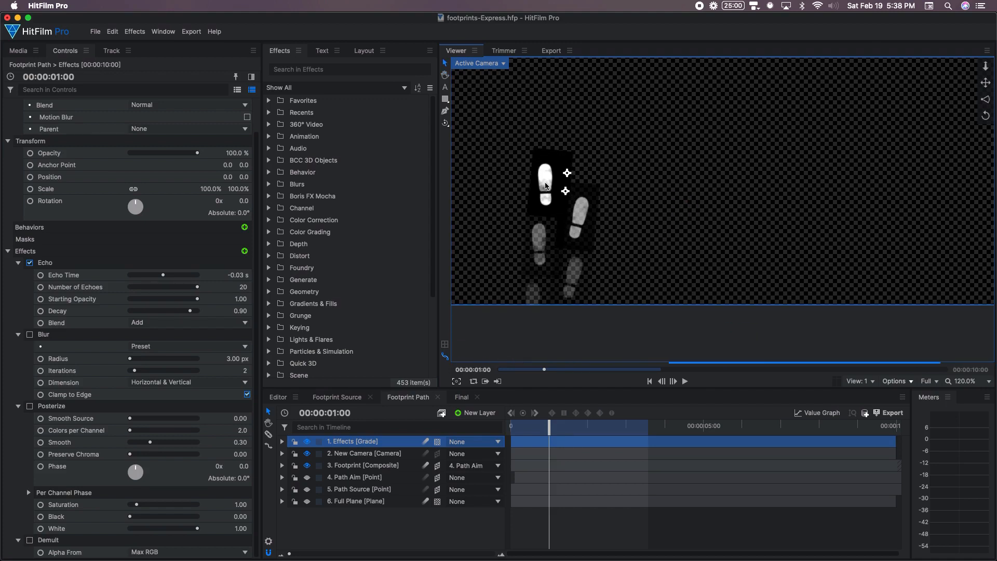
{"action": "mouse_move", "coordinate": [539, 286]}
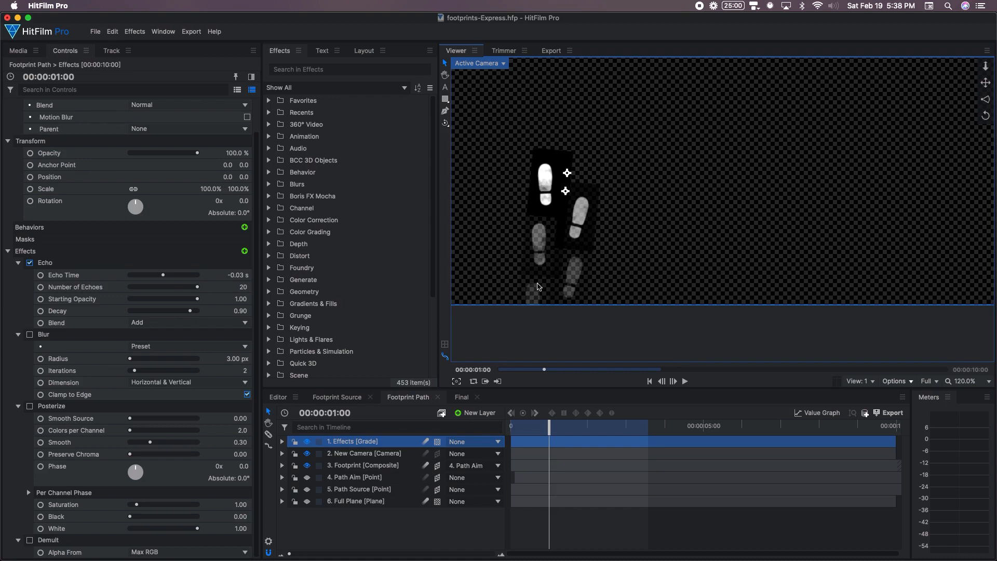
{"action": "mouse_move", "coordinate": [336, 314]}
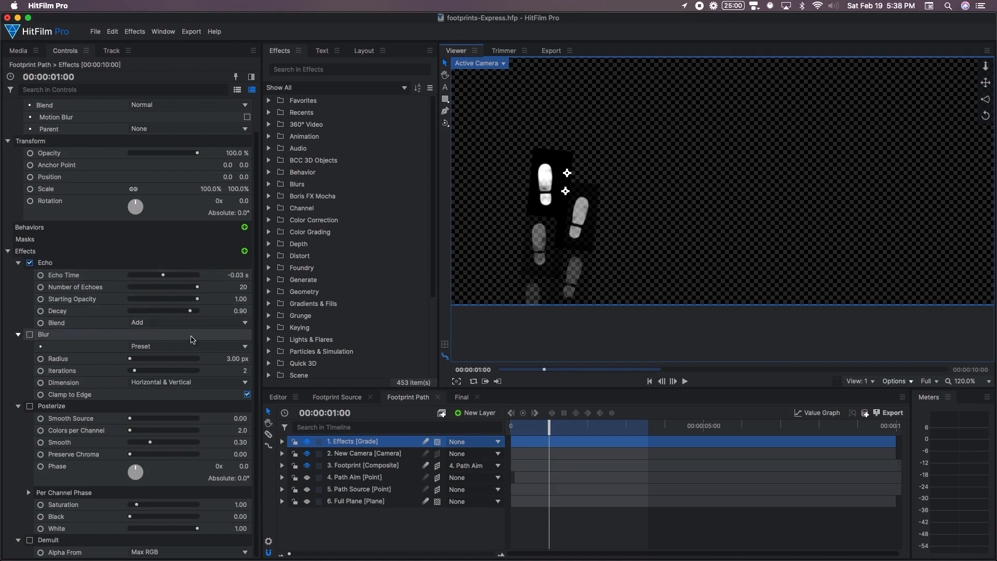
{"action": "mouse_move", "coordinate": [235, 280]}
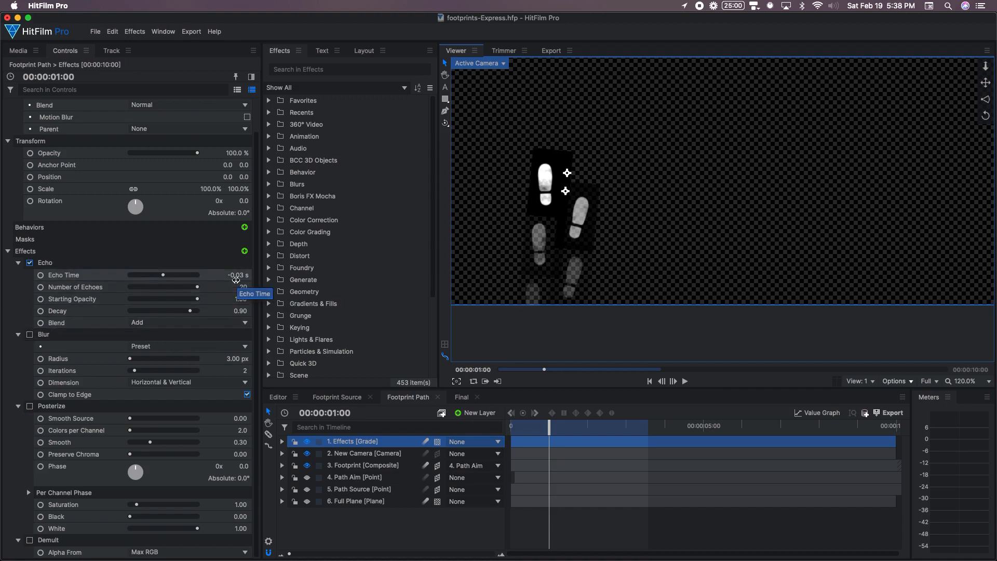
{"action": "mouse_move", "coordinate": [235, 286]}
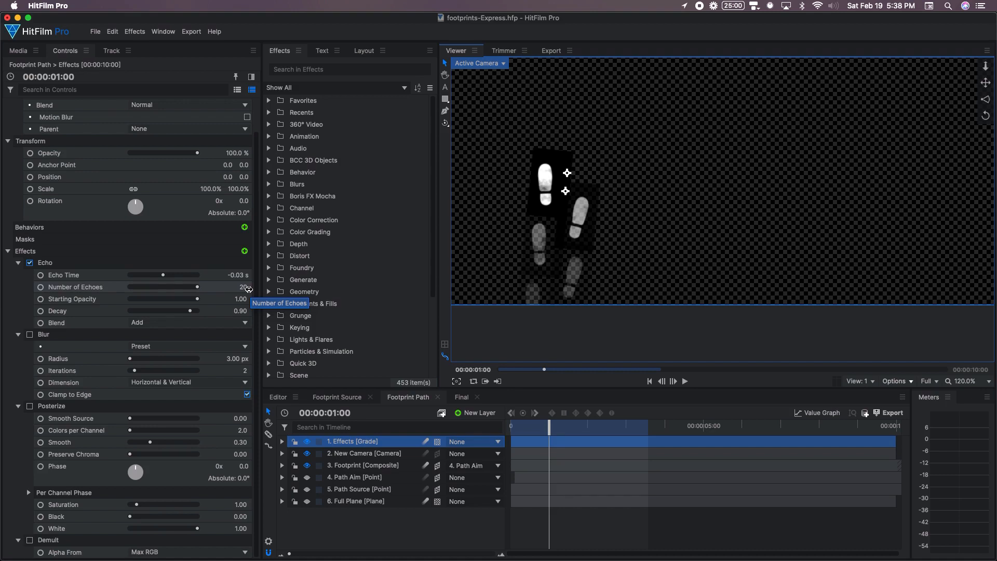
{"action": "mouse_move", "coordinate": [255, 304]}
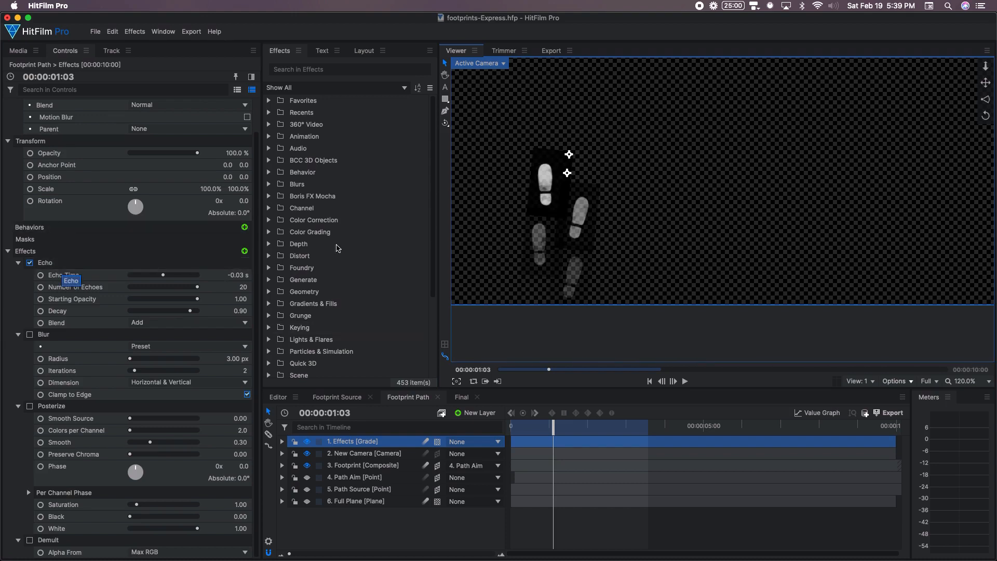
{"action": "mouse_move", "coordinate": [598, 219]}
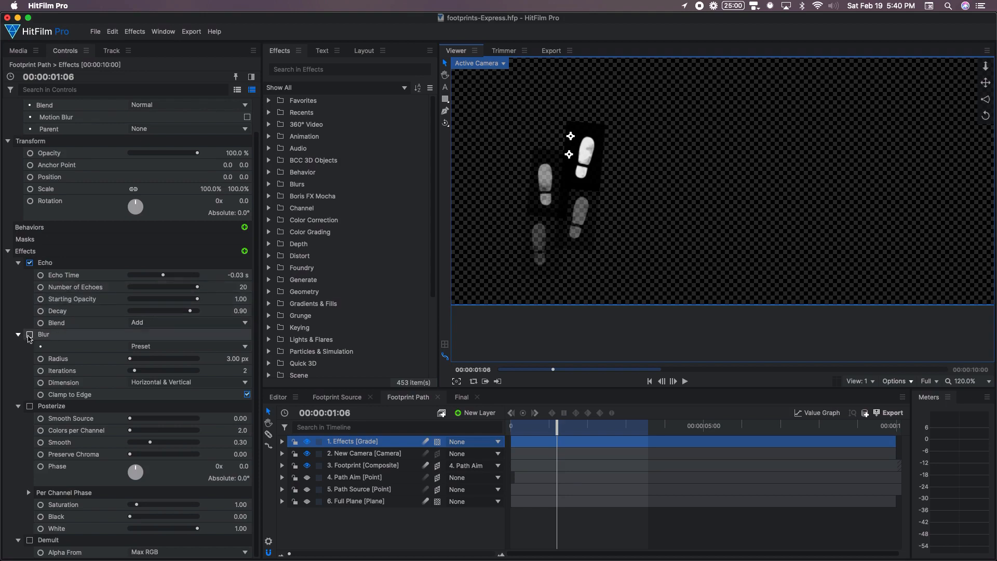
Re-enable Blur on the Effects grade layer to soften the footprint trail.
{"action": "left_click", "coordinate": [29, 334]}
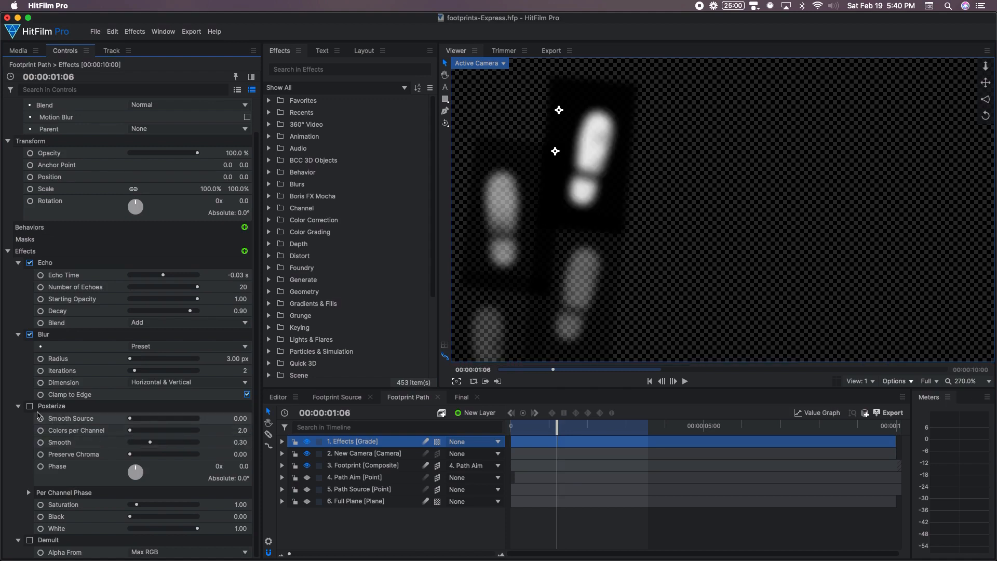
{"action": "mouse_move", "coordinate": [597, 144]}
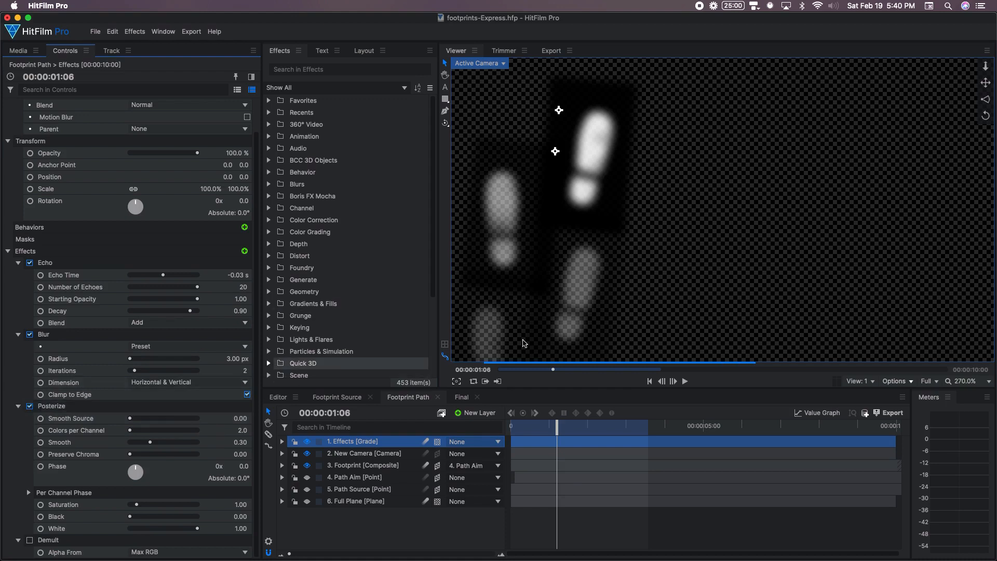
{"action": "mouse_move", "coordinate": [677, 264]}
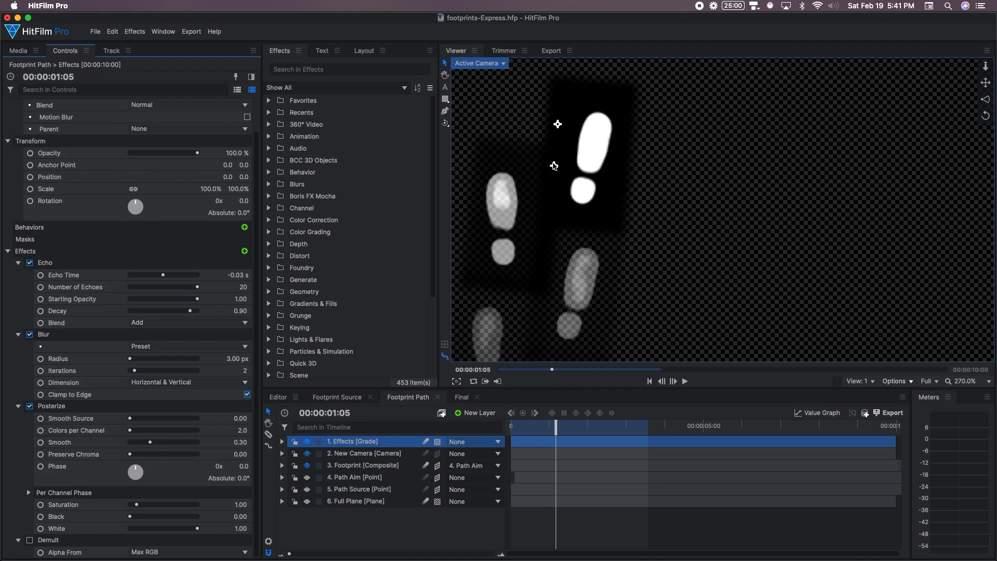
{"action": "mouse_move", "coordinate": [587, 150]}
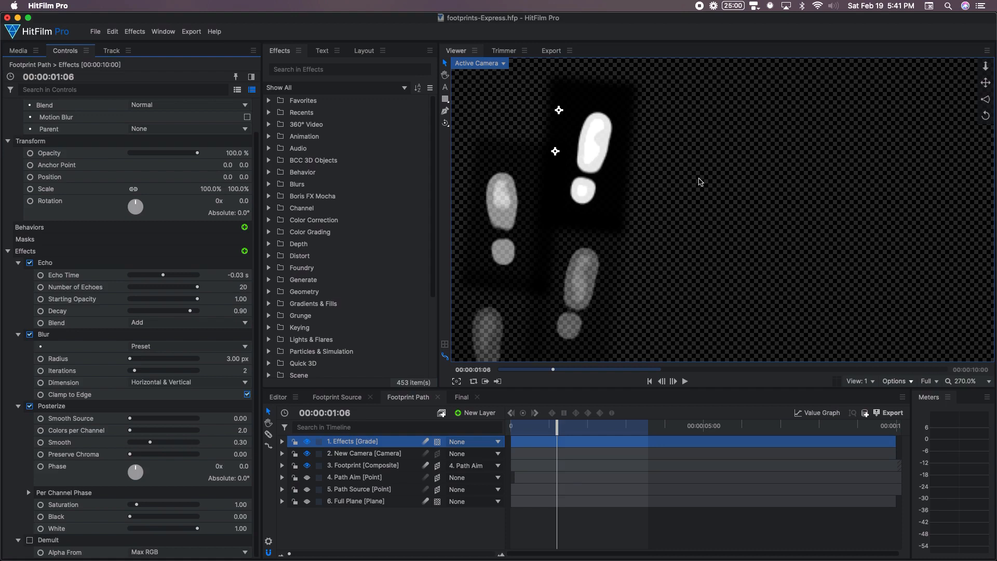
{"action": "mouse_move", "coordinate": [593, 179]}
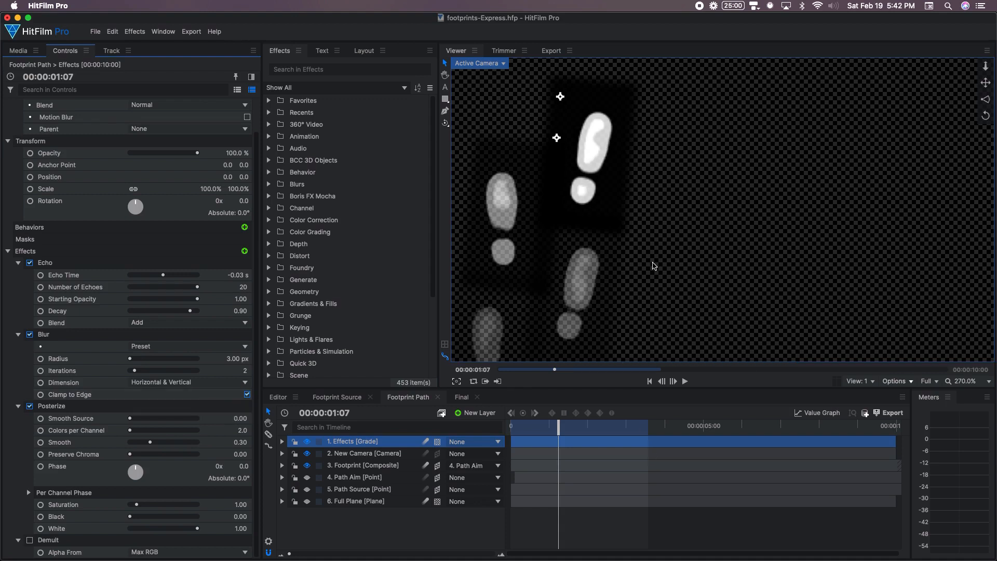
{"action": "mouse_move", "coordinate": [566, 173]}
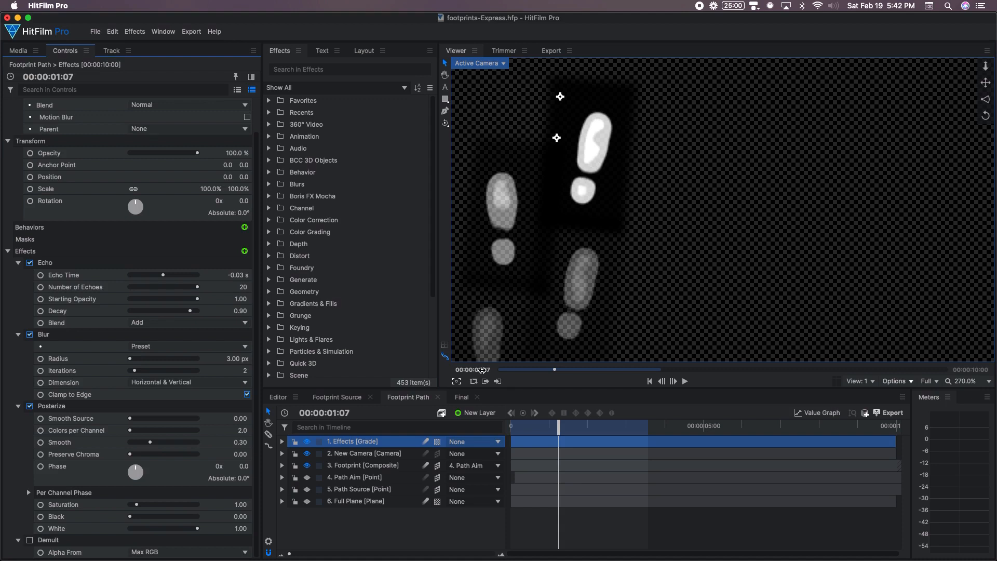
{"action": "mouse_move", "coordinate": [597, 181]}
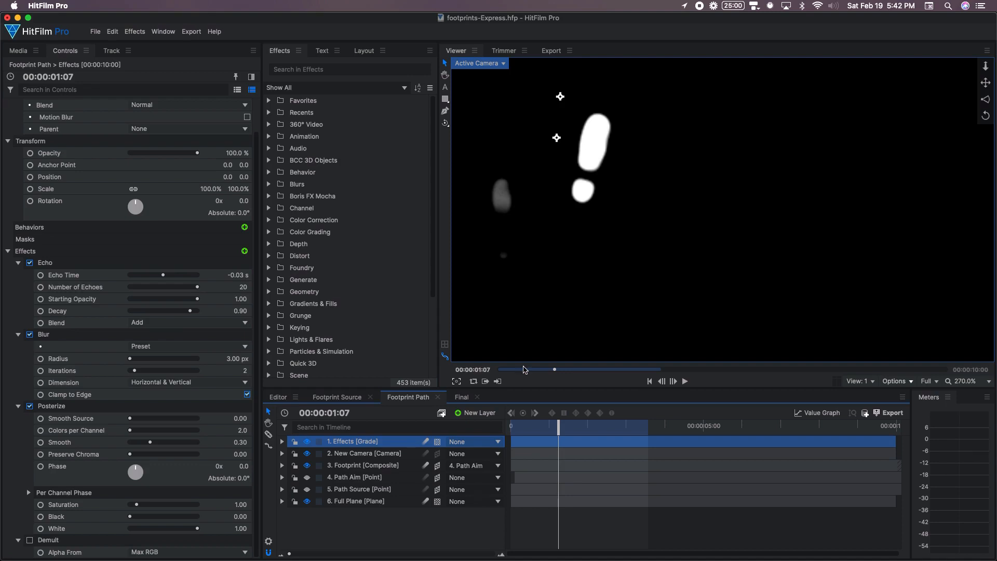
{"action": "mouse_move", "coordinate": [503, 217]}
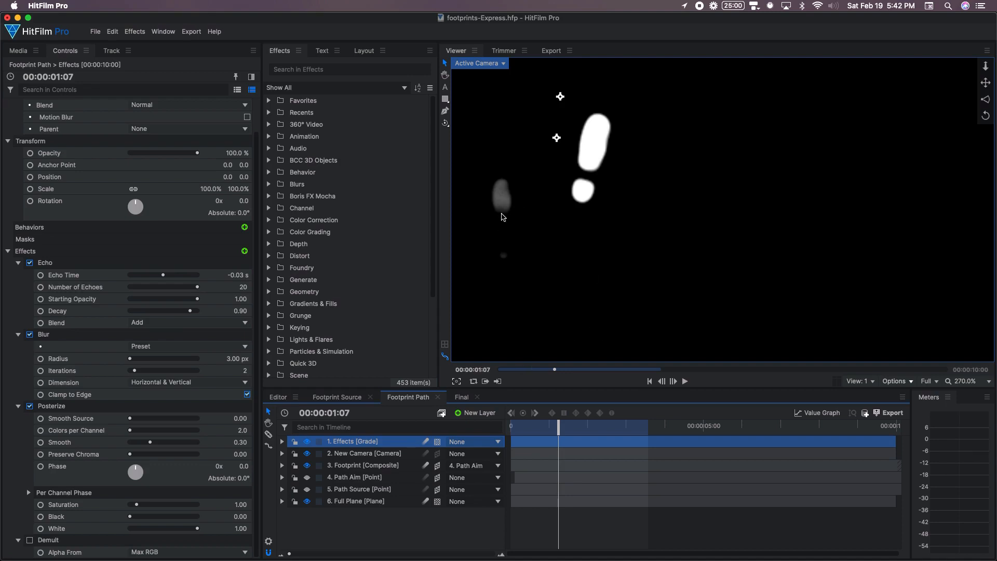
{"action": "mouse_move", "coordinate": [528, 210]}
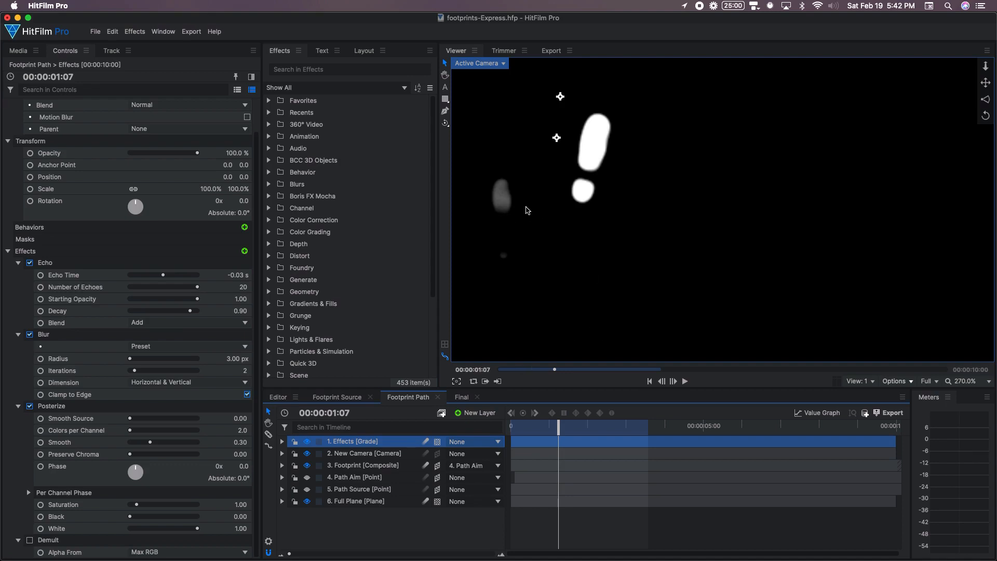
{"action": "mouse_move", "coordinate": [607, 141]}
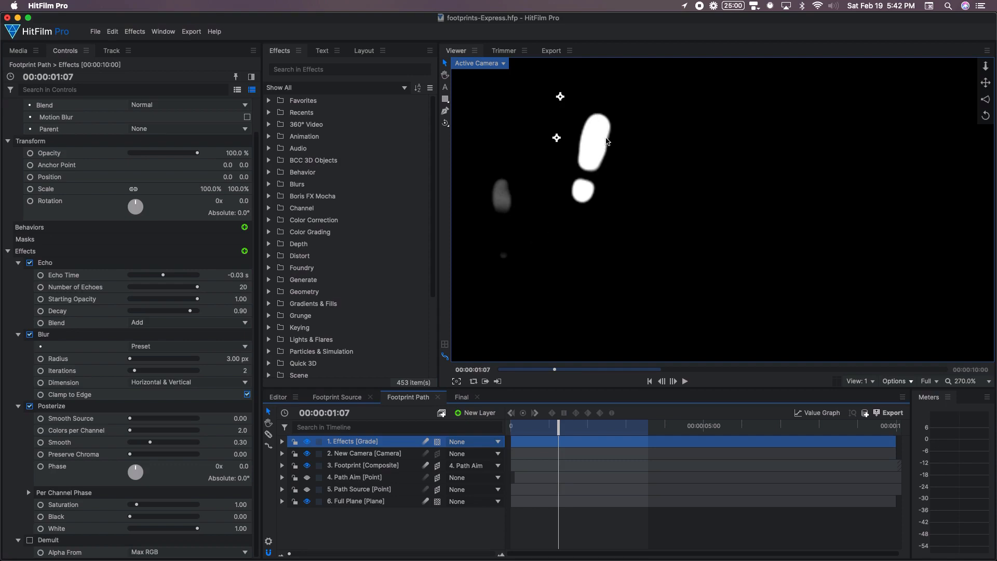
{"action": "mouse_move", "coordinate": [632, 199]}
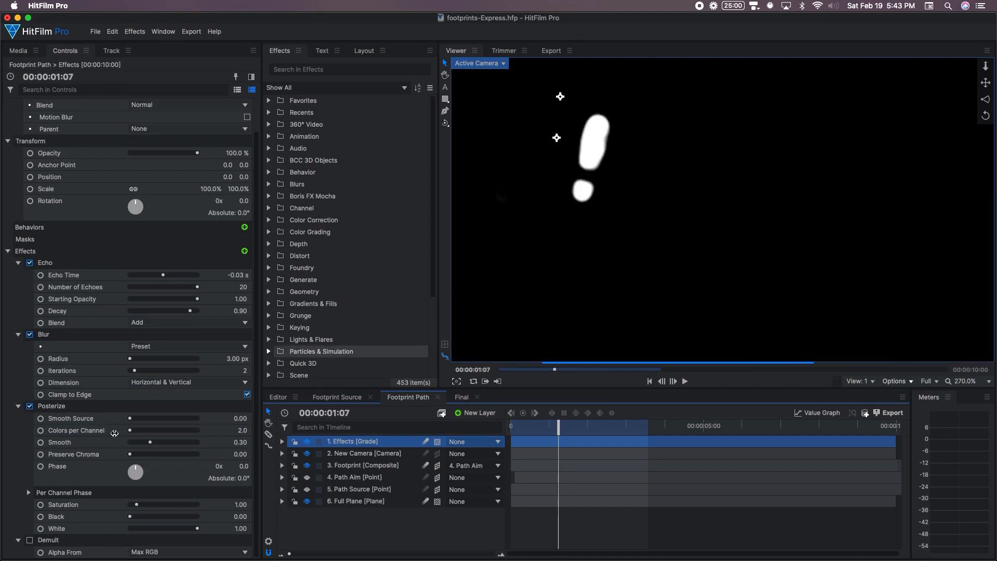
{"action": "mouse_move", "coordinate": [592, 131]}
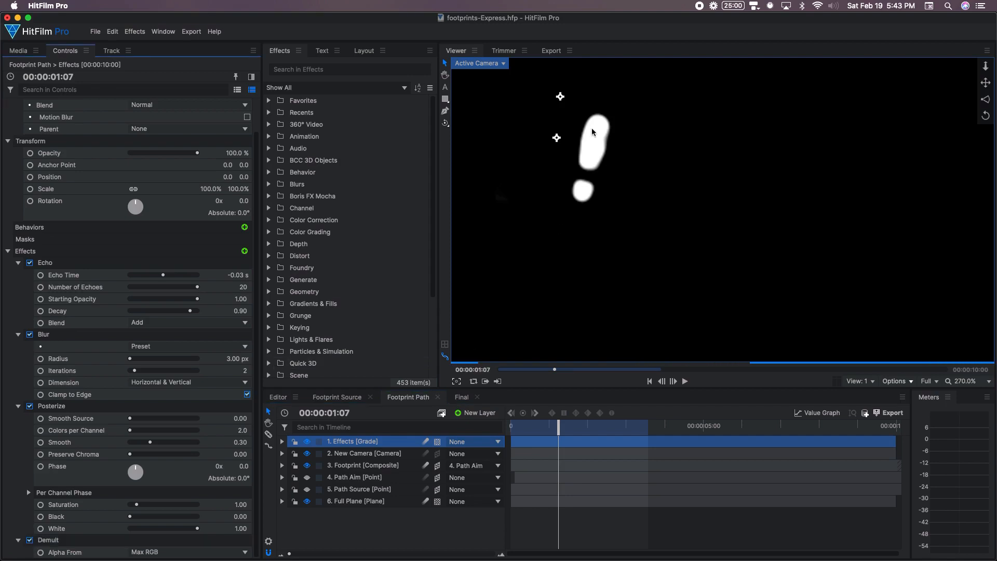
{"action": "mouse_move", "coordinate": [610, 251]}
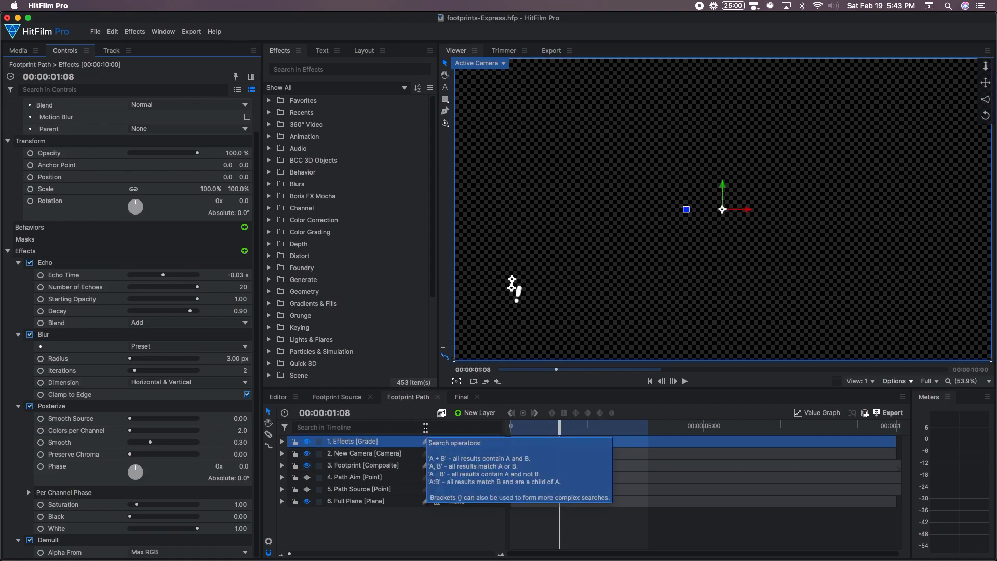
Switch to the Final composition showing brown footprints on parchment.
{"action": "left_click", "coordinate": [461, 397]}
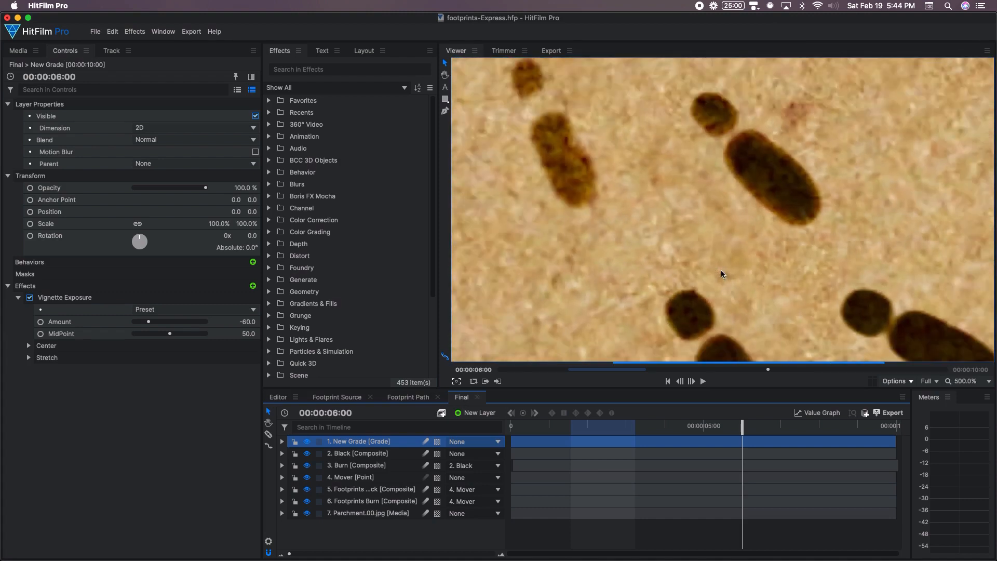
Zoom out, select Parchment.00.jpg, and hide the Black and Burn layers.
{"action": "left_click", "coordinate": [966, 381]}
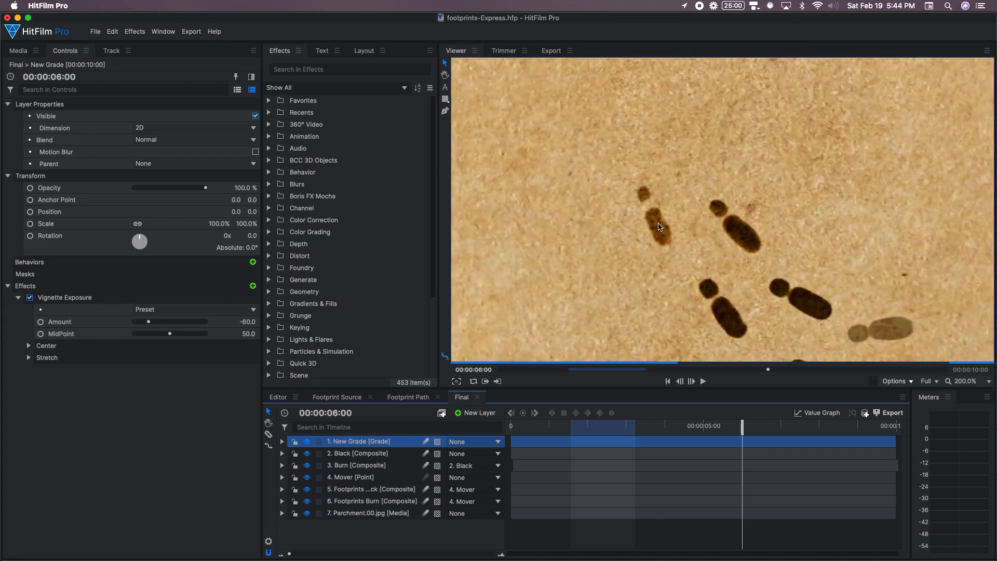
{"action": "left_click", "coordinate": [368, 513]}
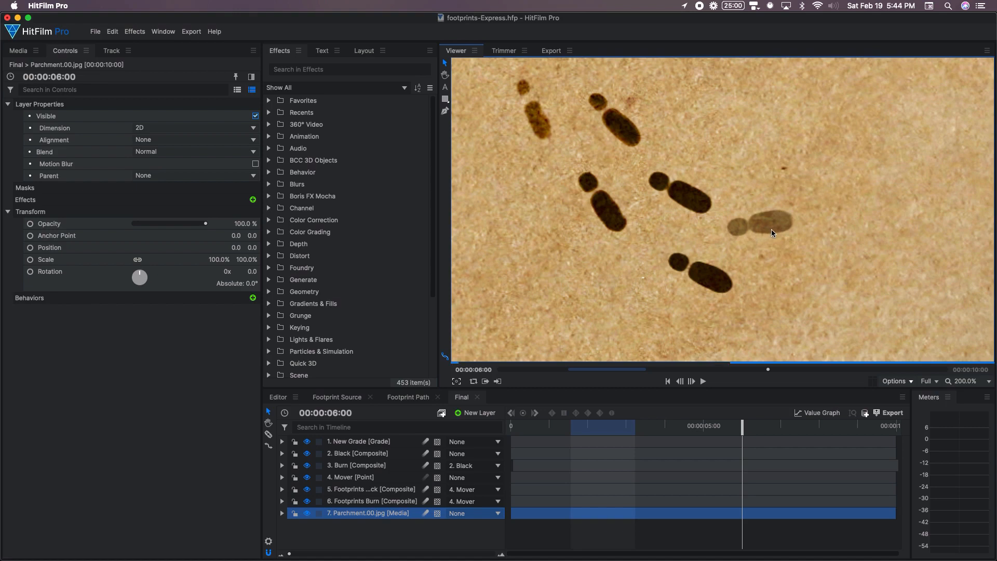
{"action": "mouse_move", "coordinate": [768, 237]}
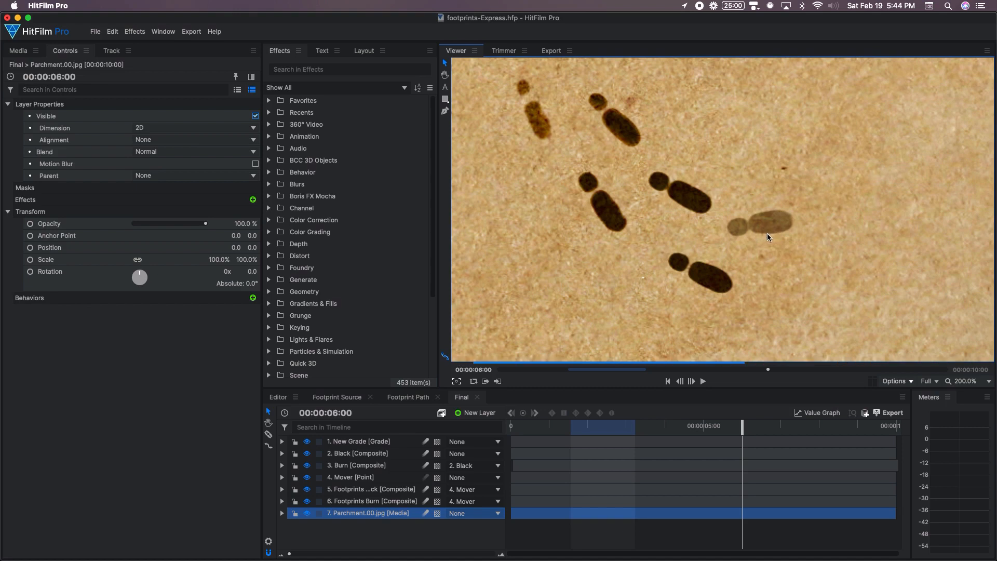
{"action": "mouse_move", "coordinate": [668, 148]}
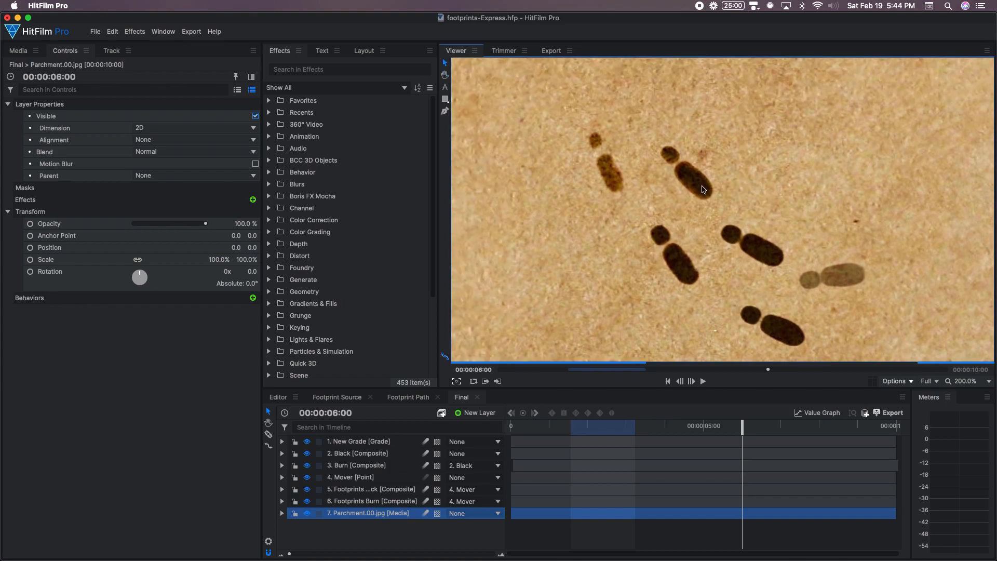
{"action": "mouse_move", "coordinate": [618, 183]}
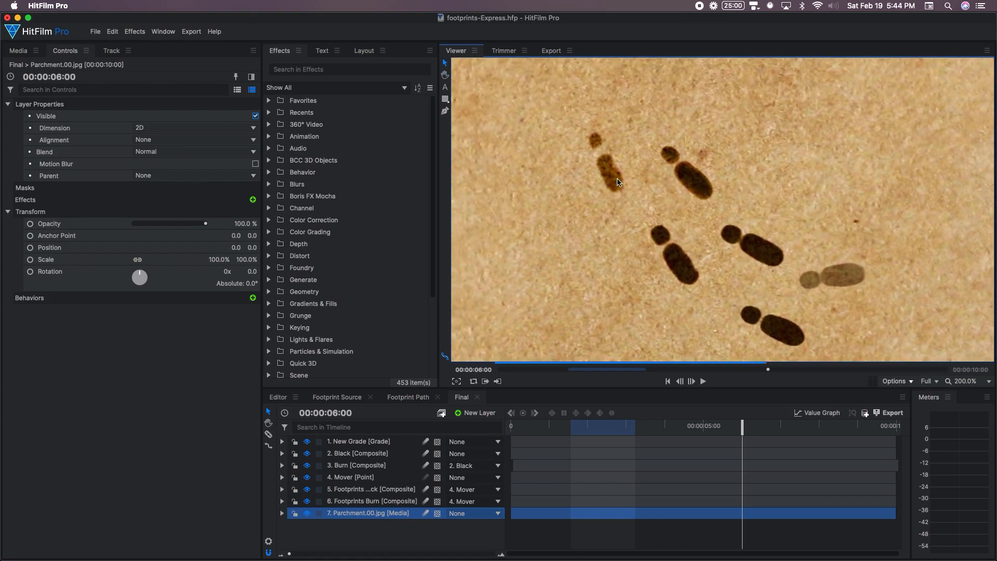
{"action": "mouse_move", "coordinate": [677, 180]}
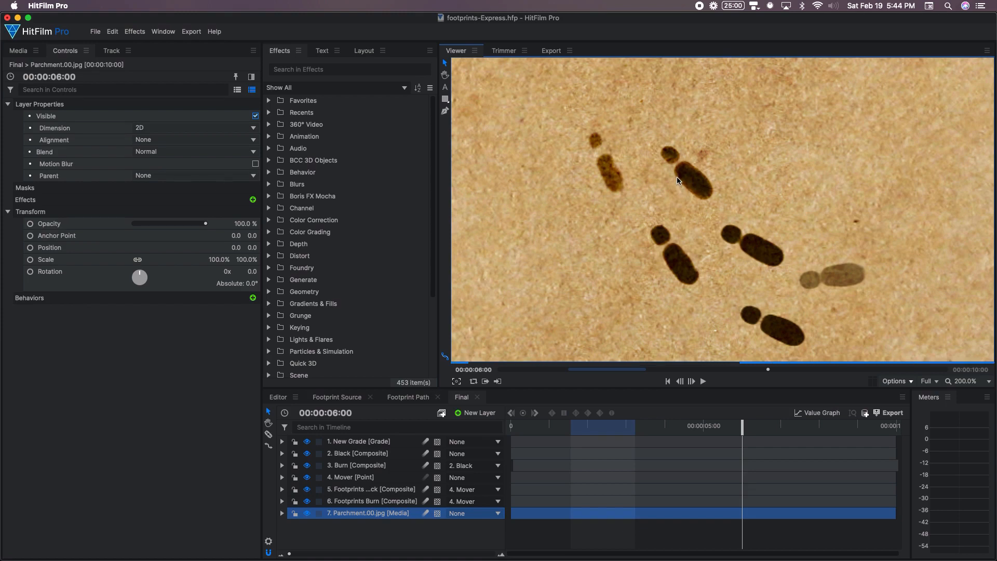
{"action": "mouse_move", "coordinate": [589, 332]}
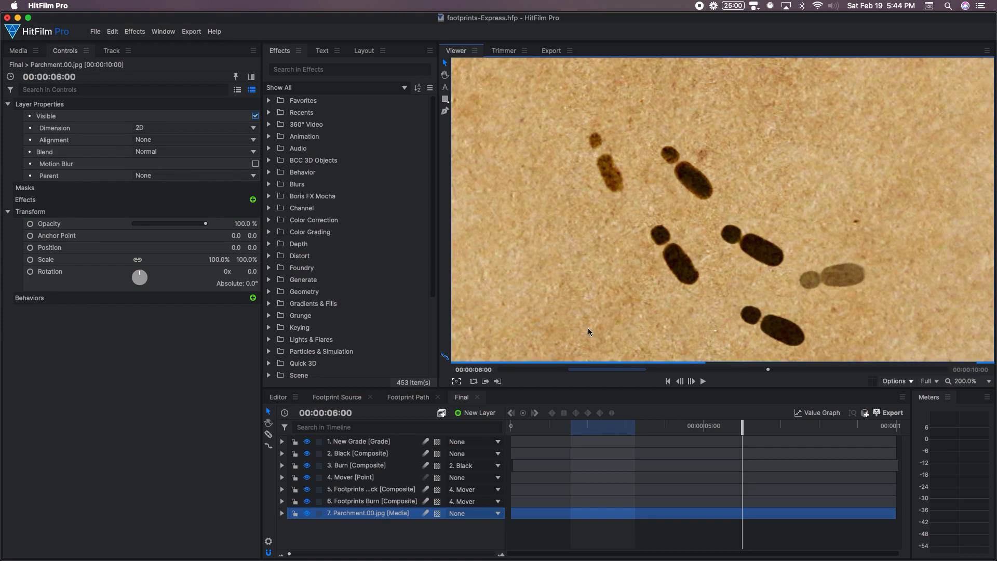
{"action": "left_click", "coordinate": [307, 465]}
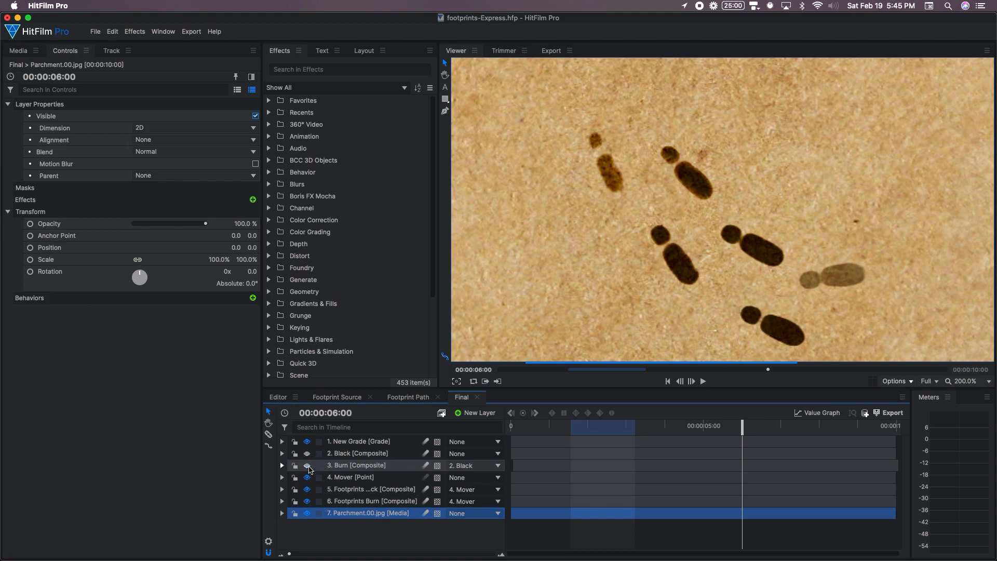
{"action": "left_click", "coordinate": [307, 464]}
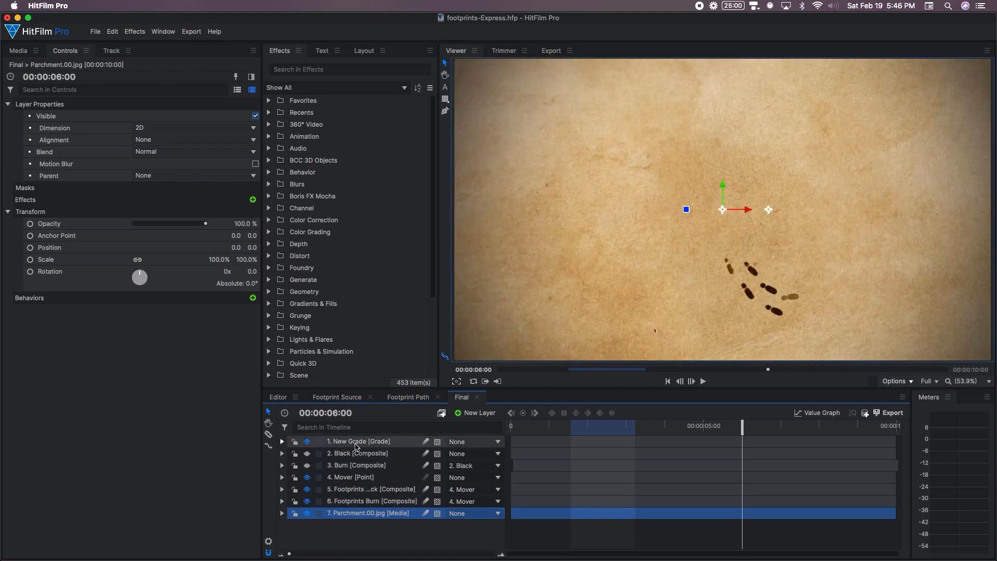
Select the Footprints Black layer and turn off its Echo and Motion Trails effects.
{"action": "left_click", "coordinate": [358, 442]}
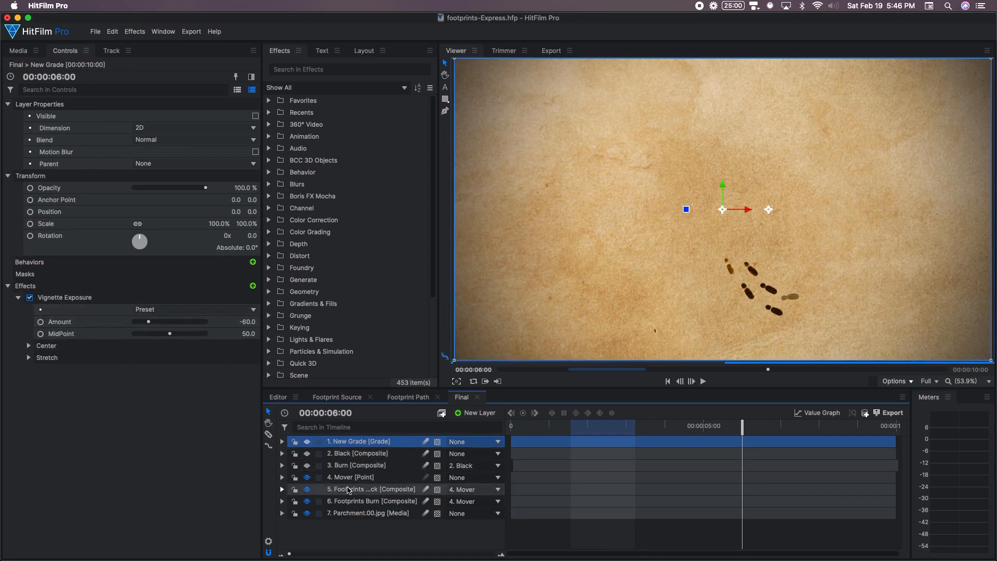
{"action": "left_click", "coordinate": [372, 490]}
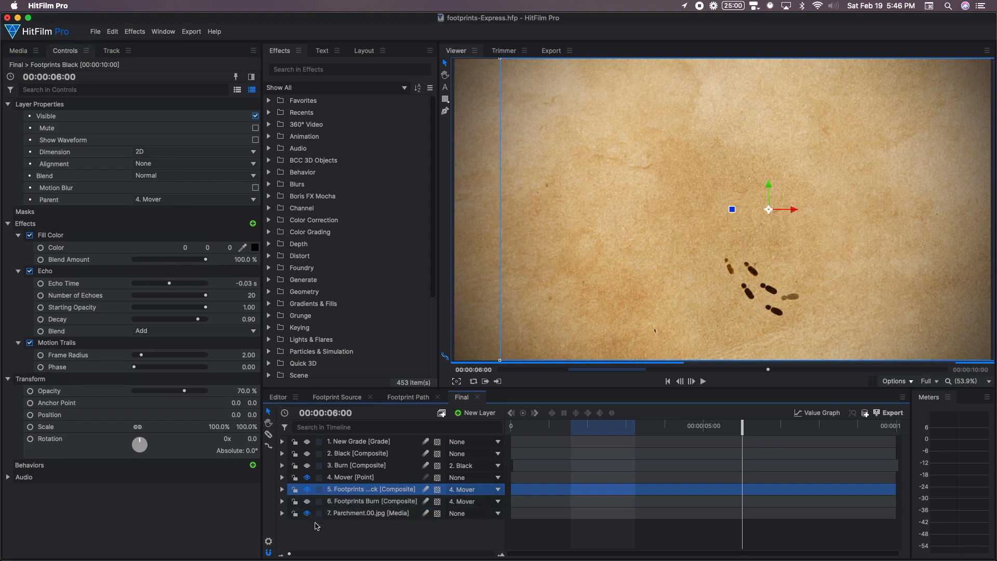
{"action": "mouse_move", "coordinate": [424, 479]}
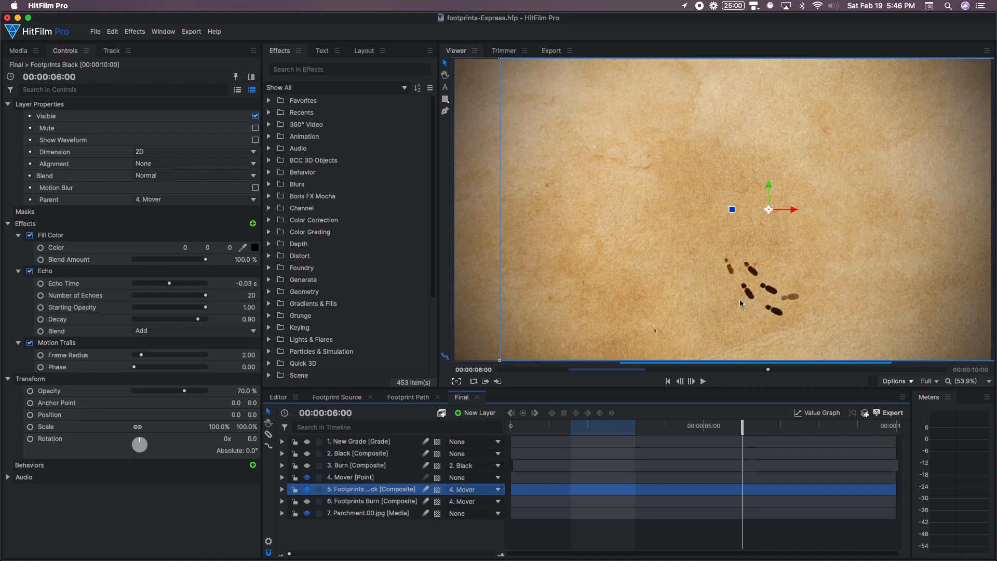
{"action": "mouse_move", "coordinate": [762, 275]}
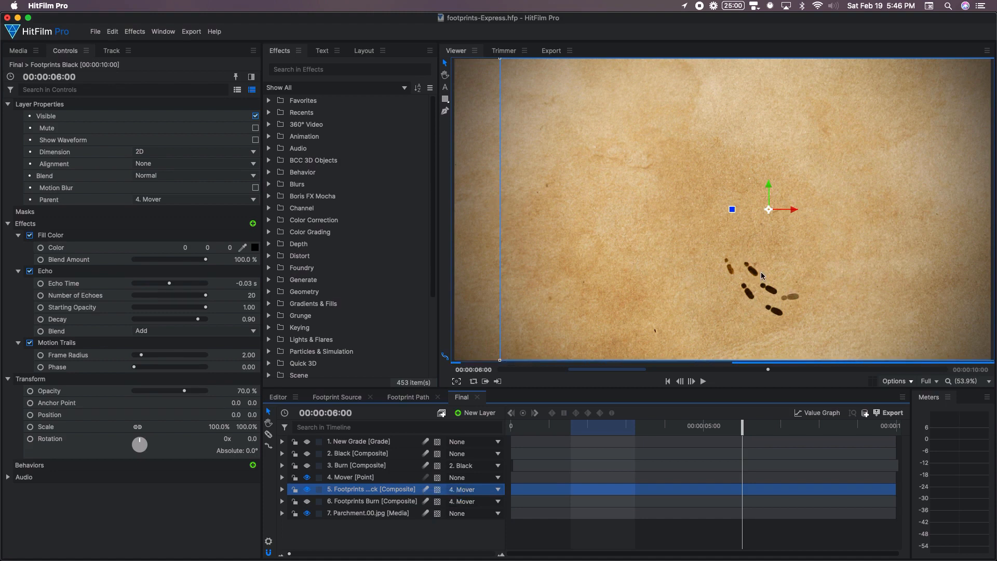
{"action": "left_click", "coordinate": [29, 271]}
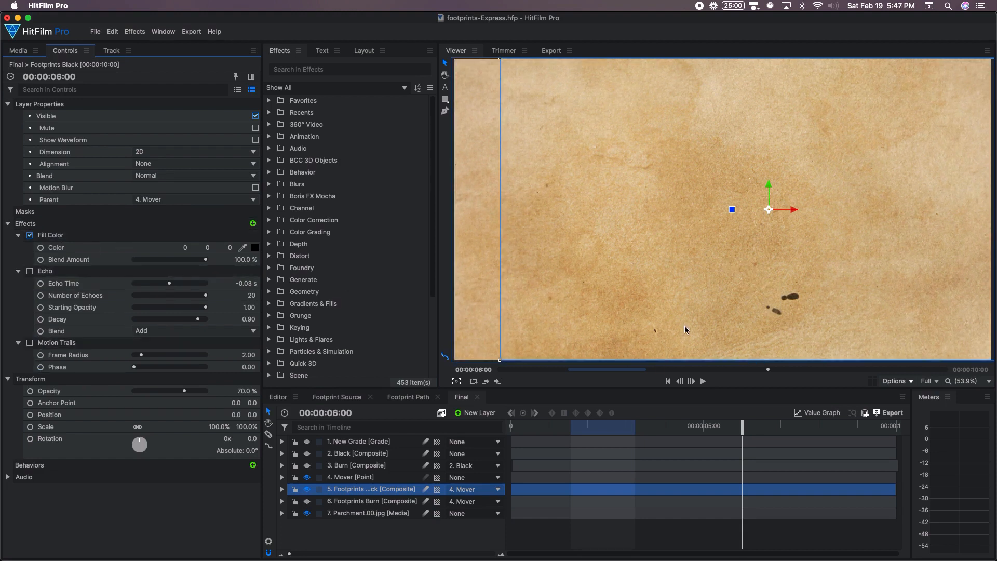
{"action": "mouse_move", "coordinate": [793, 300]}
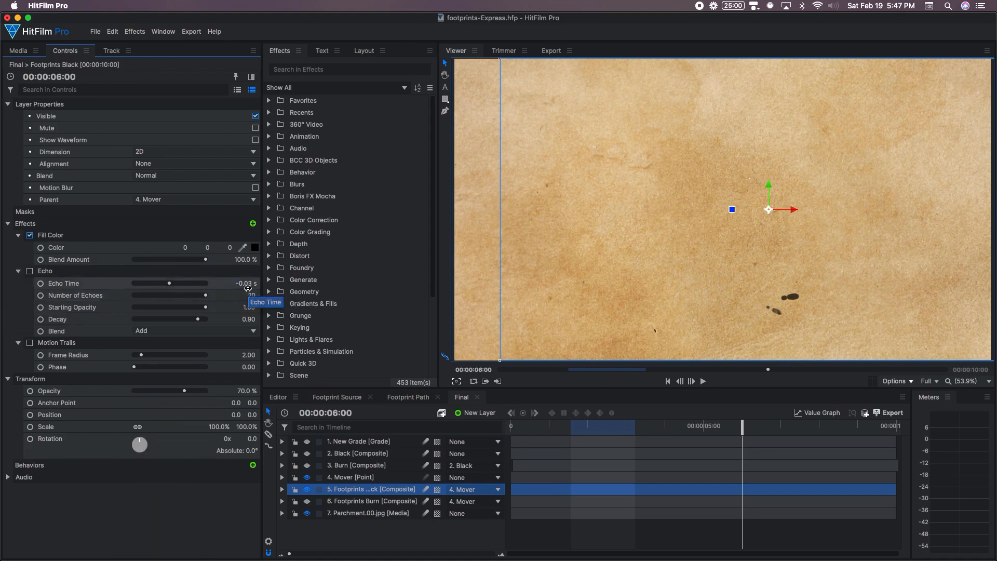
{"action": "mouse_move", "coordinate": [287, 320]}
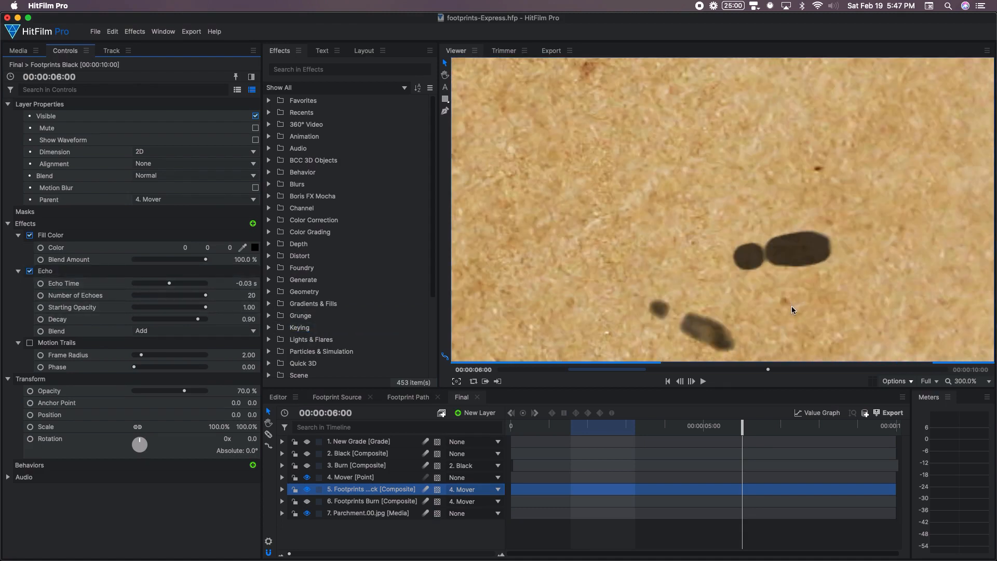
{"action": "left_click", "coordinate": [965, 381]}
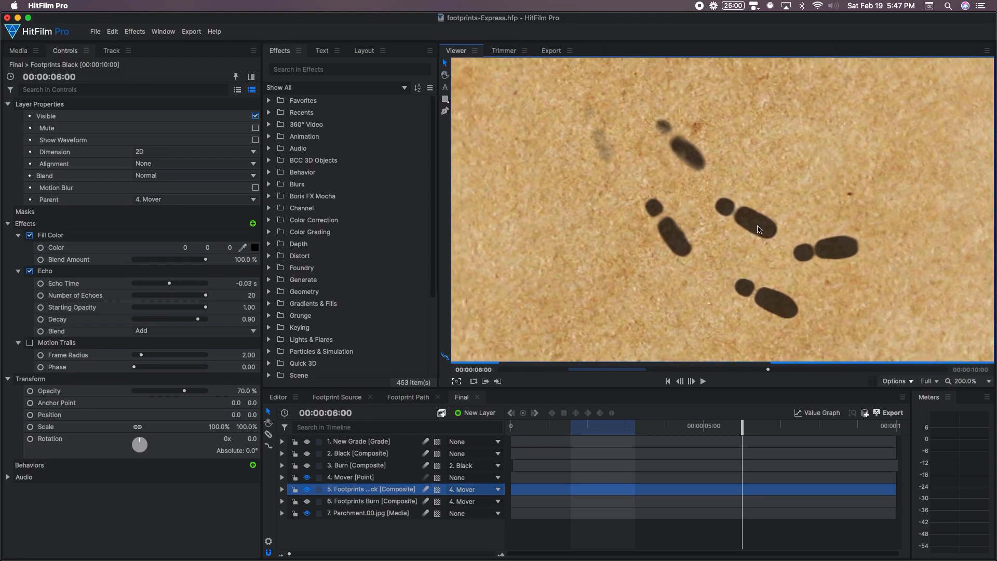
{"action": "mouse_move", "coordinate": [637, 131]}
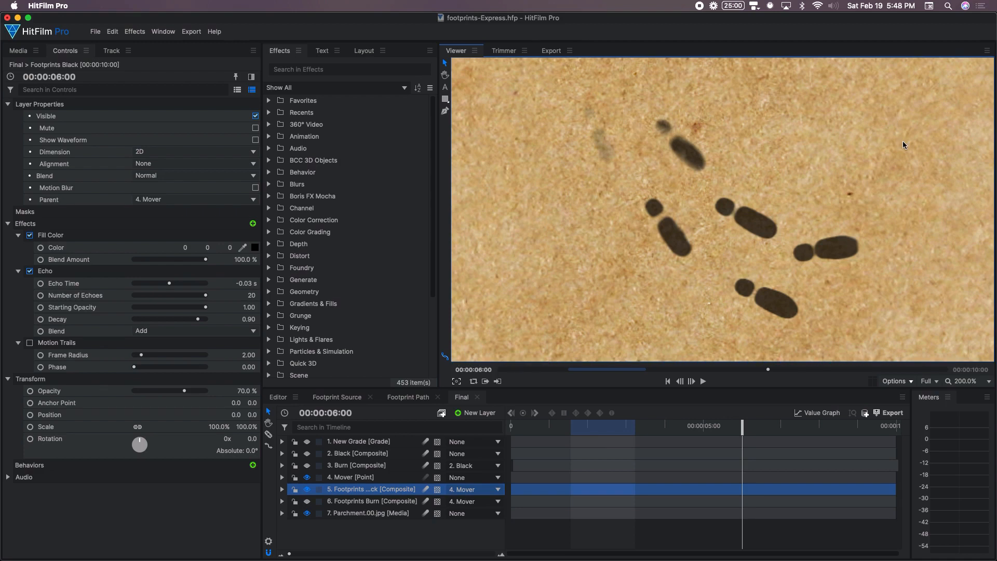
{"action": "mouse_move", "coordinate": [821, 183]}
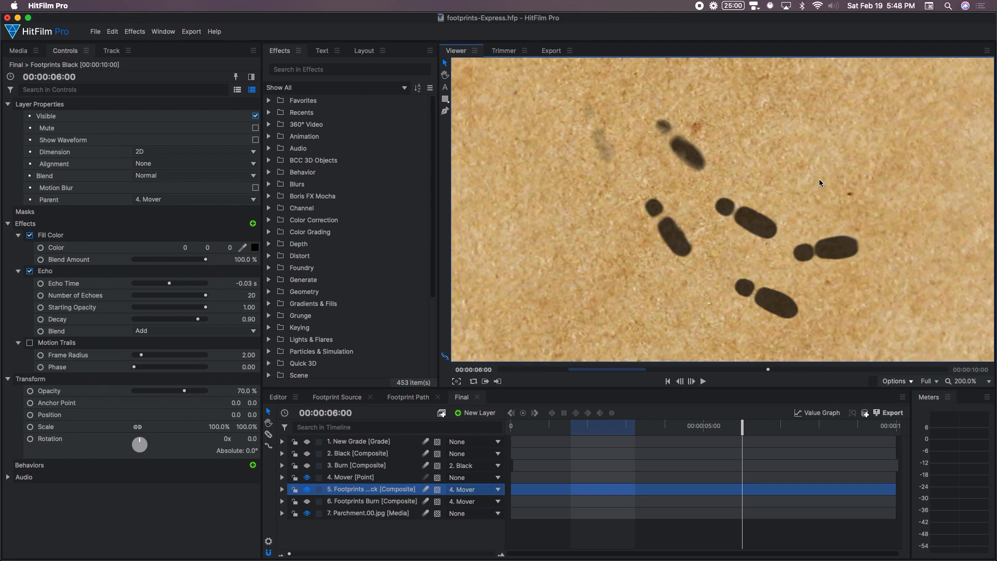
{"action": "mouse_move", "coordinate": [854, 205]}
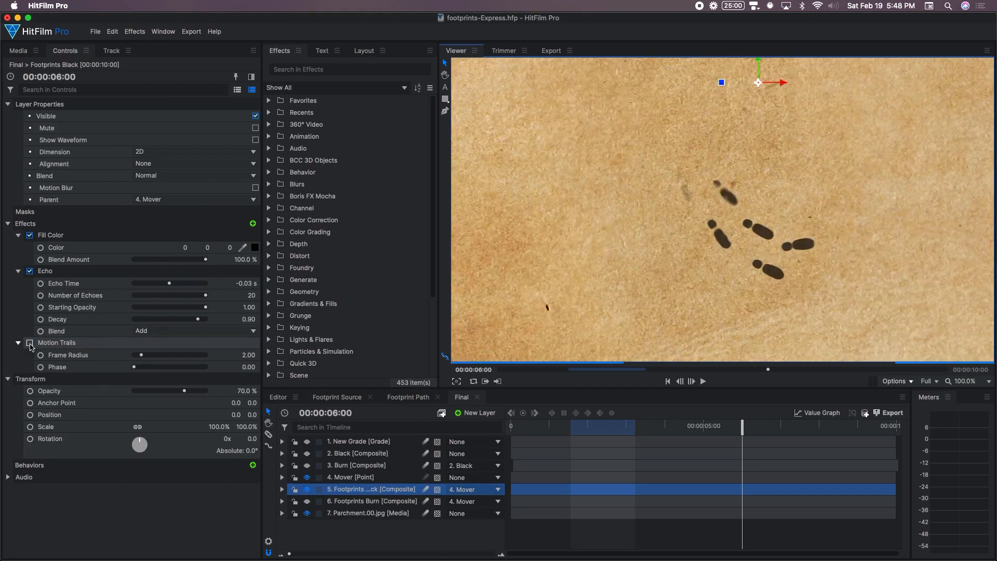
Re-enable Motion Trails on the Footprints Black layer.
{"action": "left_click", "coordinate": [29, 343]}
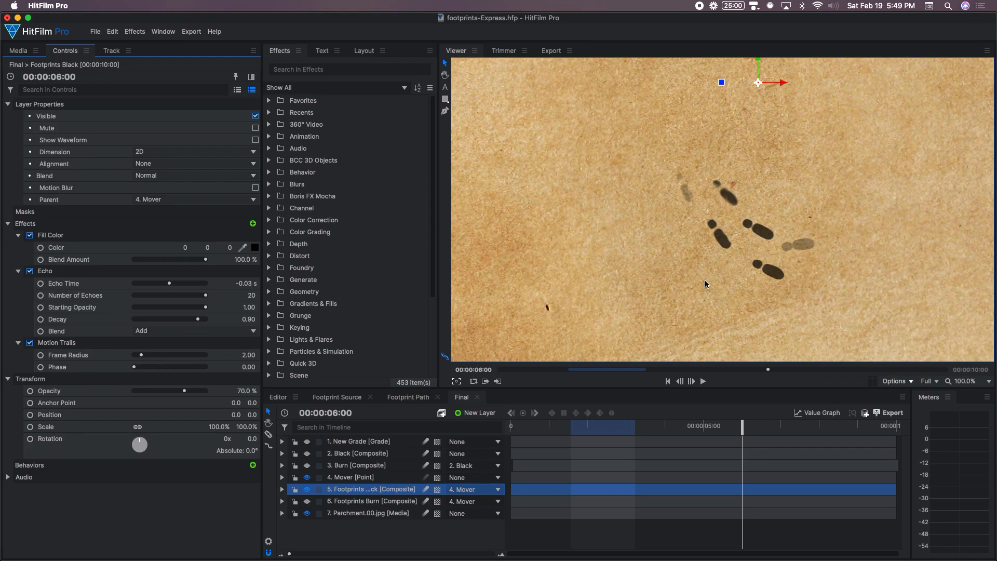
{"action": "mouse_move", "coordinate": [804, 257]}
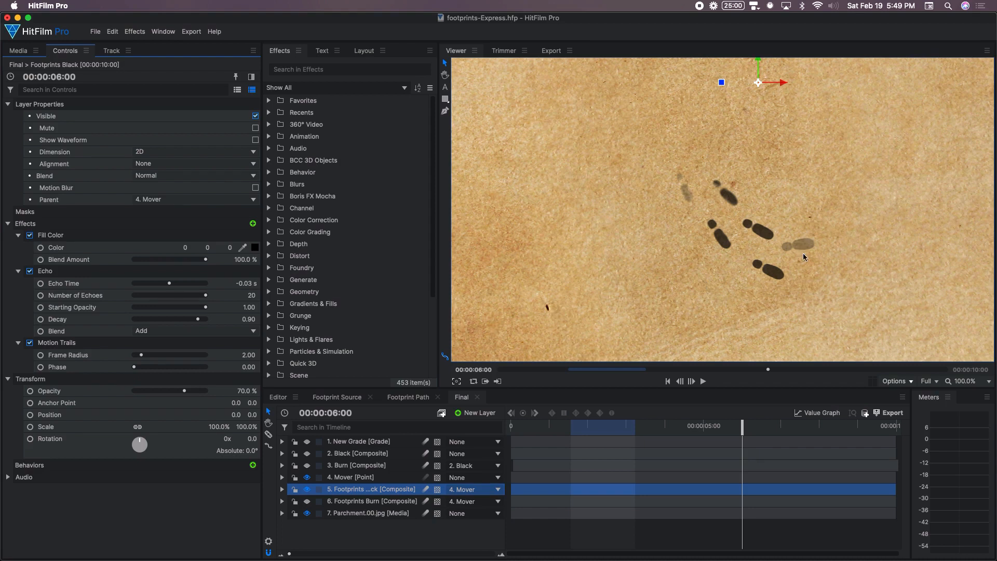
{"action": "mouse_move", "coordinate": [801, 255]}
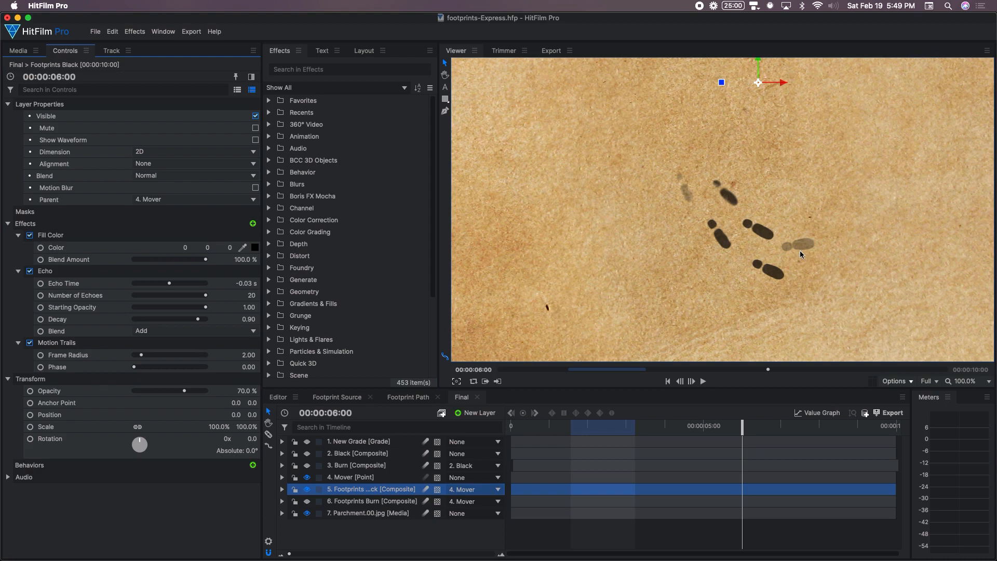
{"action": "mouse_move", "coordinate": [770, 267]}
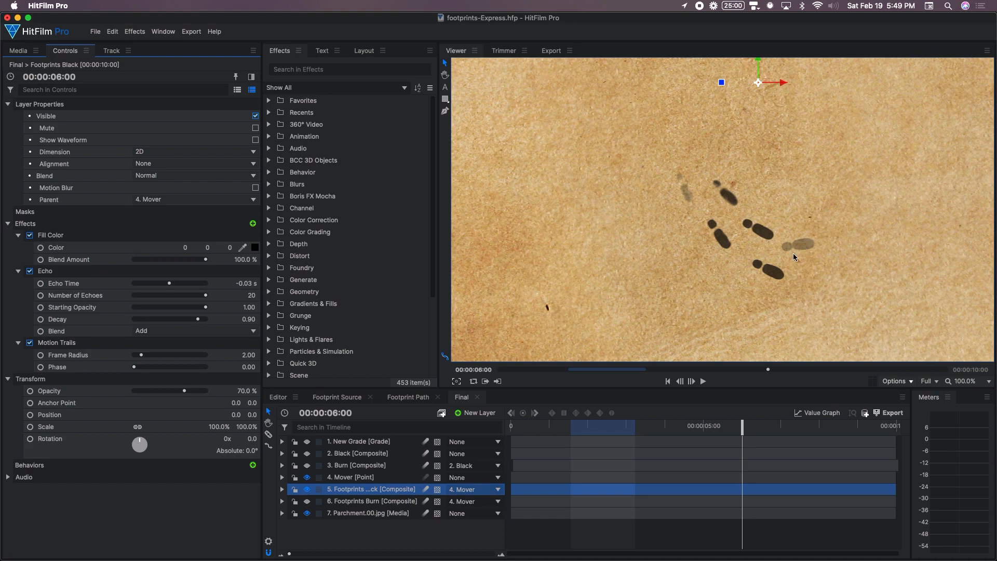
{"action": "mouse_move", "coordinate": [687, 199]}
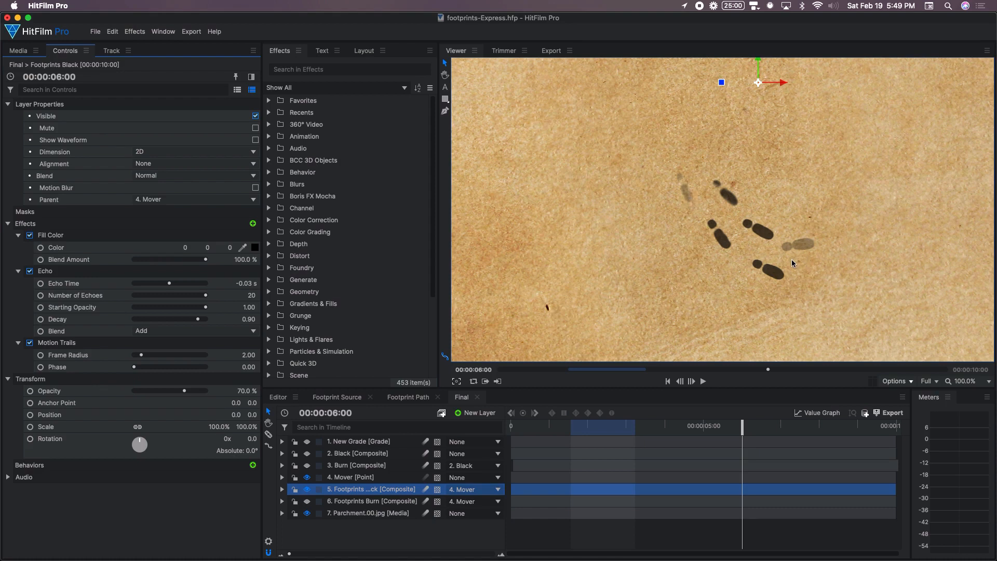
{"action": "mouse_move", "coordinate": [763, 237]}
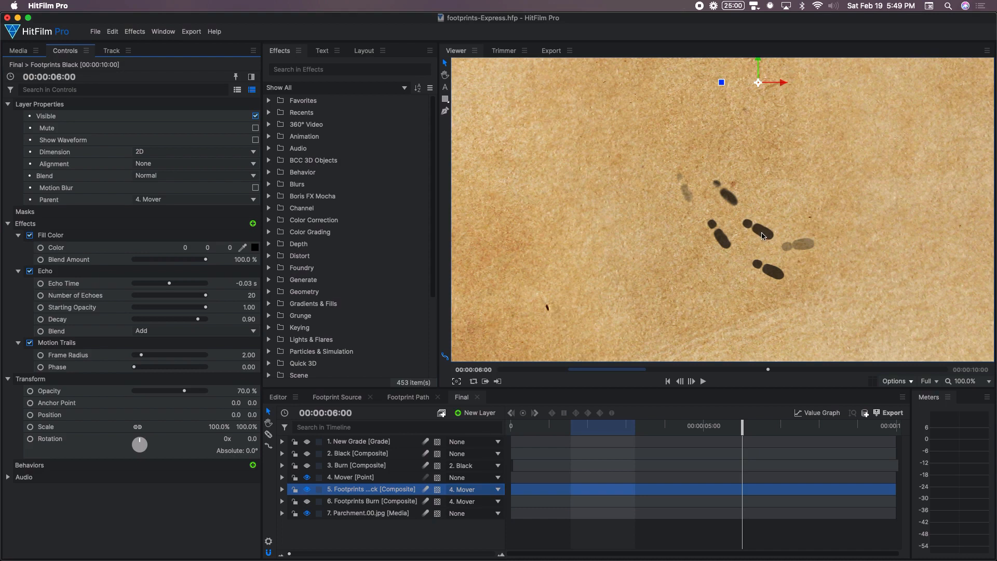
{"action": "mouse_move", "coordinate": [737, 195]}
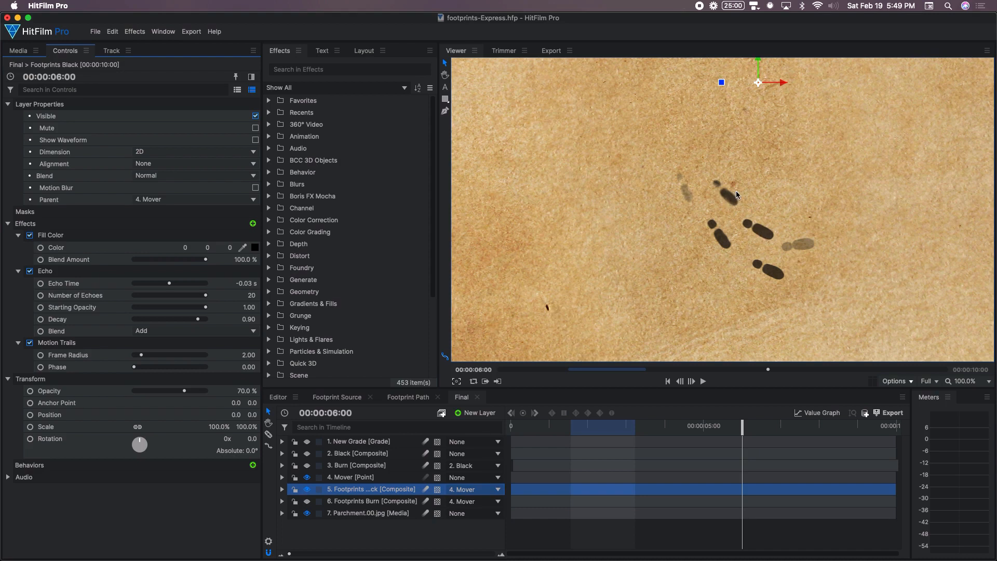
{"action": "mouse_move", "coordinate": [354, 489]}
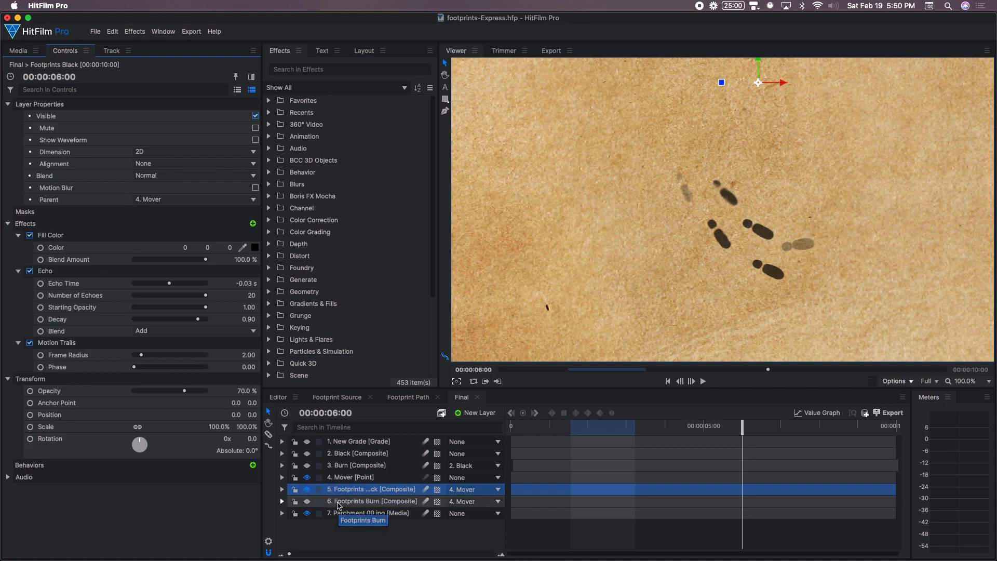
{"action": "mouse_move", "coordinate": [370, 490]}
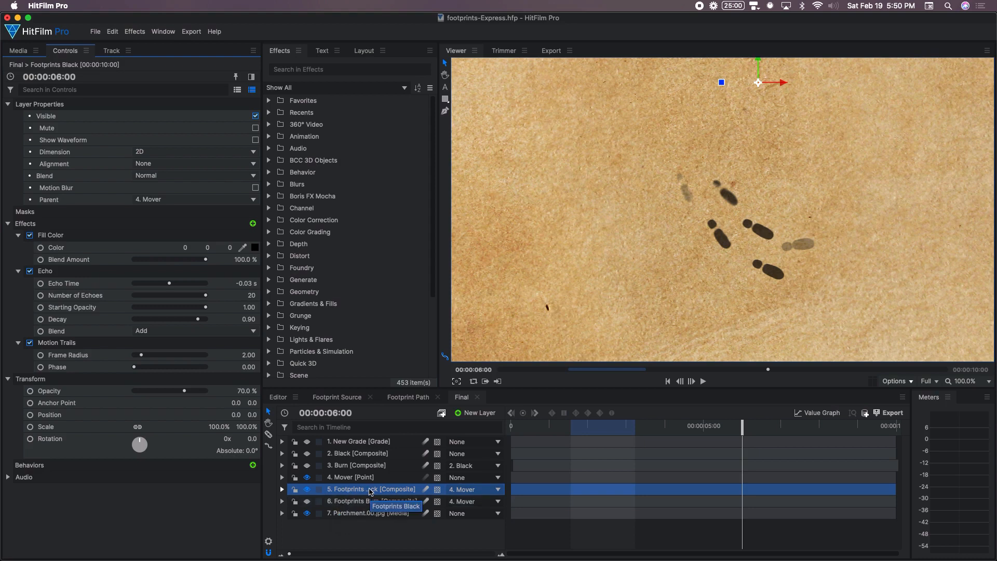
{"action": "mouse_move", "coordinate": [312, 493]}
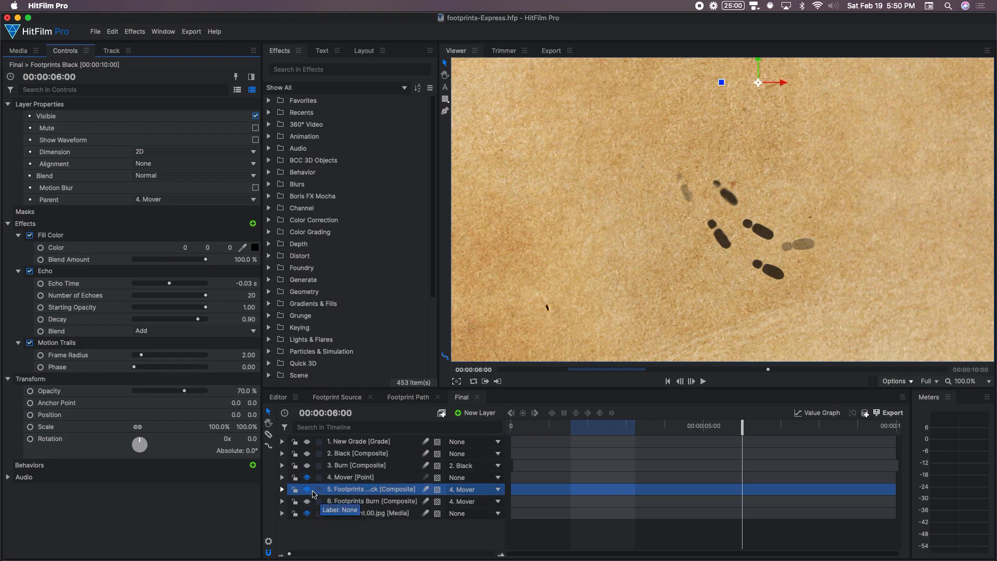
{"action": "left_click", "coordinate": [307, 490]}
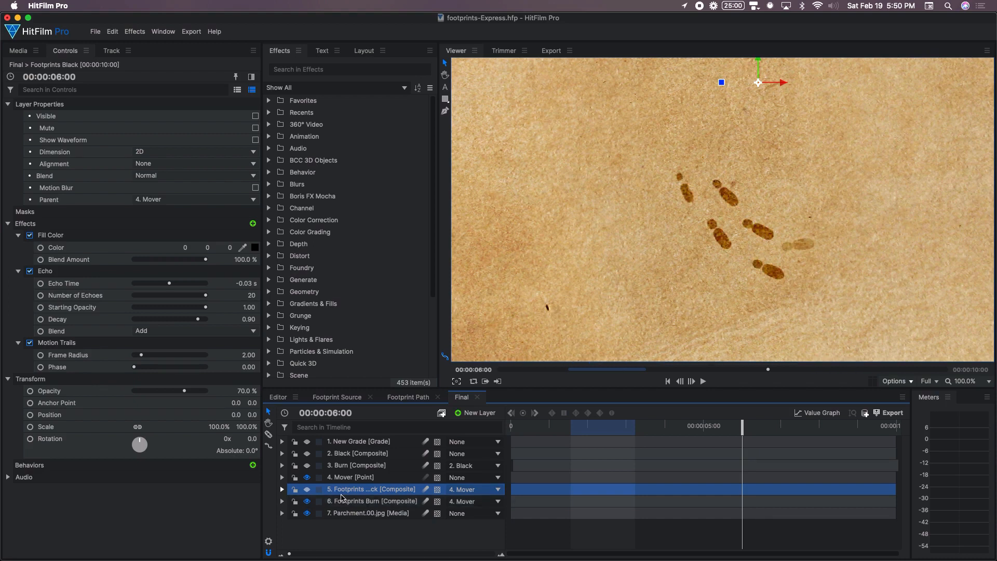
{"action": "mouse_move", "coordinate": [741, 215]}
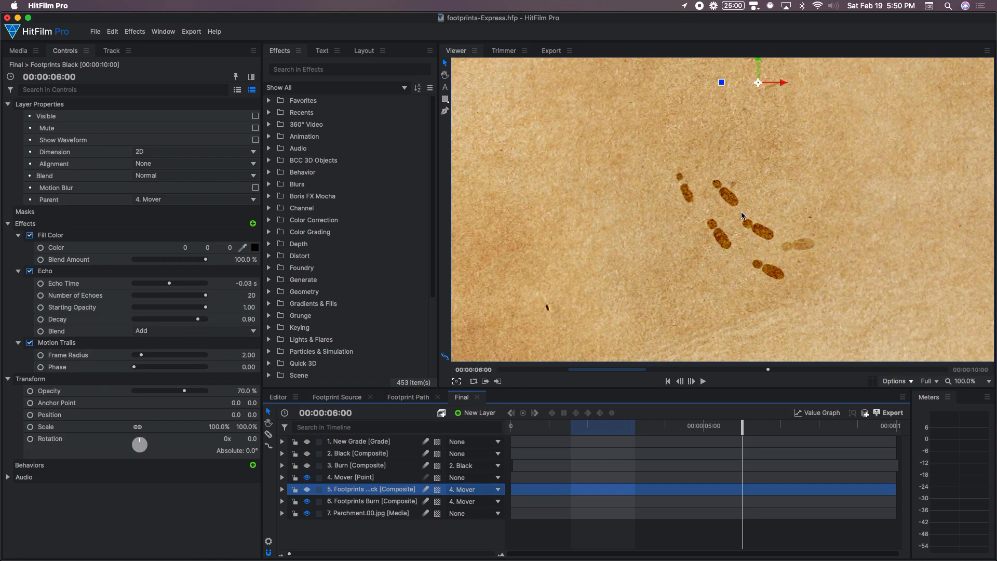
{"action": "mouse_move", "coordinate": [717, 196]}
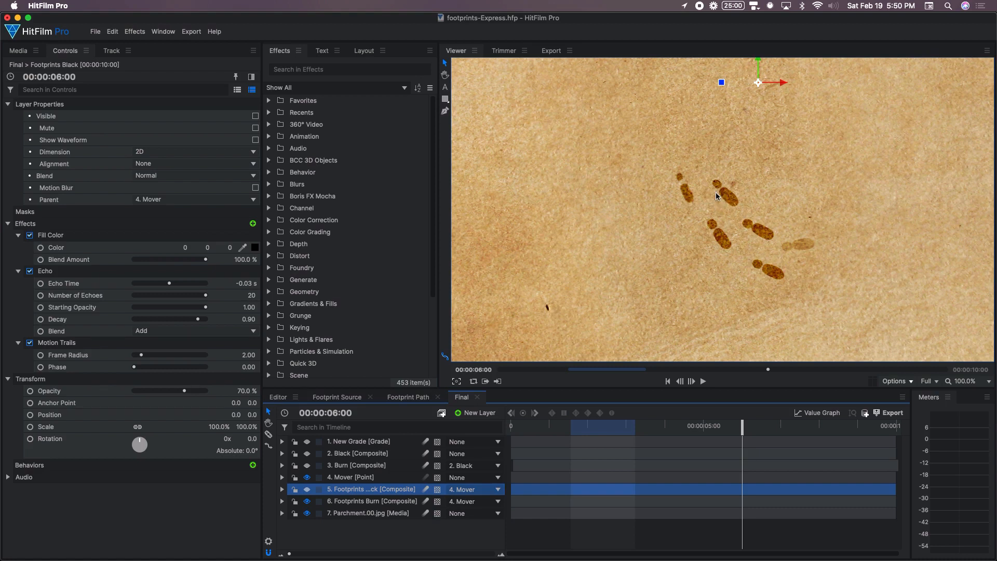
{"action": "mouse_move", "coordinate": [746, 252]}
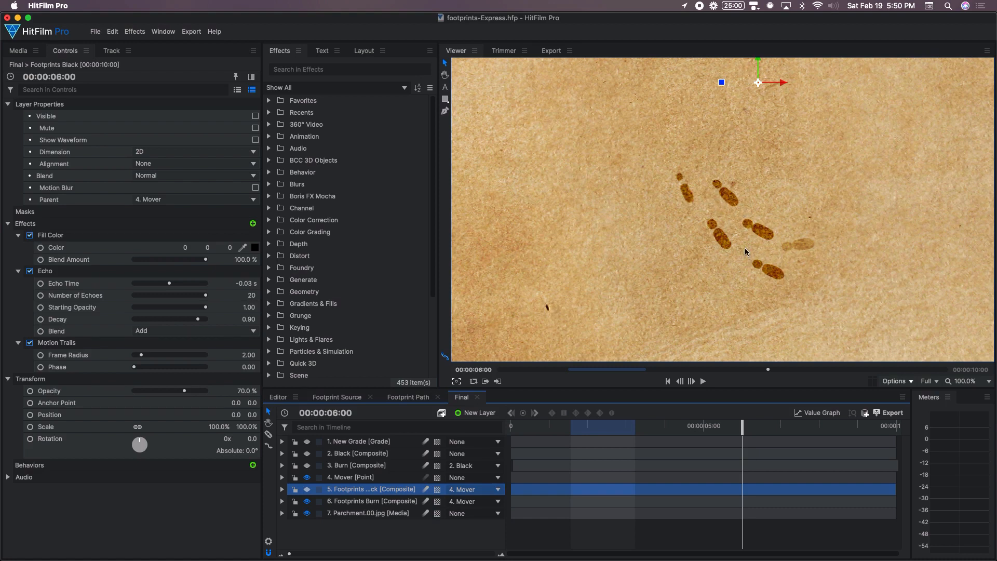
{"action": "mouse_move", "coordinate": [832, 268]}
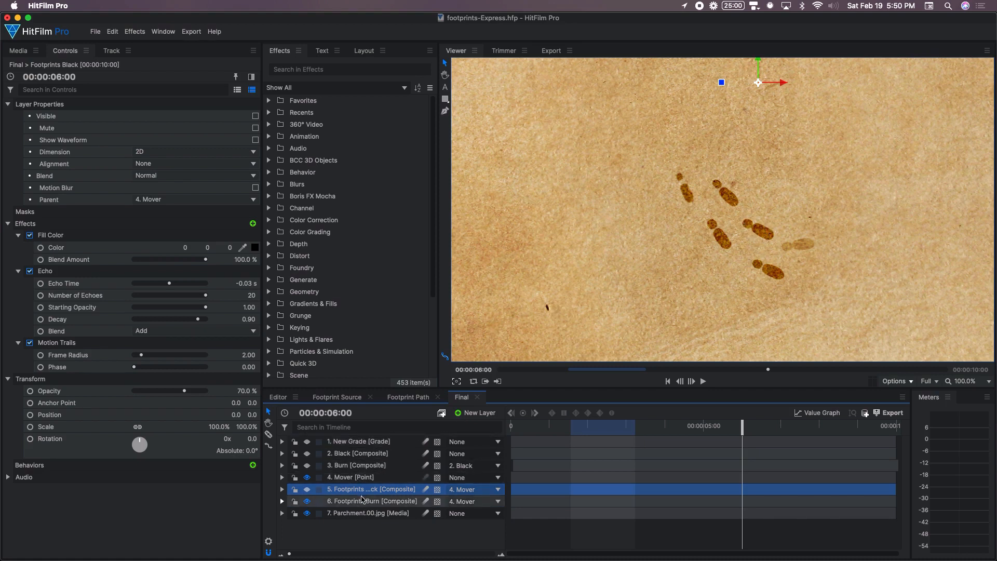
{"action": "left_click", "coordinate": [372, 501]}
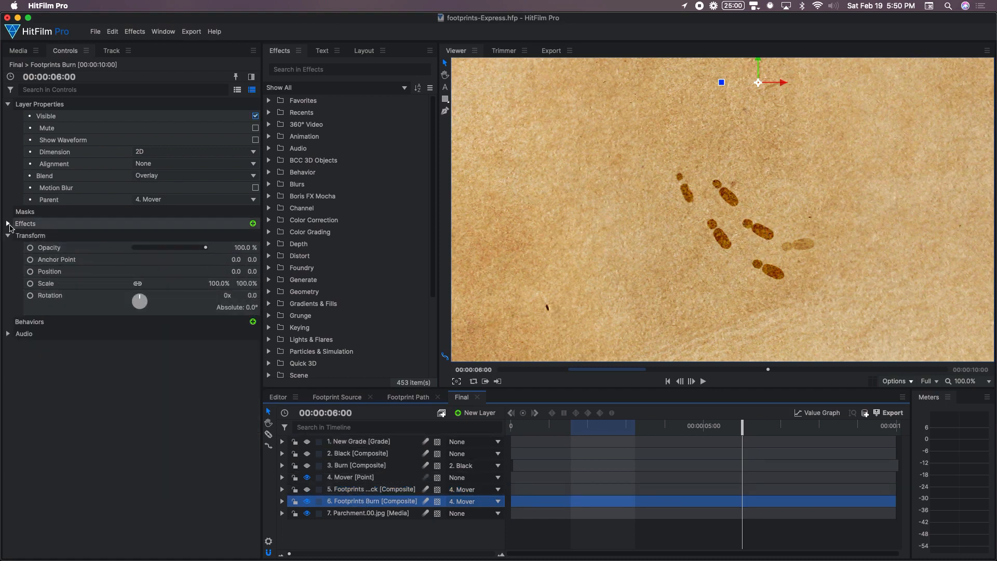
{"action": "left_click", "coordinate": [9, 223]}
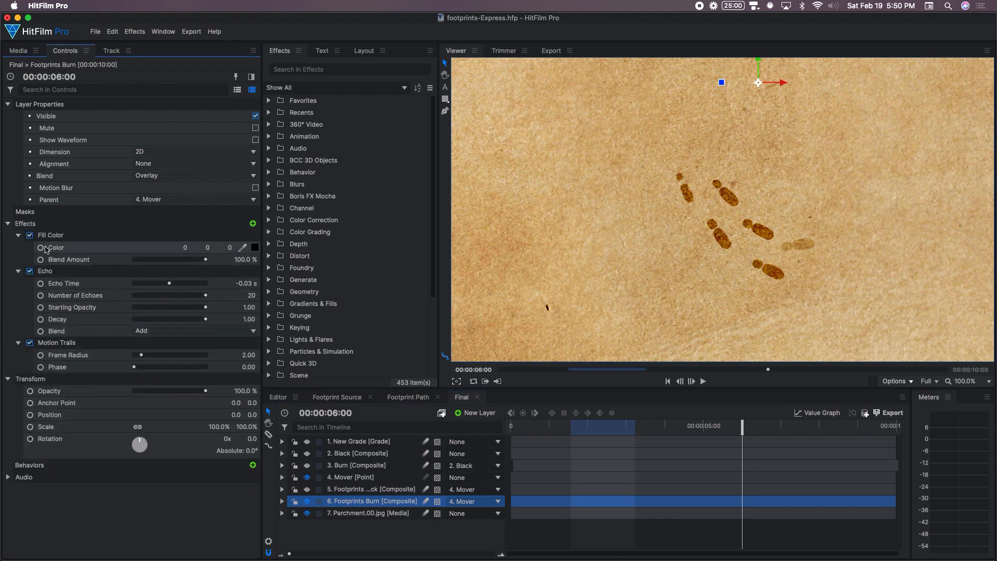
{"action": "mouse_move", "coordinate": [83, 177]}
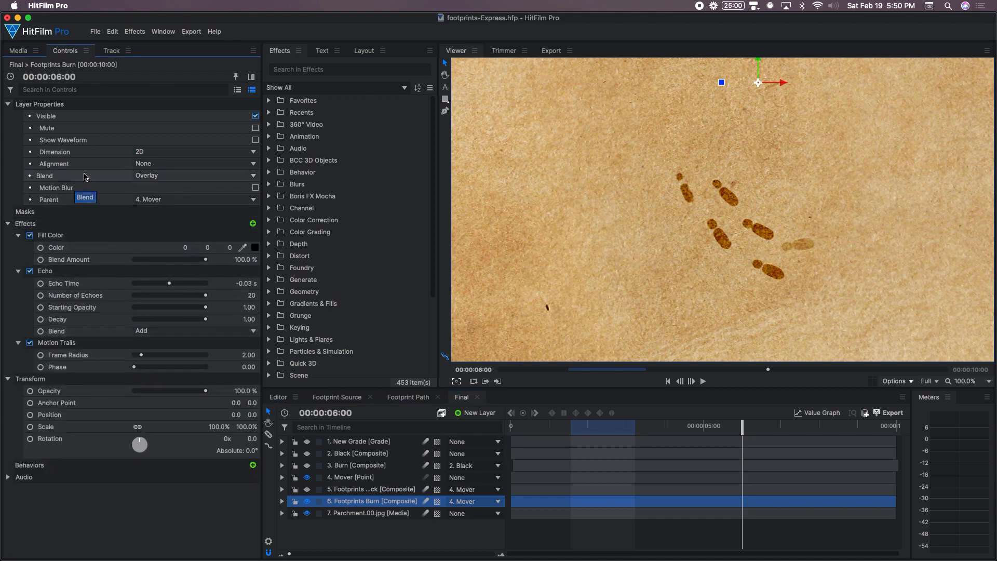
{"action": "mouse_move", "coordinate": [160, 178]}
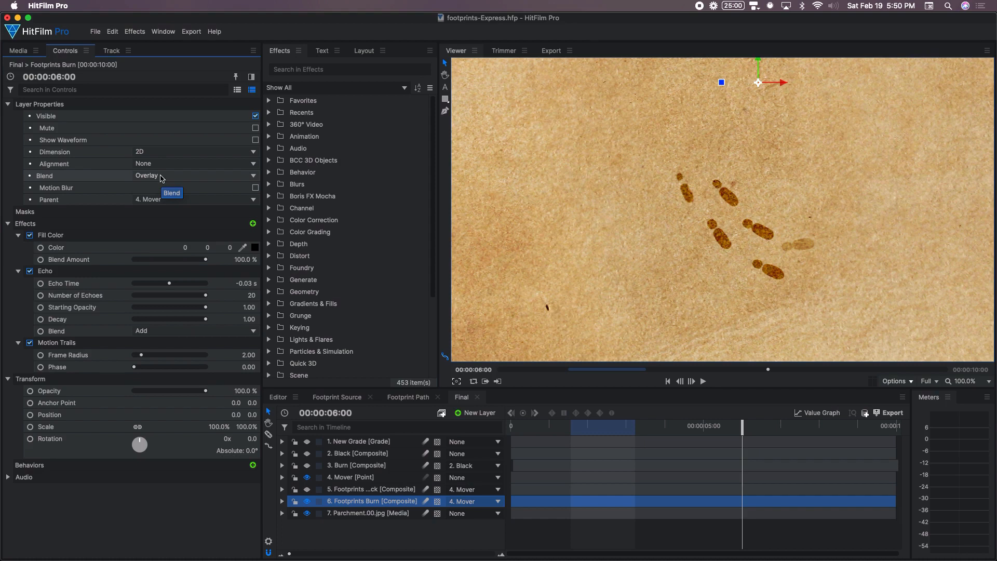
{"action": "mouse_move", "coordinate": [736, 202]}
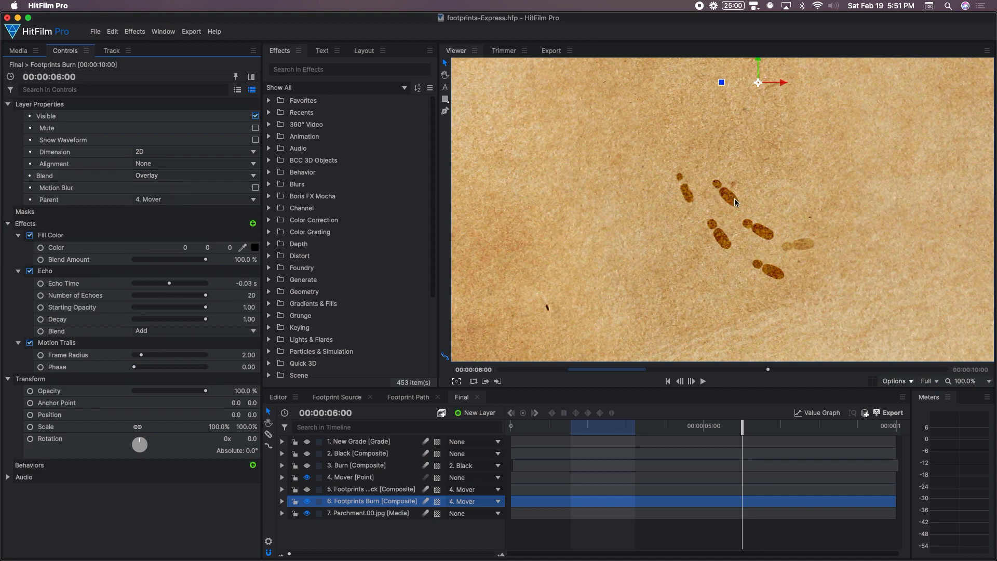
{"action": "left_click", "coordinate": [307, 489]}
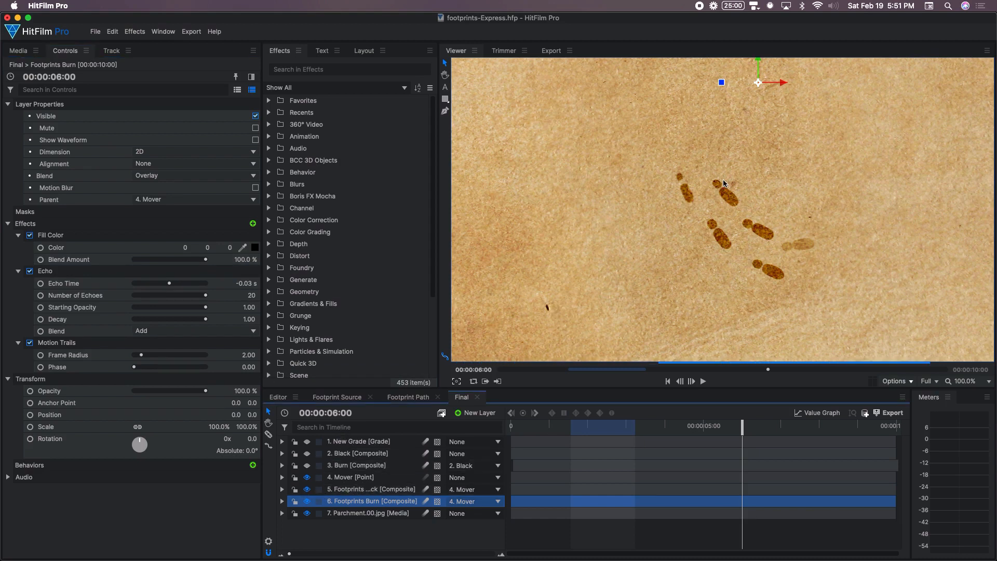
{"action": "mouse_move", "coordinate": [692, 204]}
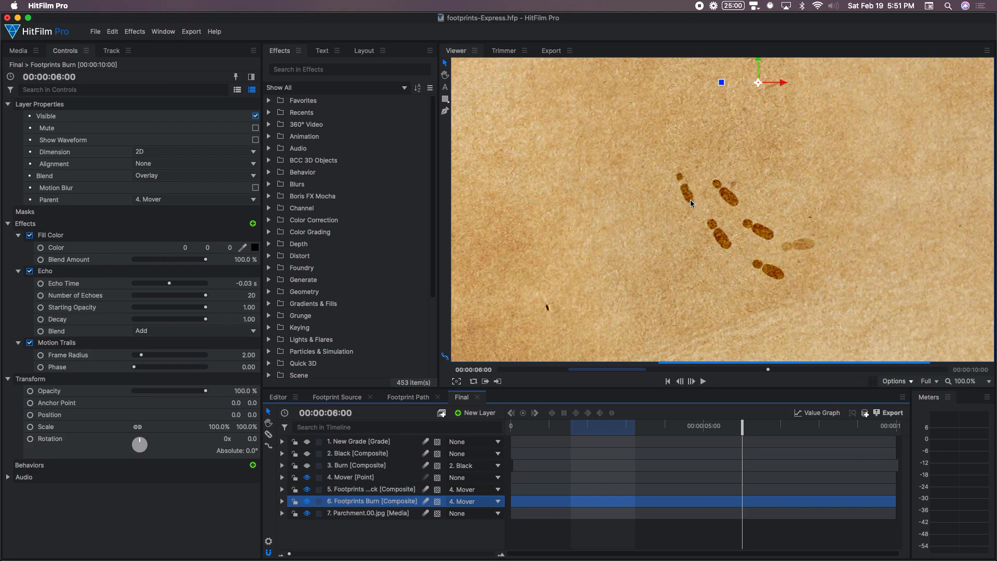
{"action": "mouse_move", "coordinate": [739, 233]}
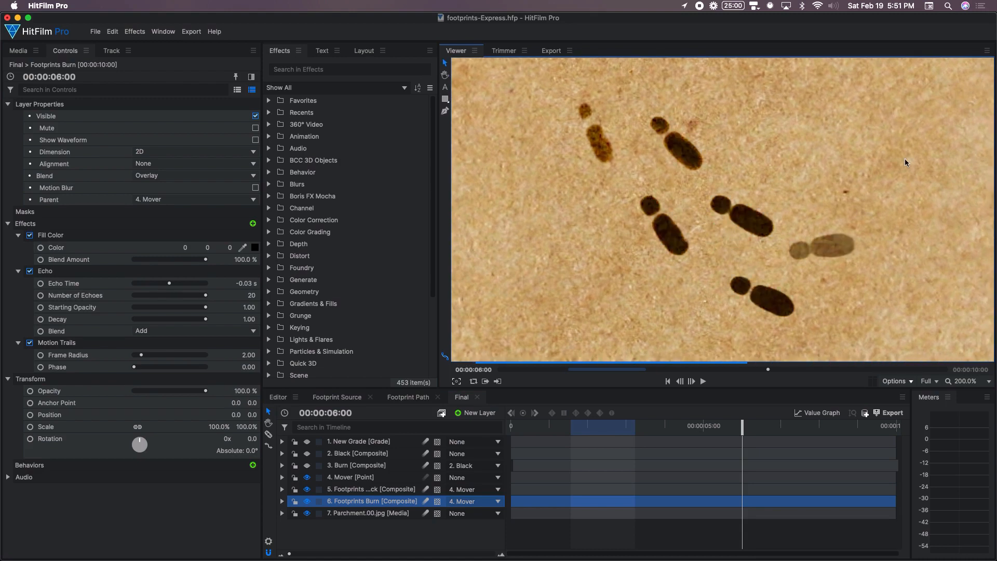
{"action": "mouse_move", "coordinate": [721, 178]}
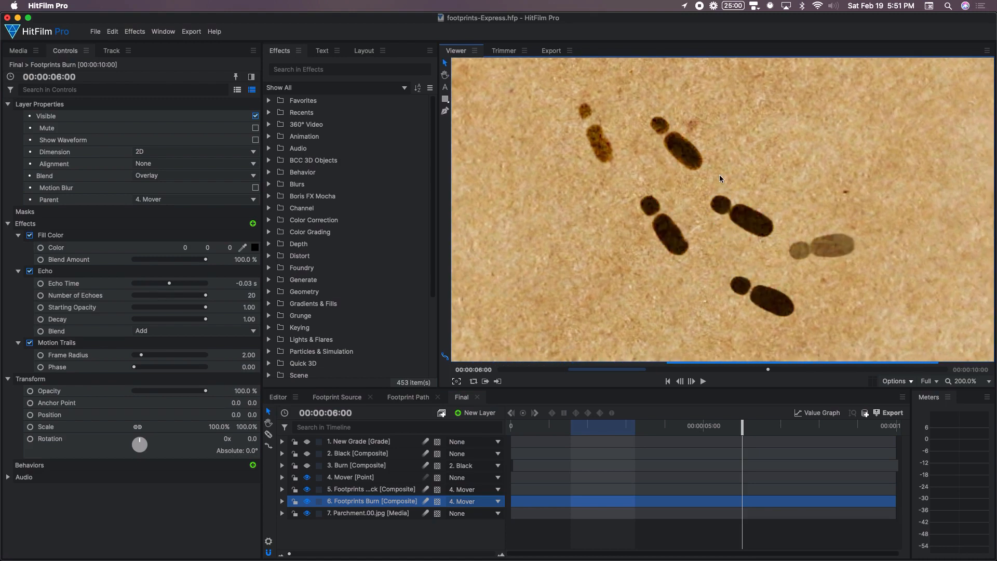
{"action": "mouse_move", "coordinate": [684, 155]}
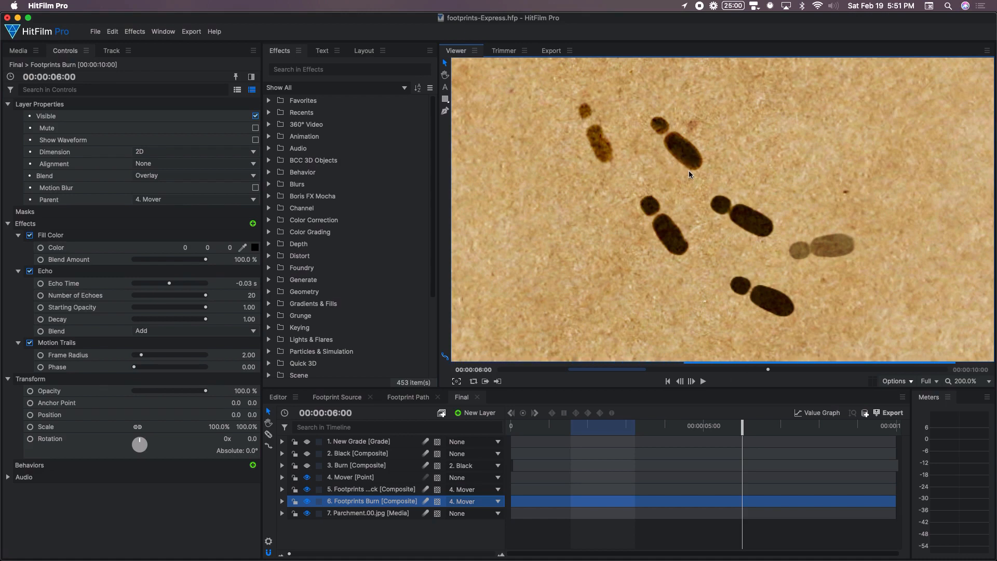
{"action": "mouse_move", "coordinate": [680, 228]}
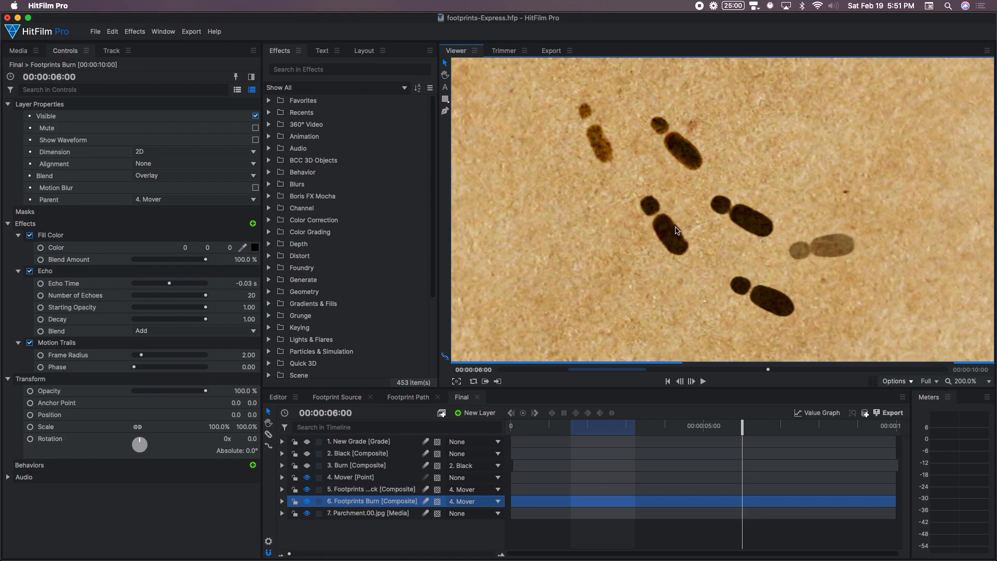
{"action": "mouse_move", "coordinate": [691, 167]}
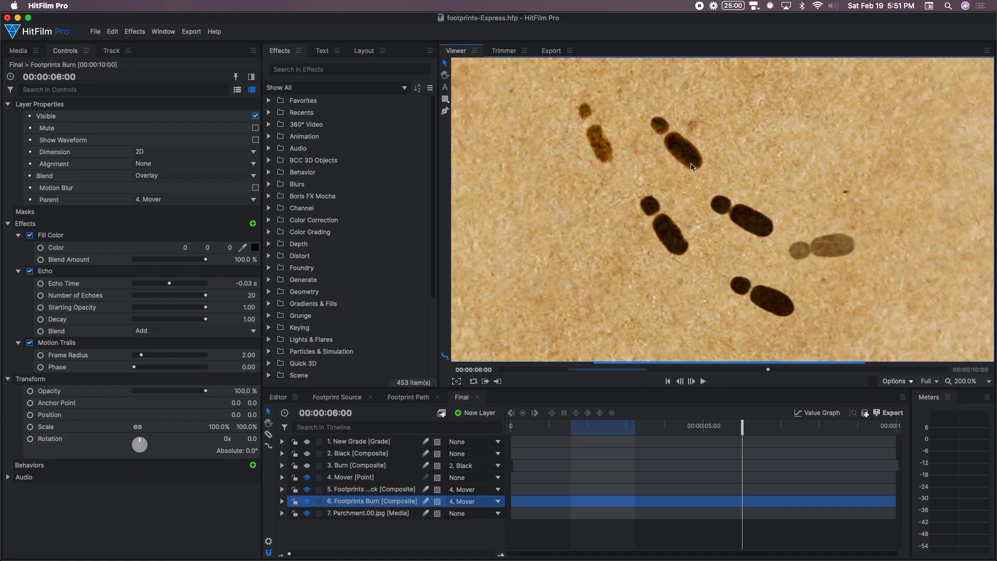
{"action": "mouse_move", "coordinate": [604, 152]}
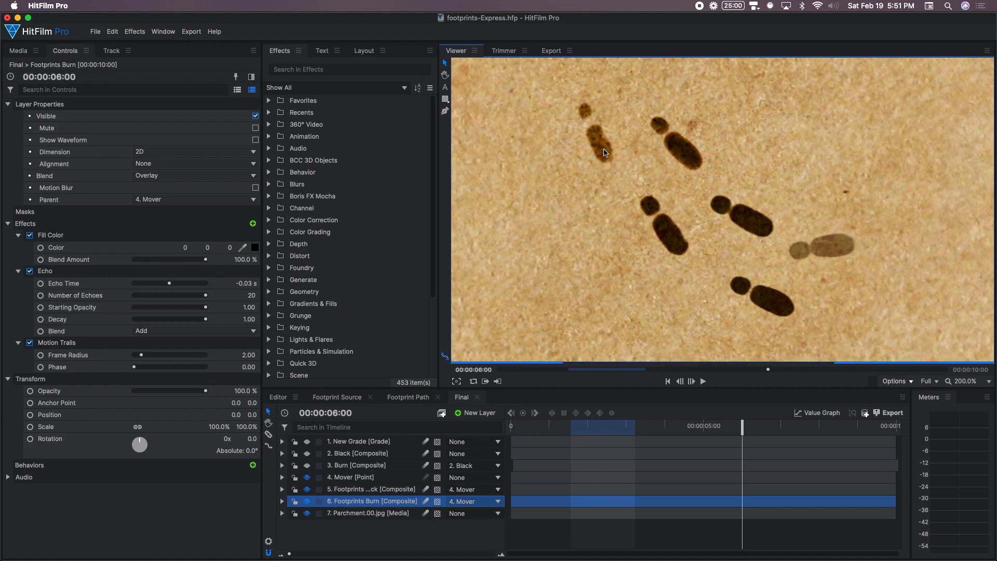
{"action": "mouse_move", "coordinate": [604, 156]}
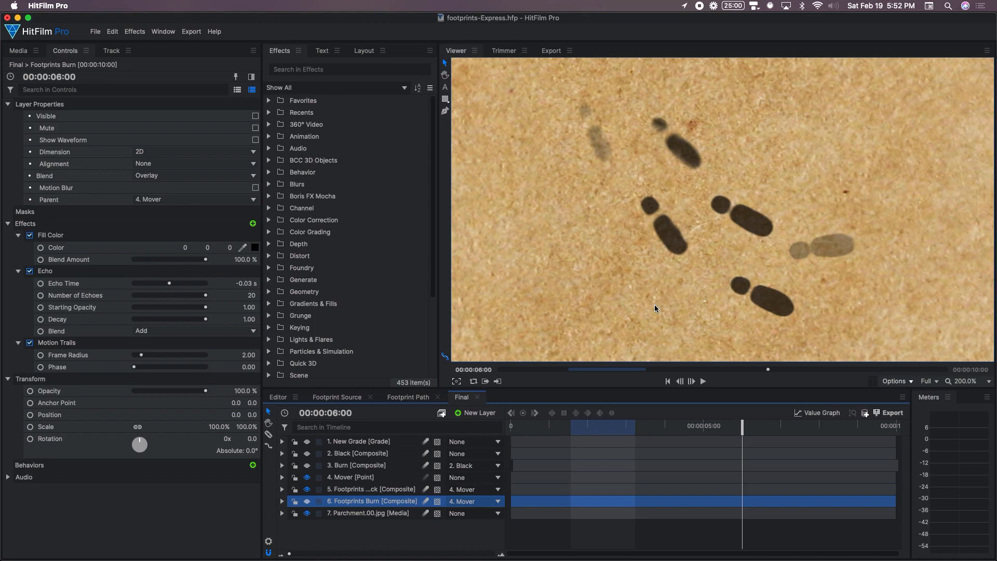
{"action": "mouse_move", "coordinate": [679, 204]}
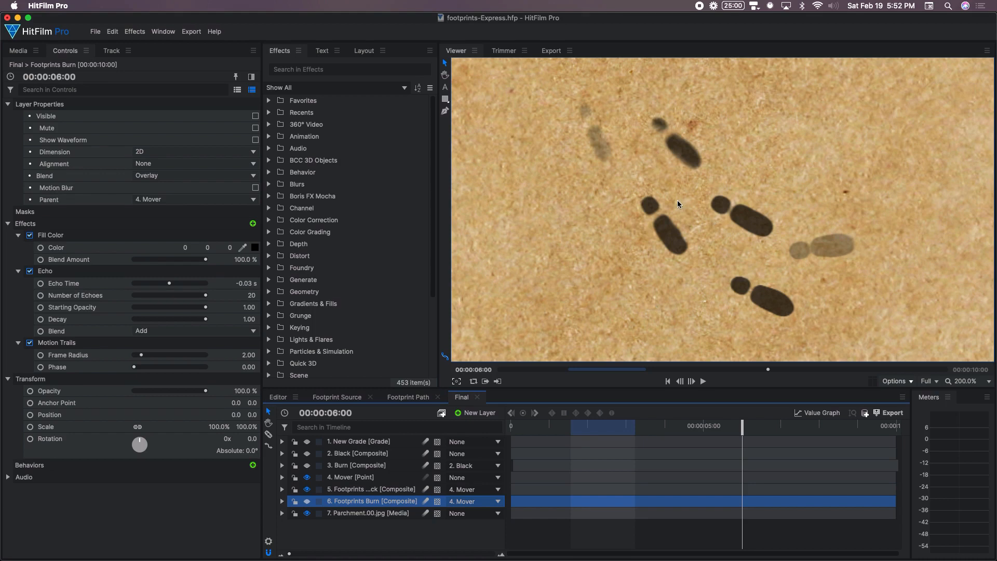
{"action": "mouse_move", "coordinate": [544, 408]}
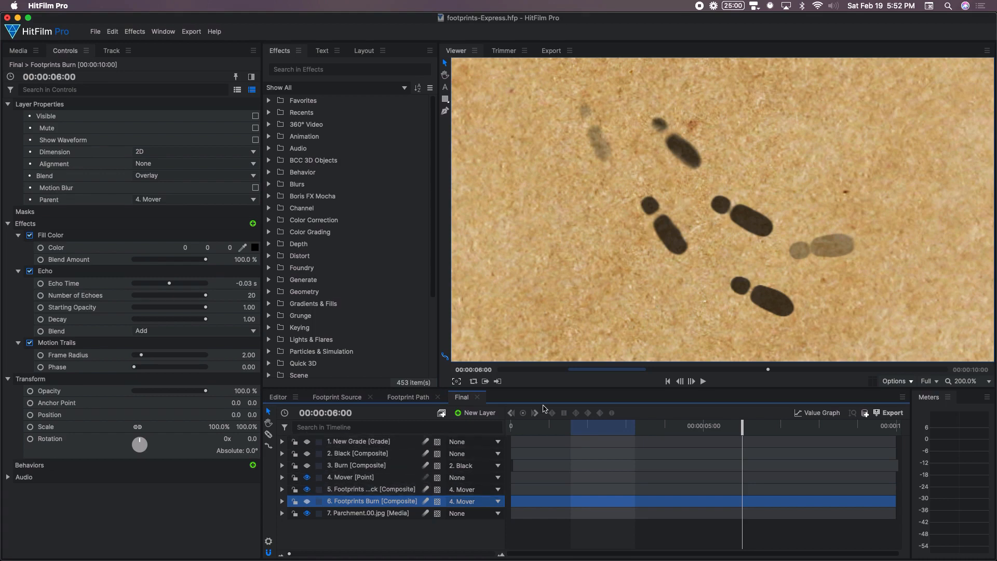
{"action": "mouse_move", "coordinate": [590, 264]}
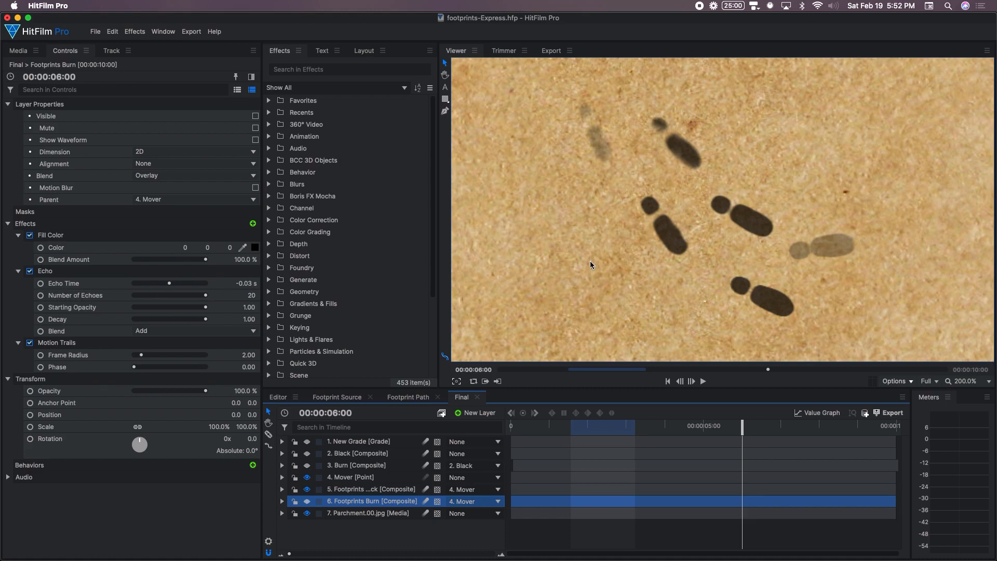
{"action": "left_click", "coordinate": [255, 116]}
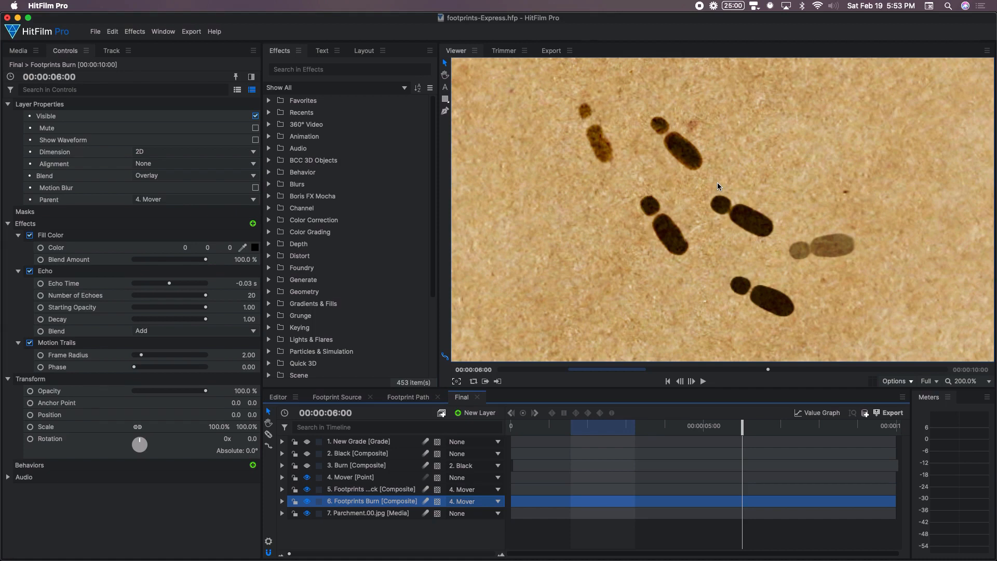
{"action": "mouse_move", "coordinate": [715, 193]}
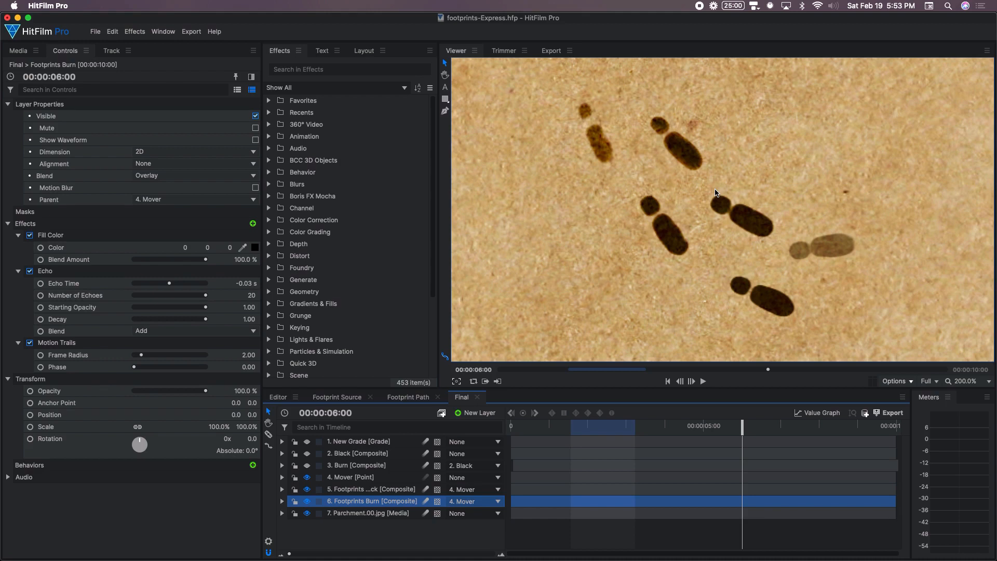
{"action": "mouse_move", "coordinate": [743, 215]}
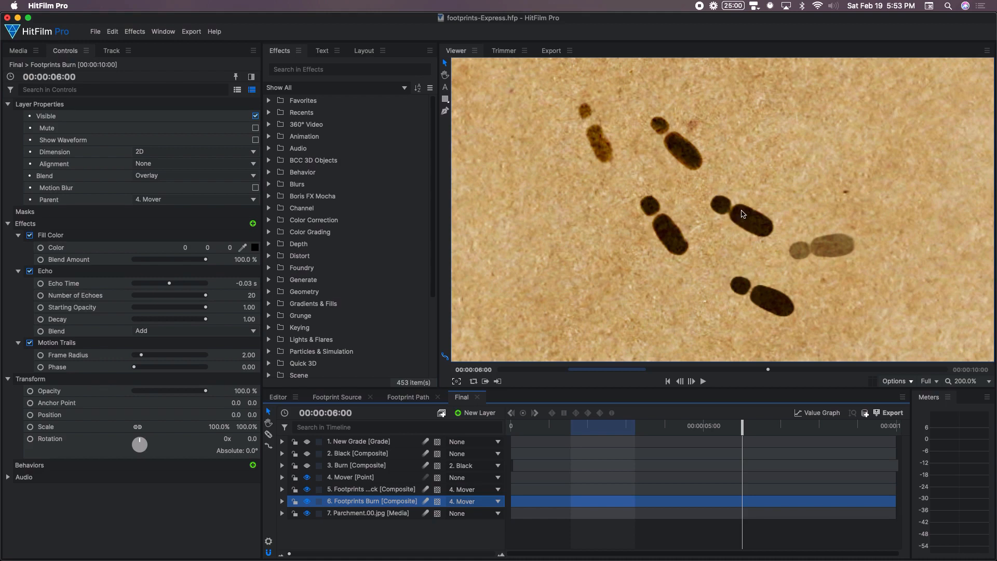
{"action": "mouse_move", "coordinate": [733, 223]}
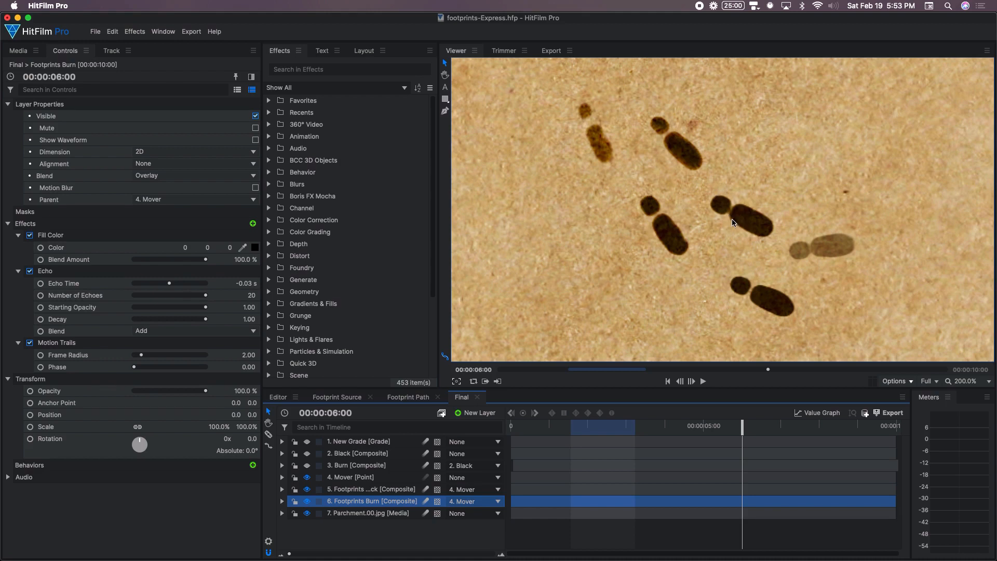
{"action": "mouse_move", "coordinate": [735, 210]}
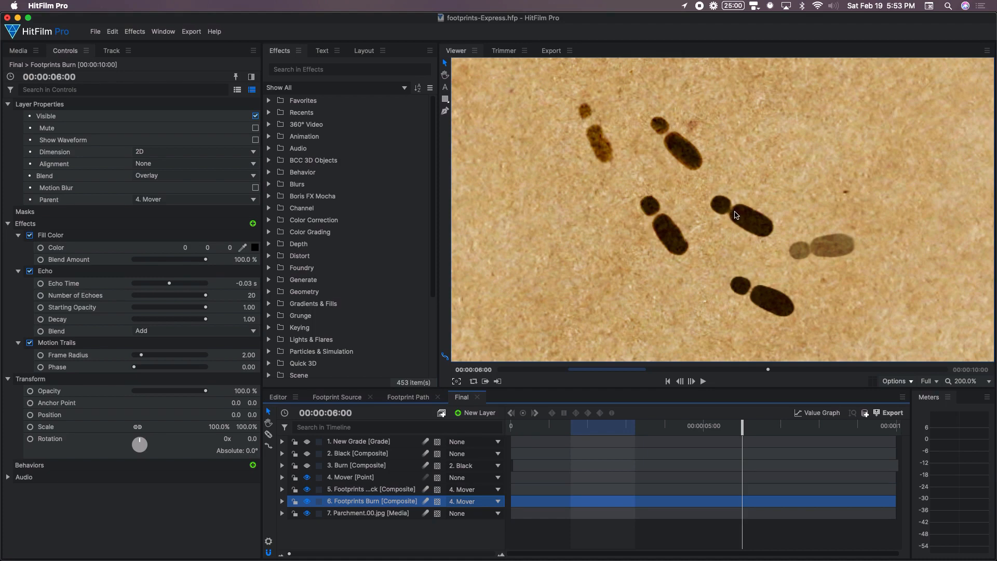
{"action": "mouse_move", "coordinate": [708, 232]}
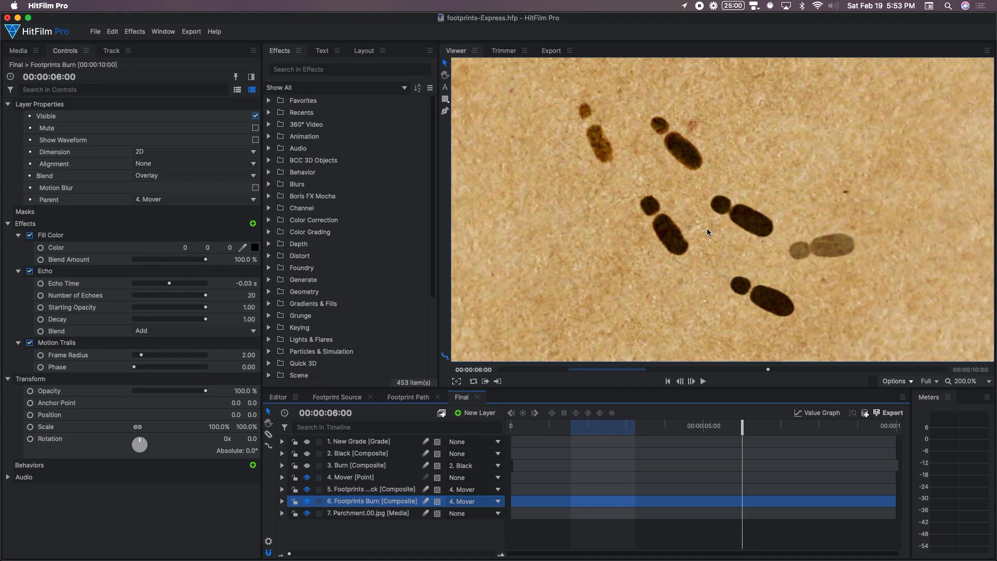
{"action": "mouse_move", "coordinate": [737, 210]}
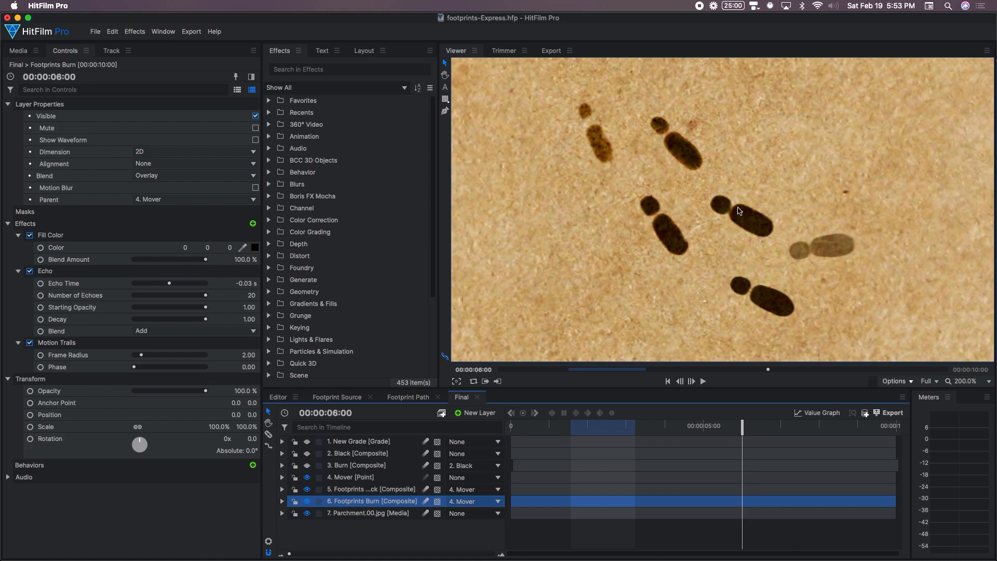
{"action": "mouse_move", "coordinate": [673, 222]}
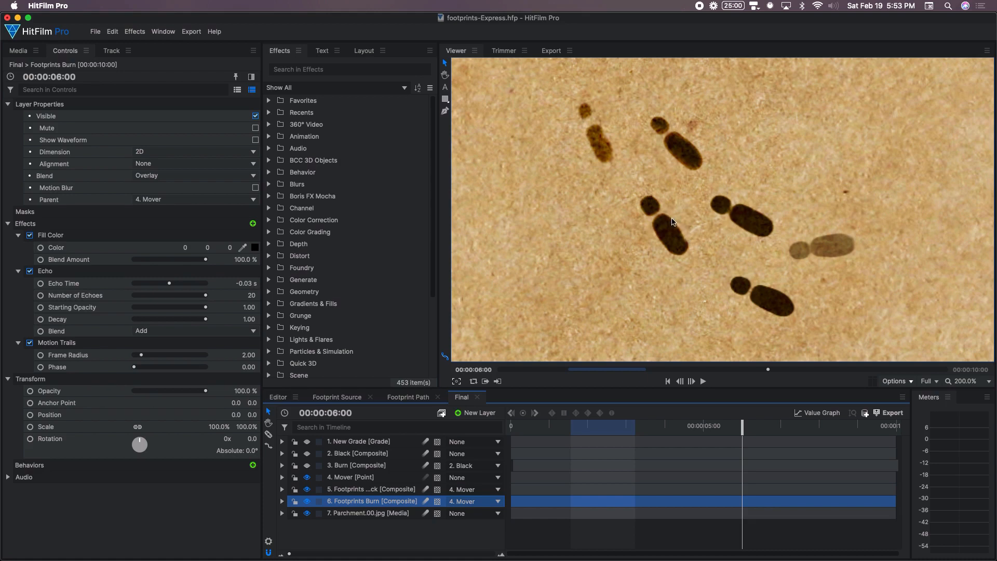
{"action": "mouse_move", "coordinate": [680, 223]}
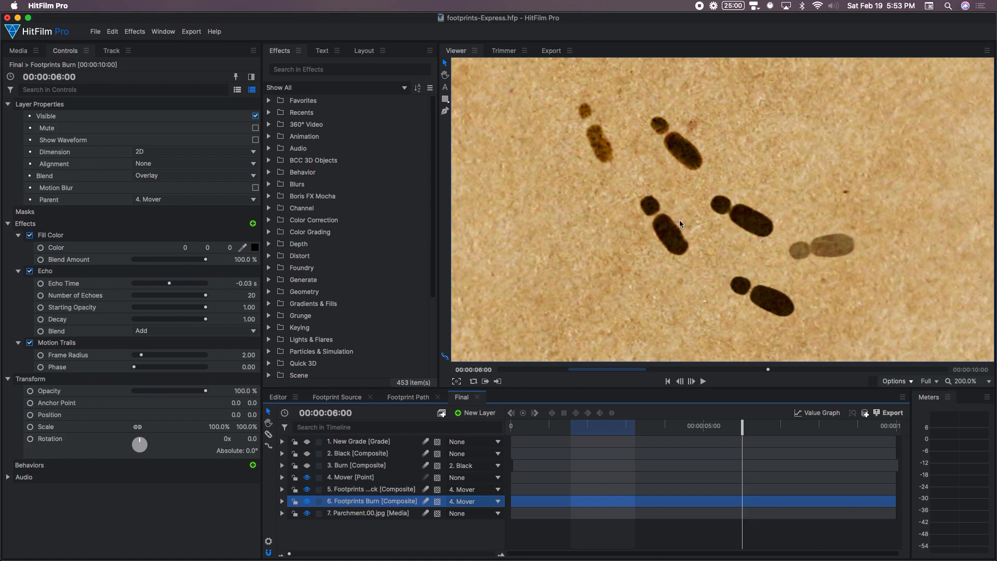
{"action": "mouse_move", "coordinate": [686, 242]}
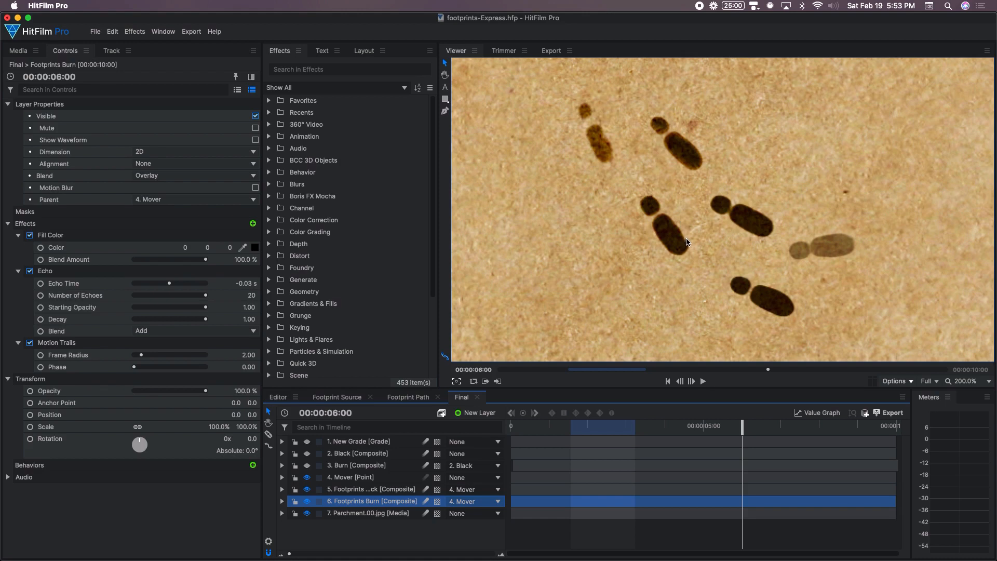
{"action": "mouse_move", "coordinate": [663, 185]}
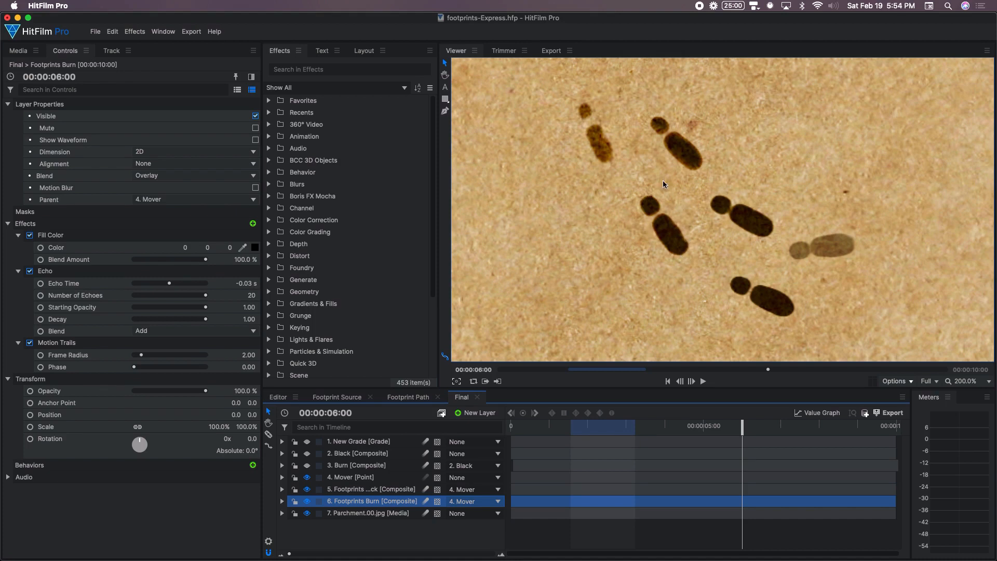
{"action": "mouse_move", "coordinate": [757, 225]}
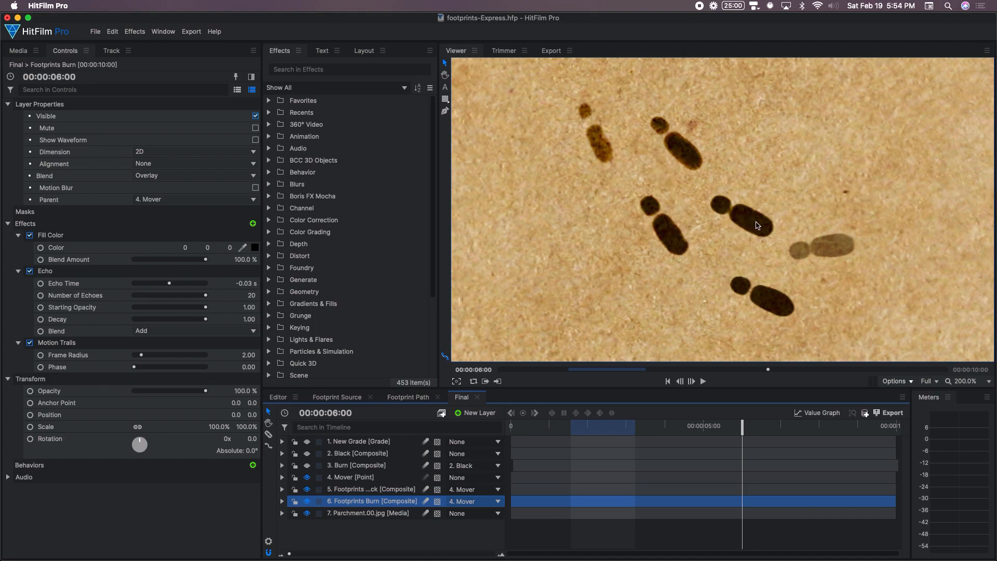